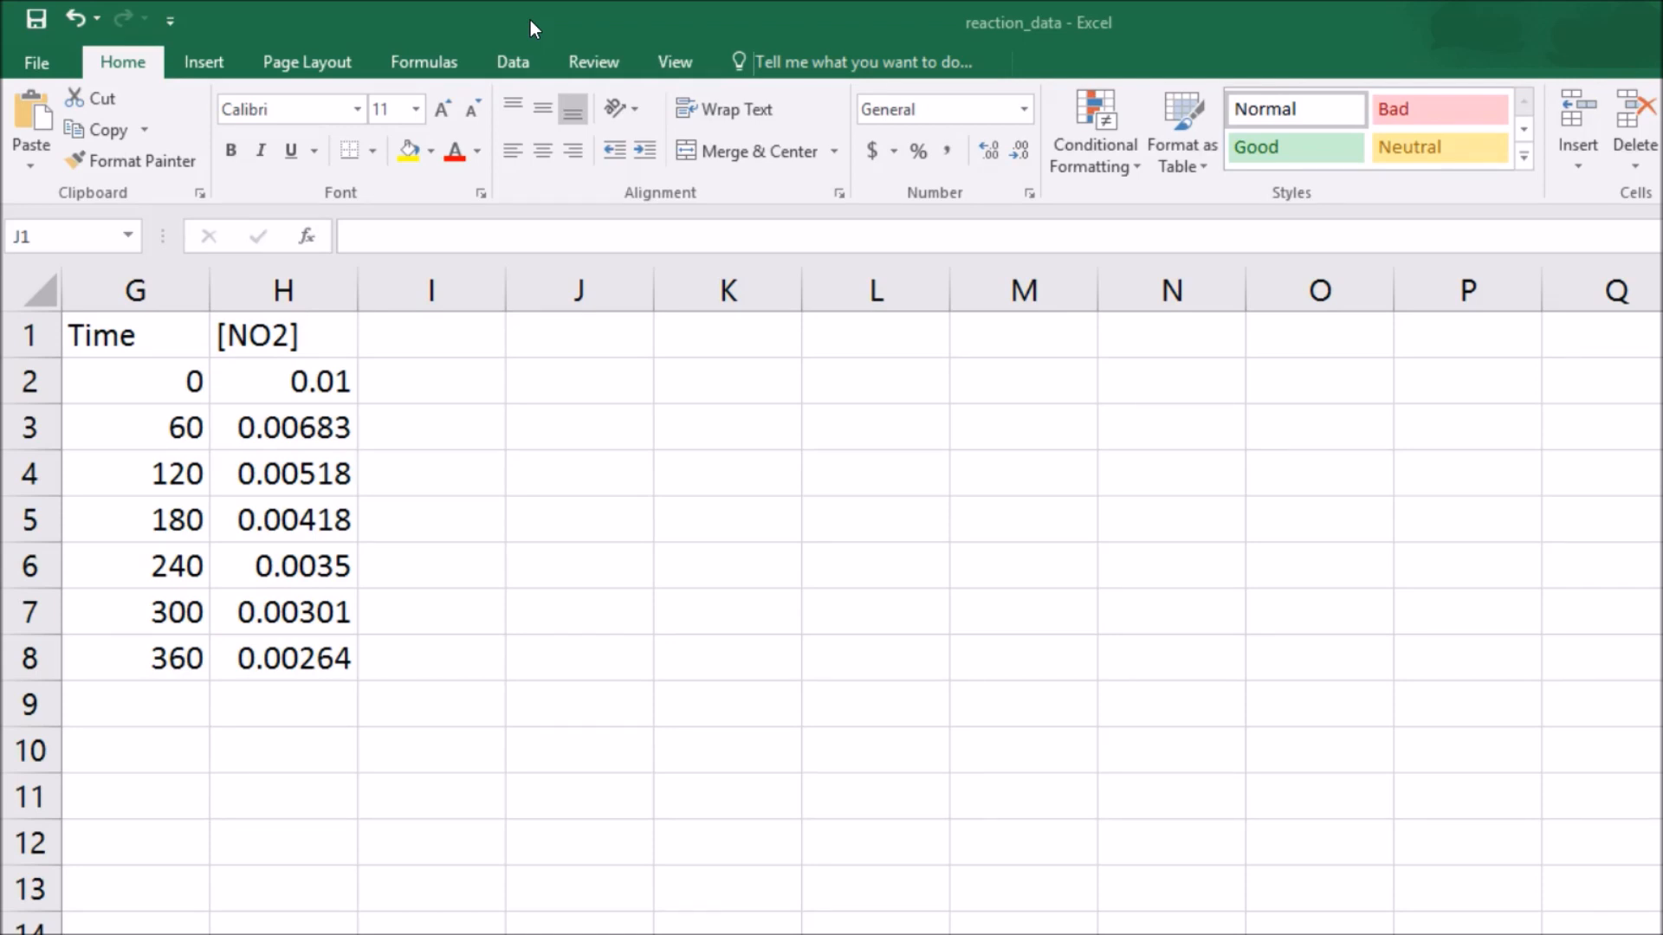
- Select the Time and [NO2] readings in G1:H8
click(577, 335)
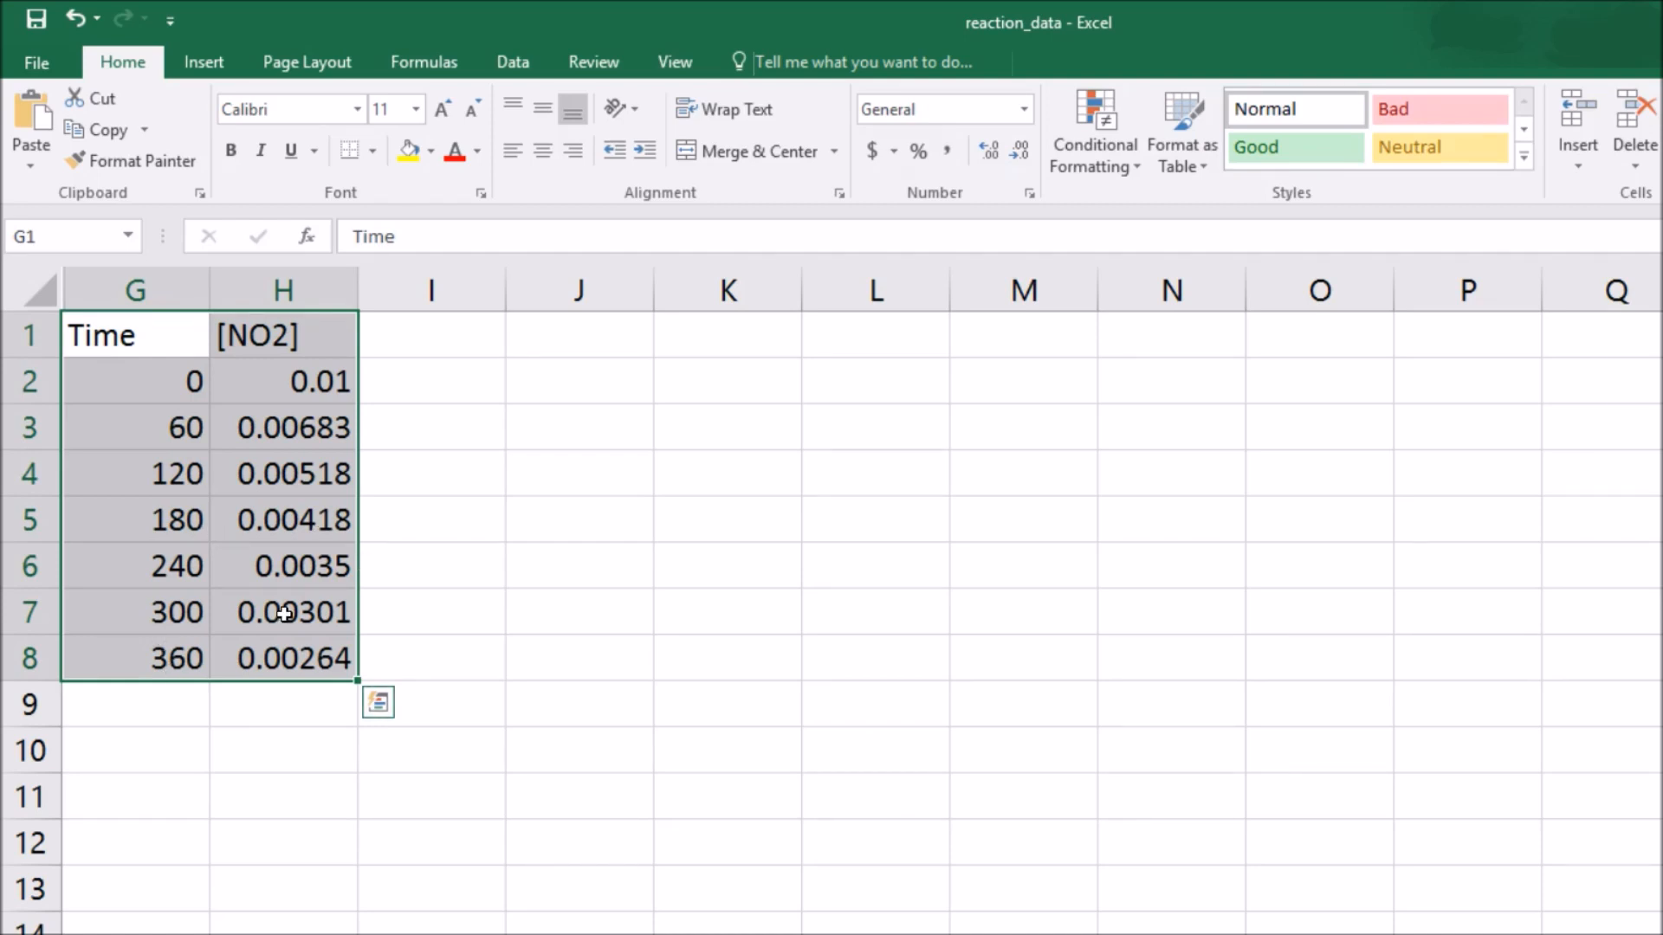
mouse_move(427, 580)
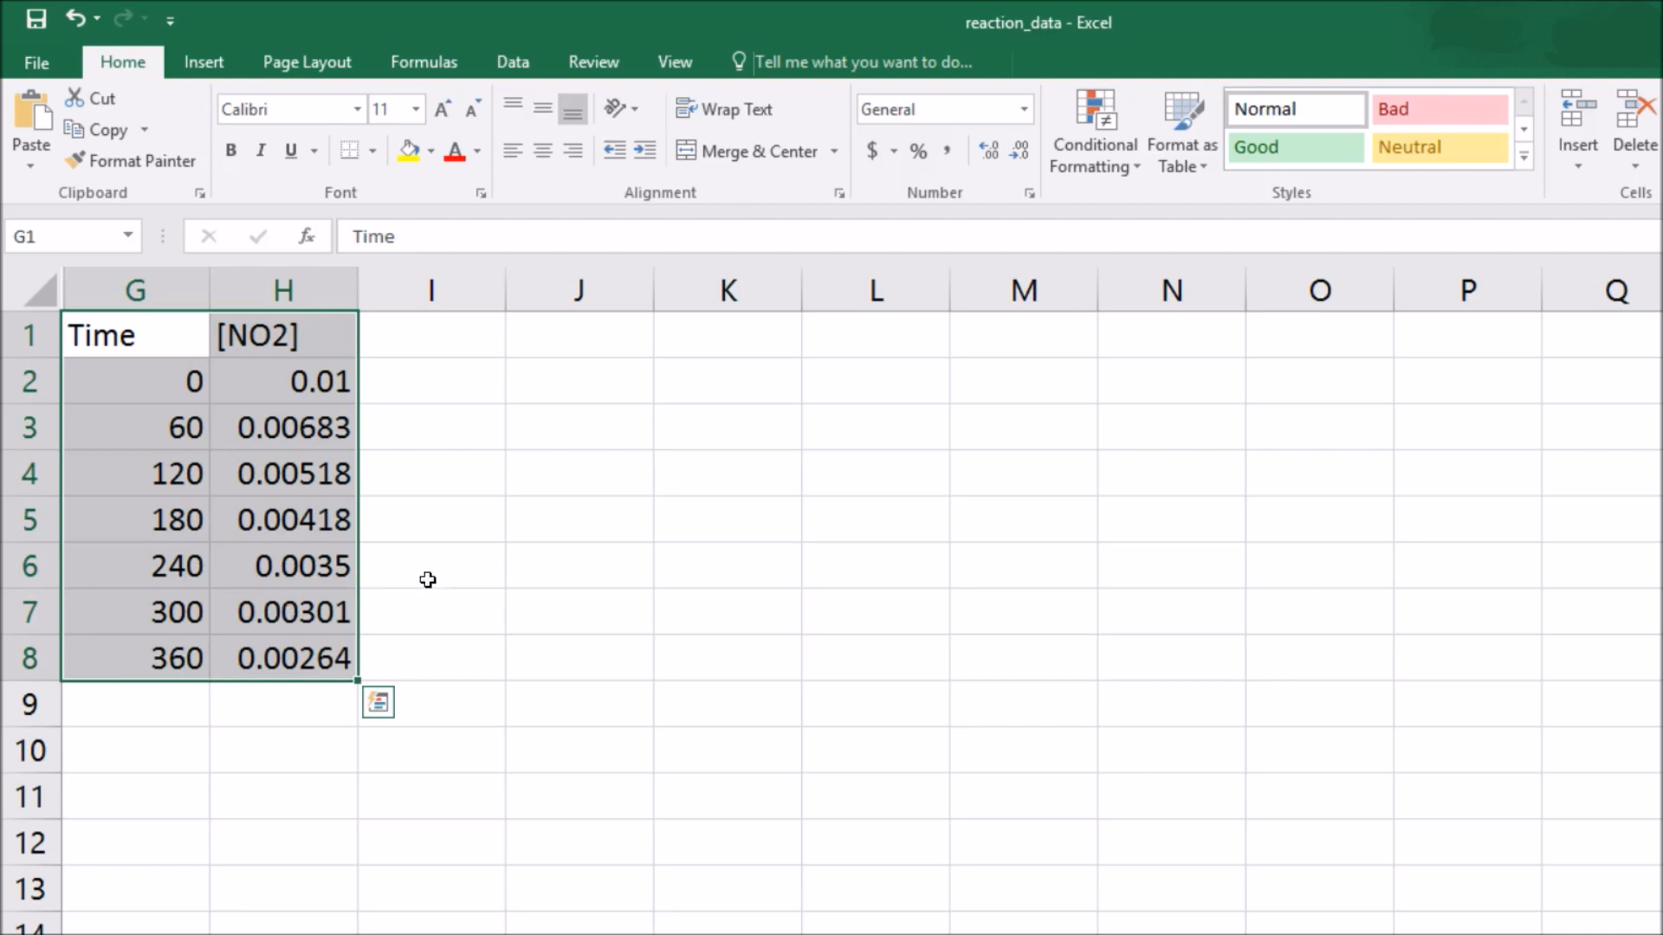
click(430, 657)
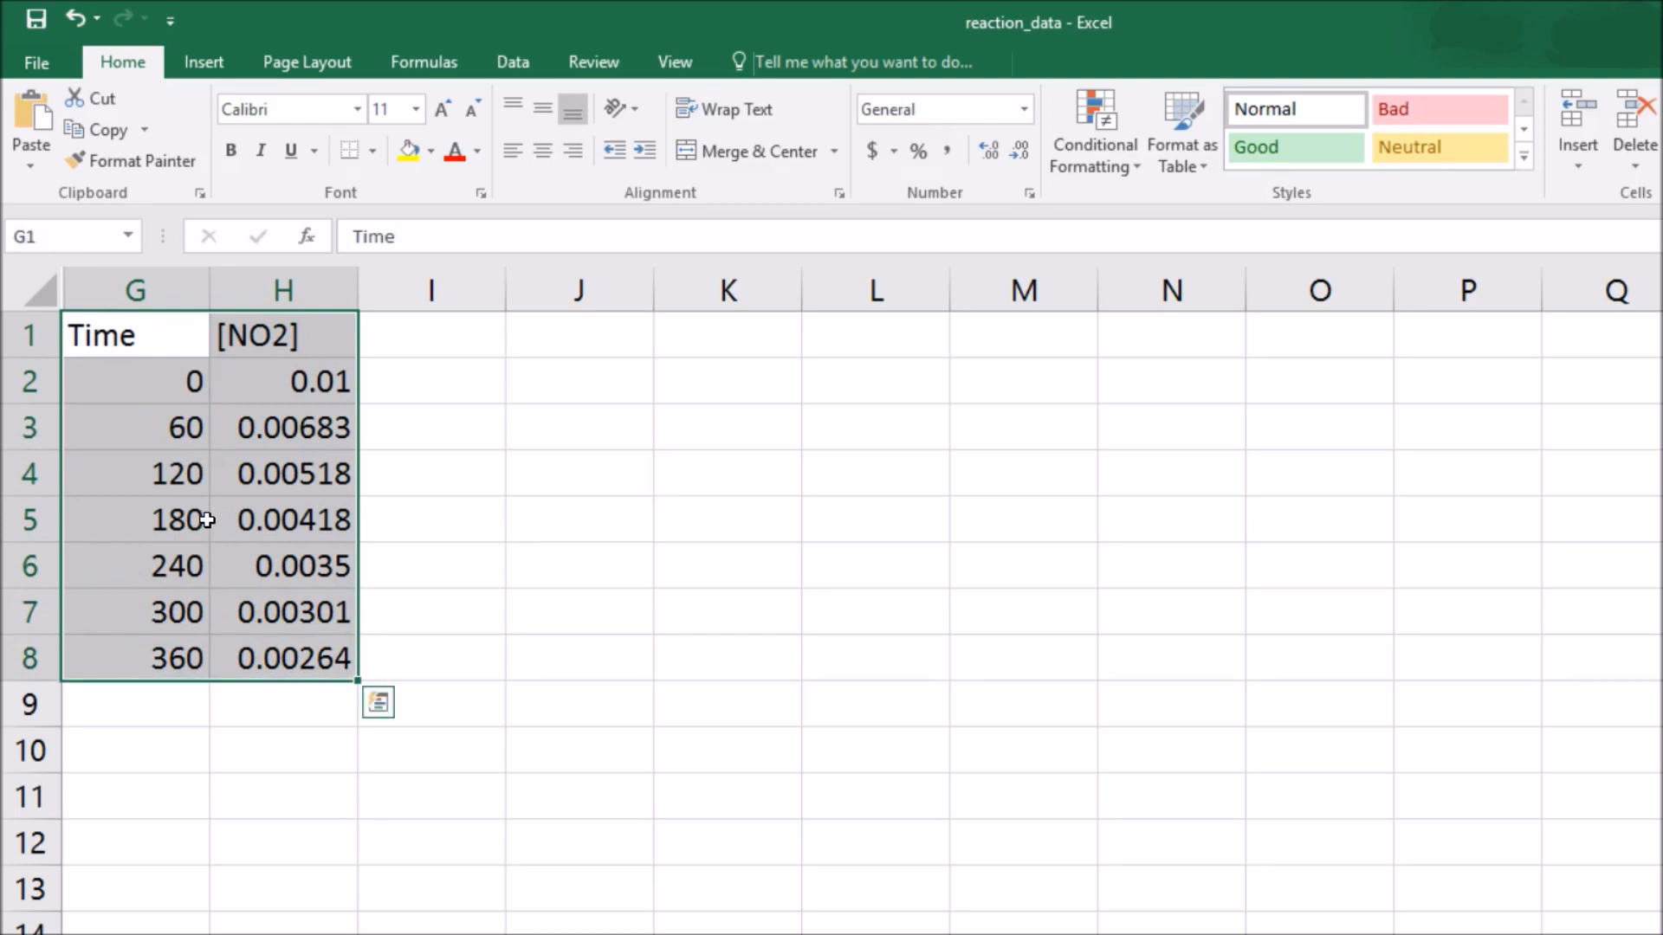
mouse_move(427, 62)
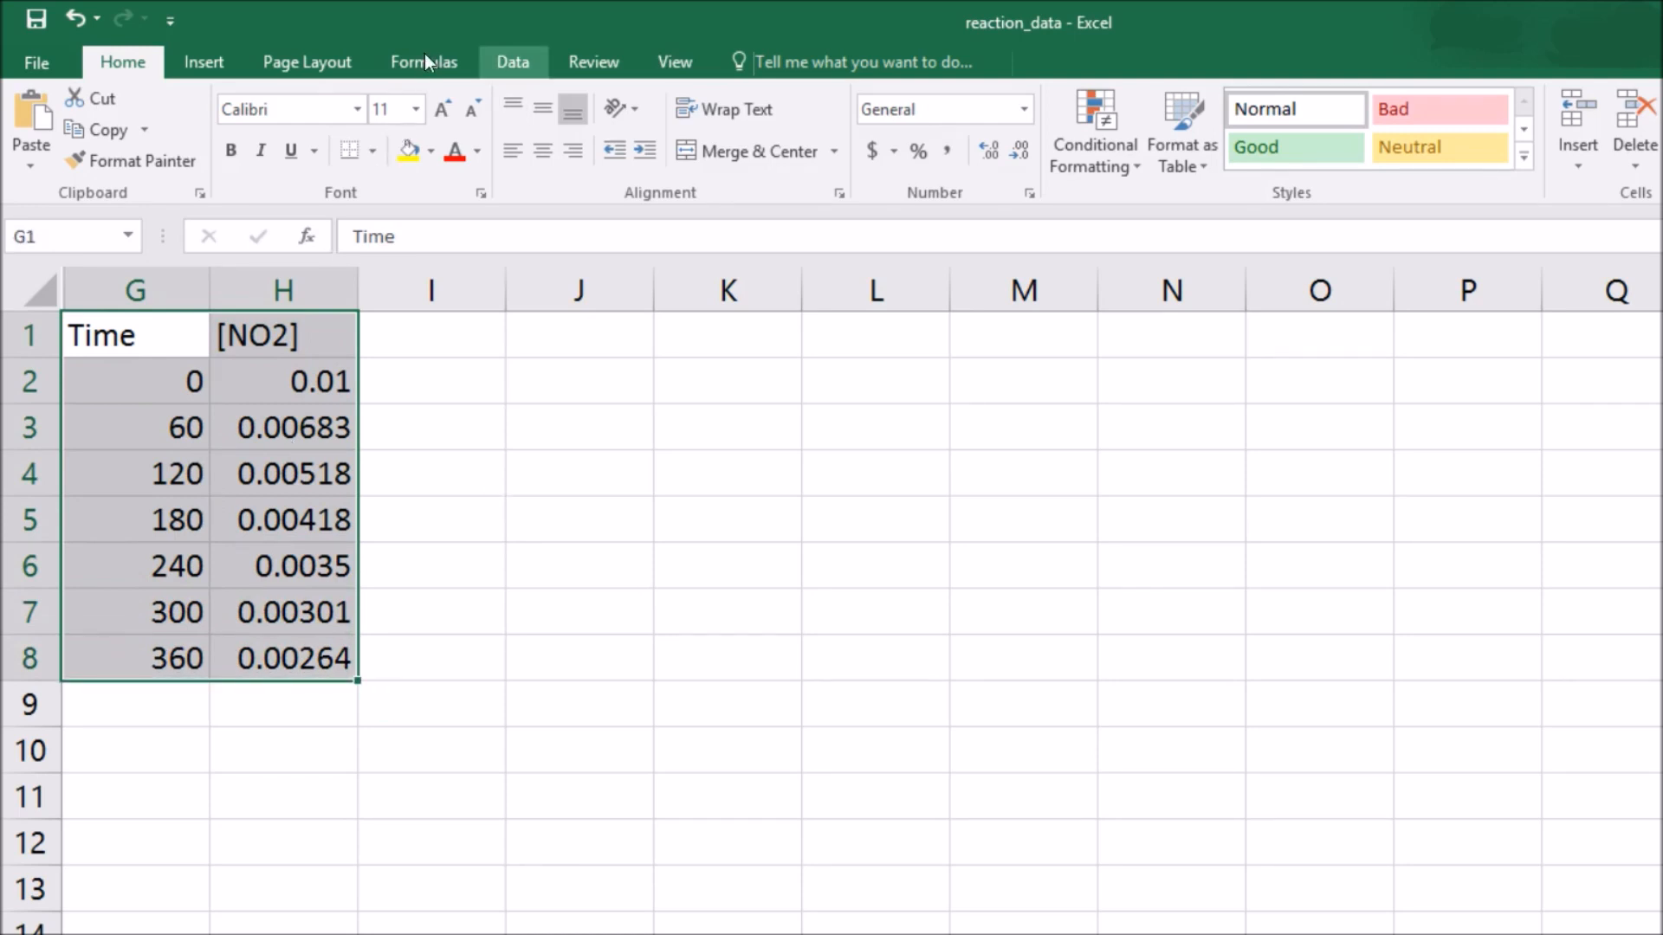
mouse_move(317, 258)
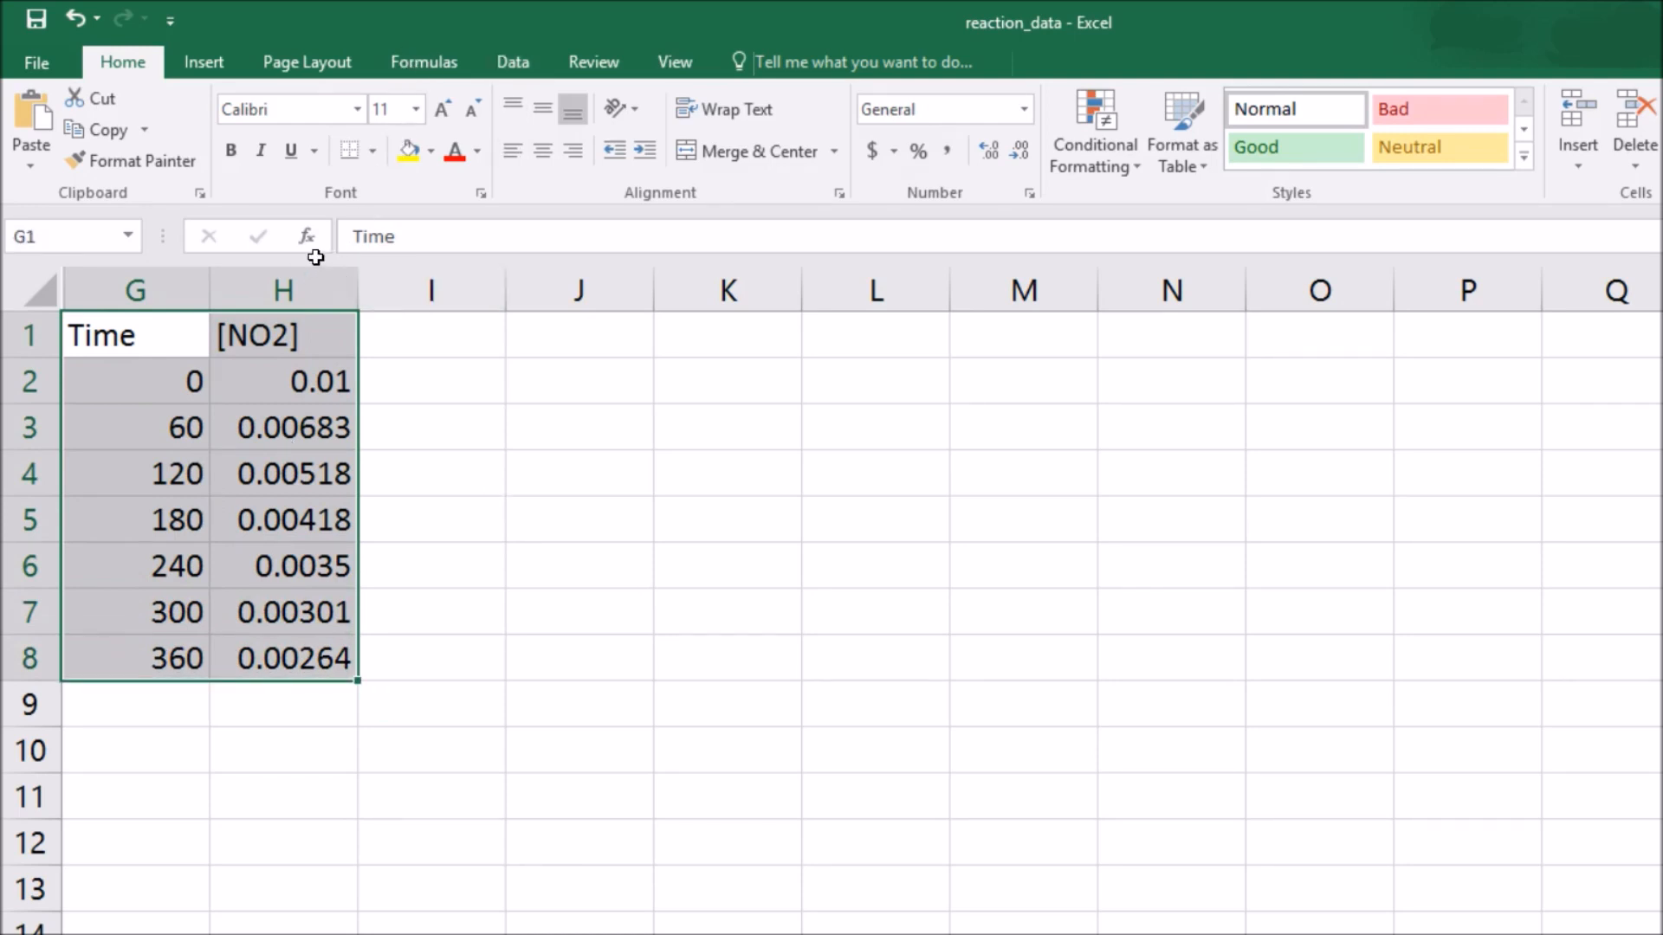
mouse_move(202, 62)
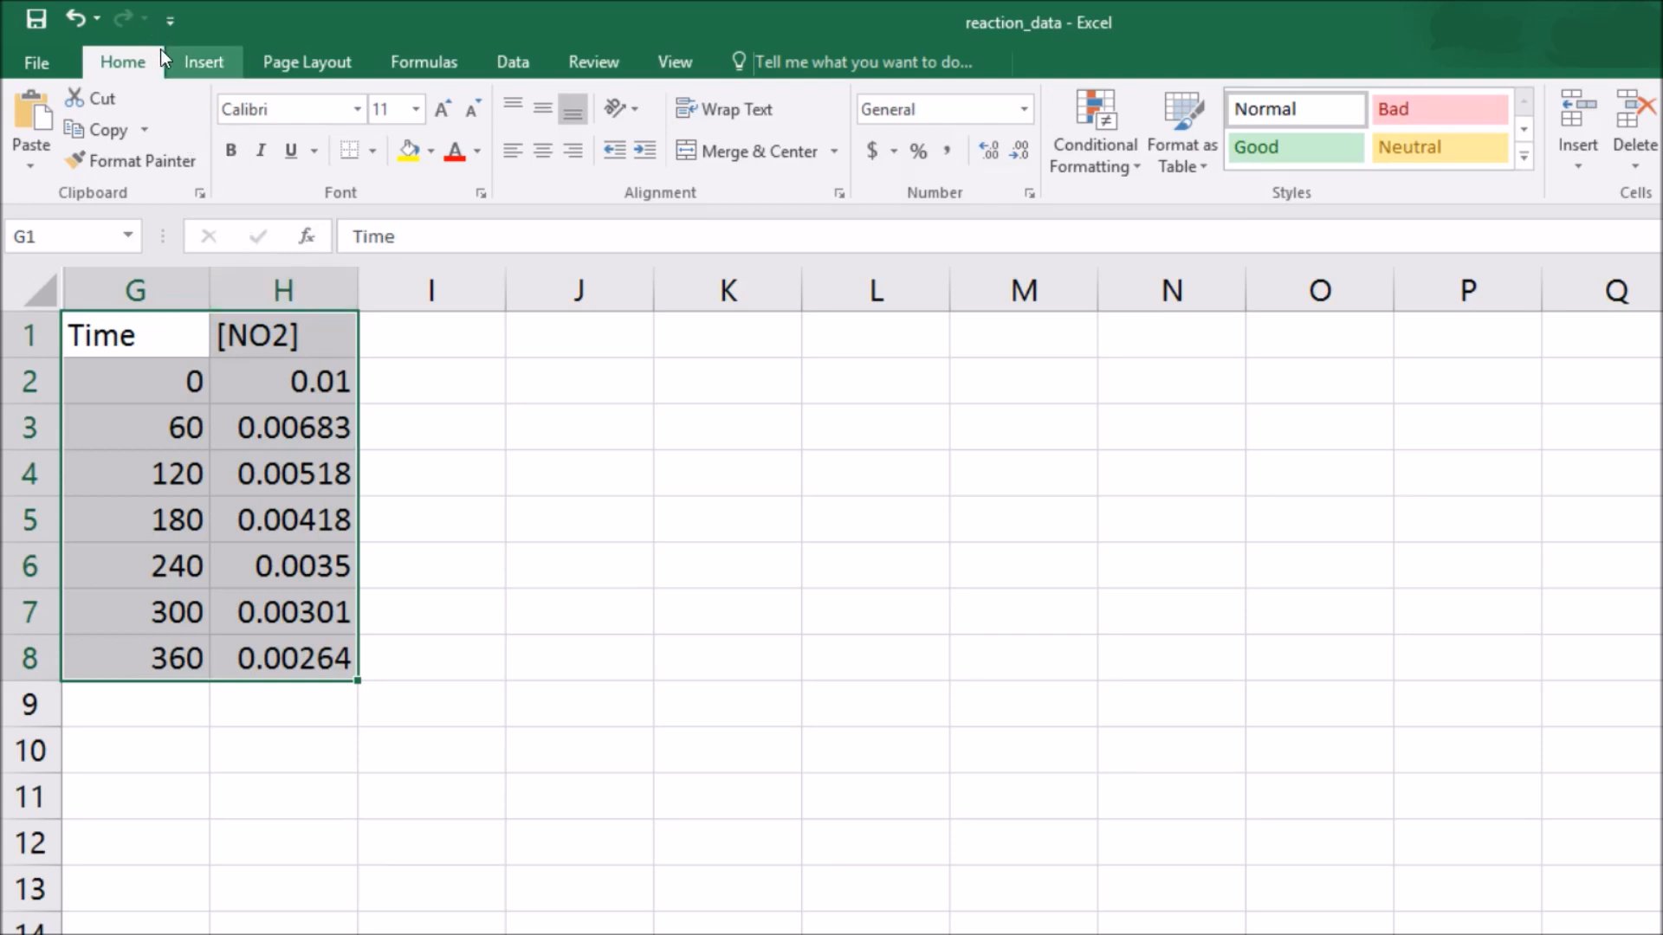
click(203, 62)
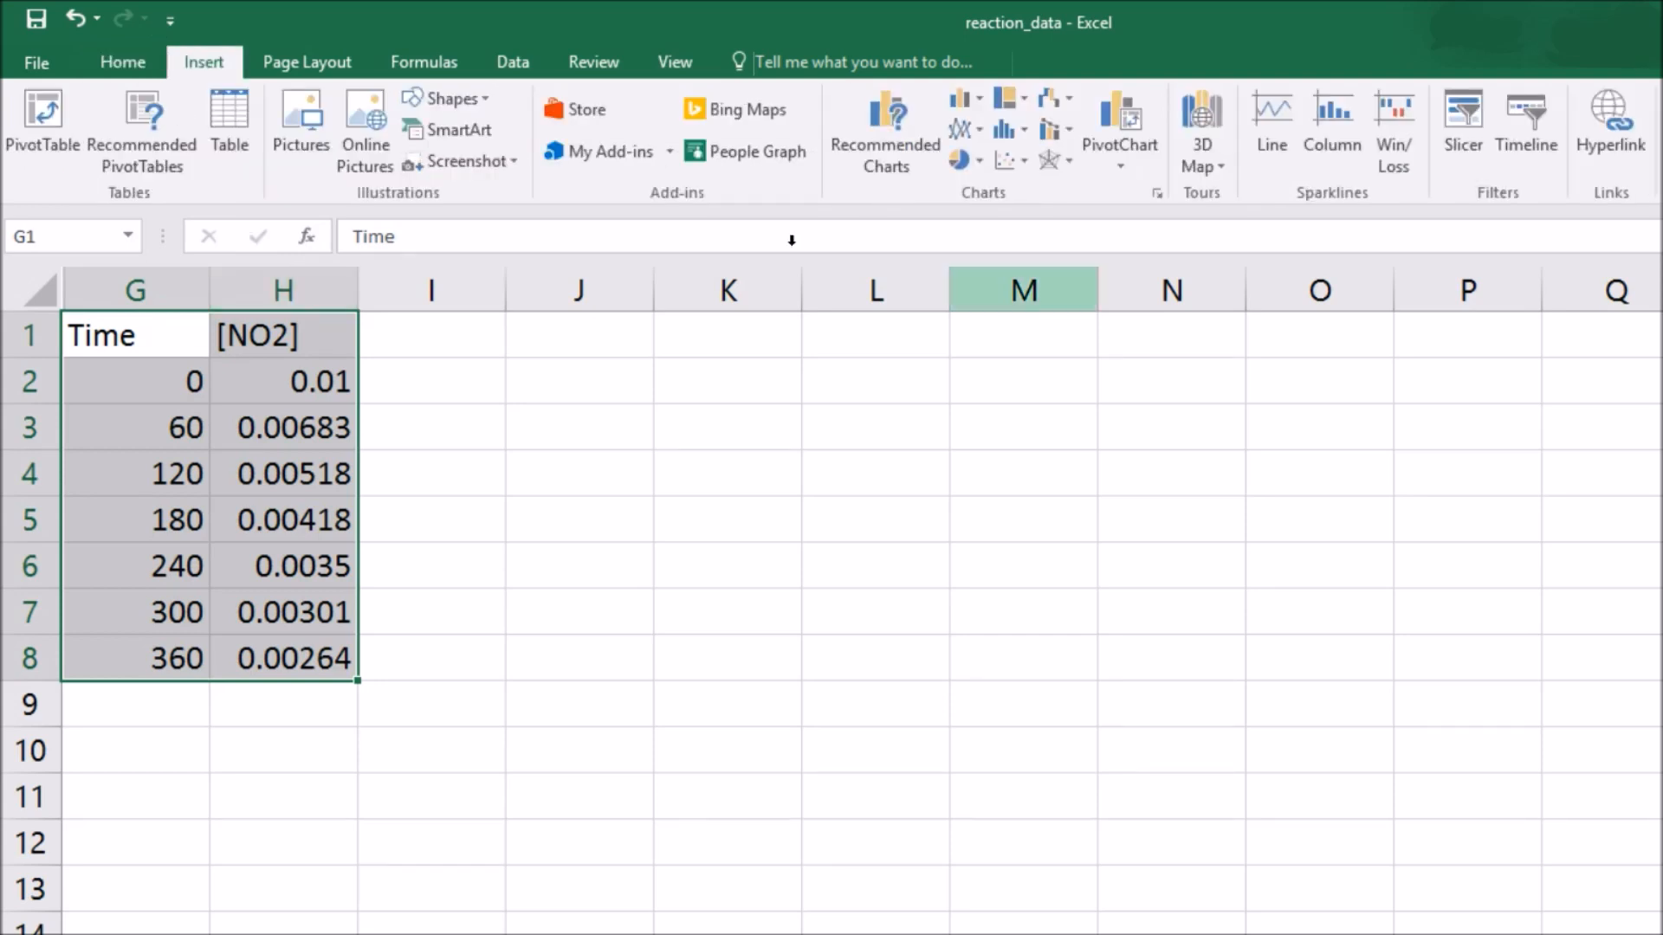
click(1008, 161)
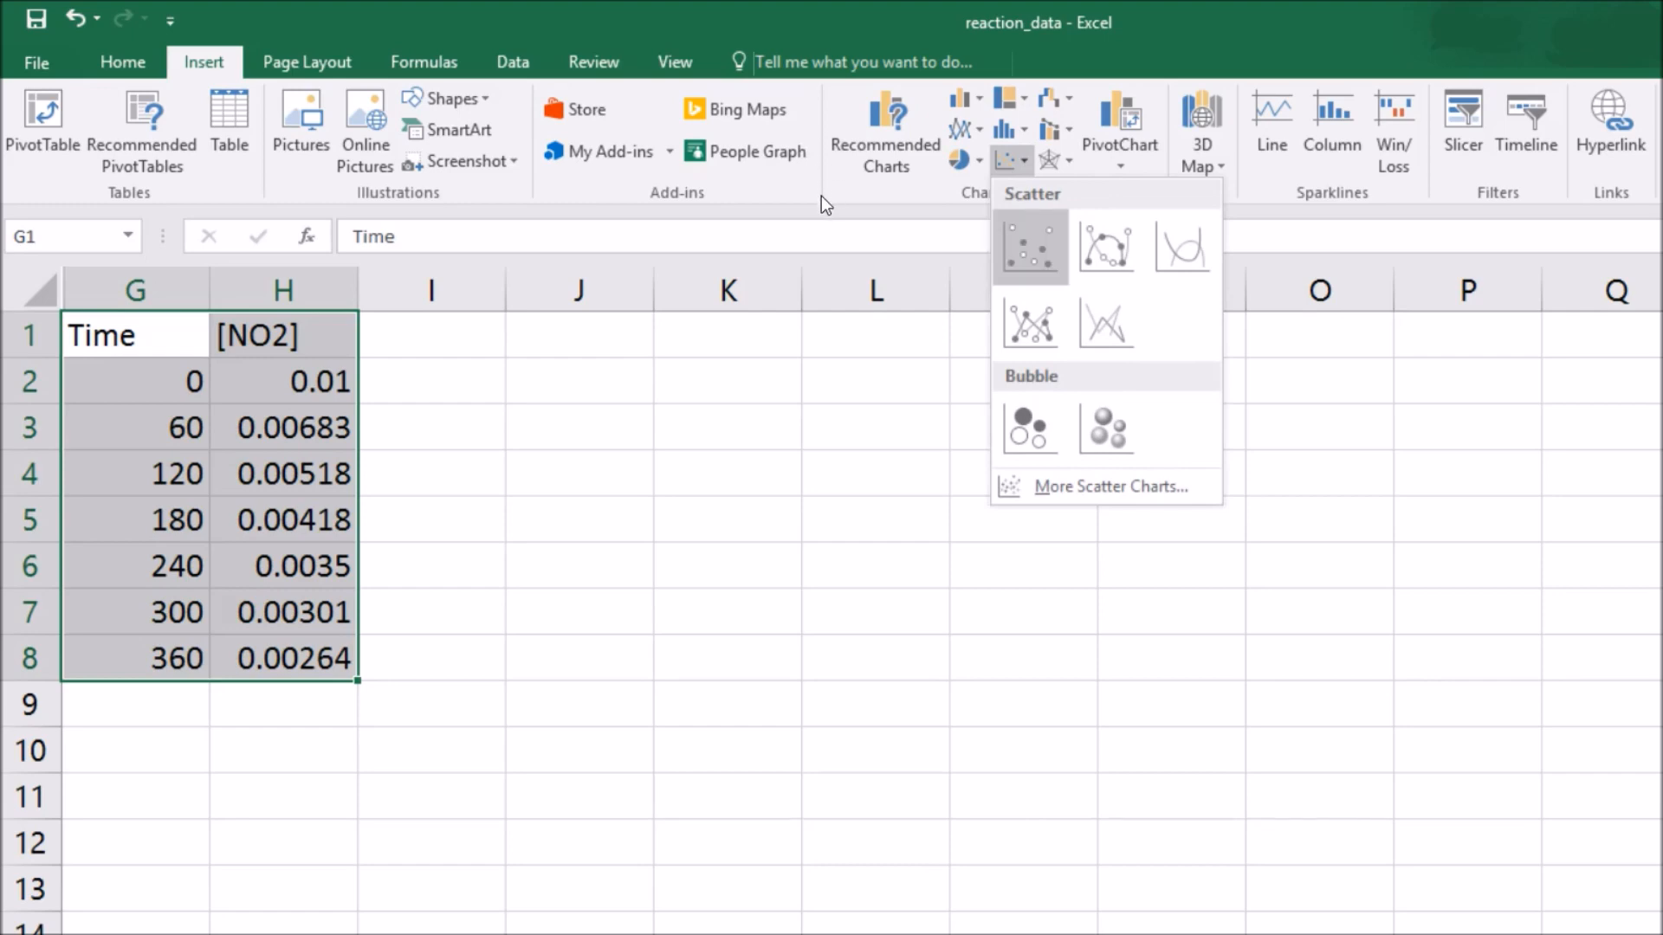
click(1105, 246)
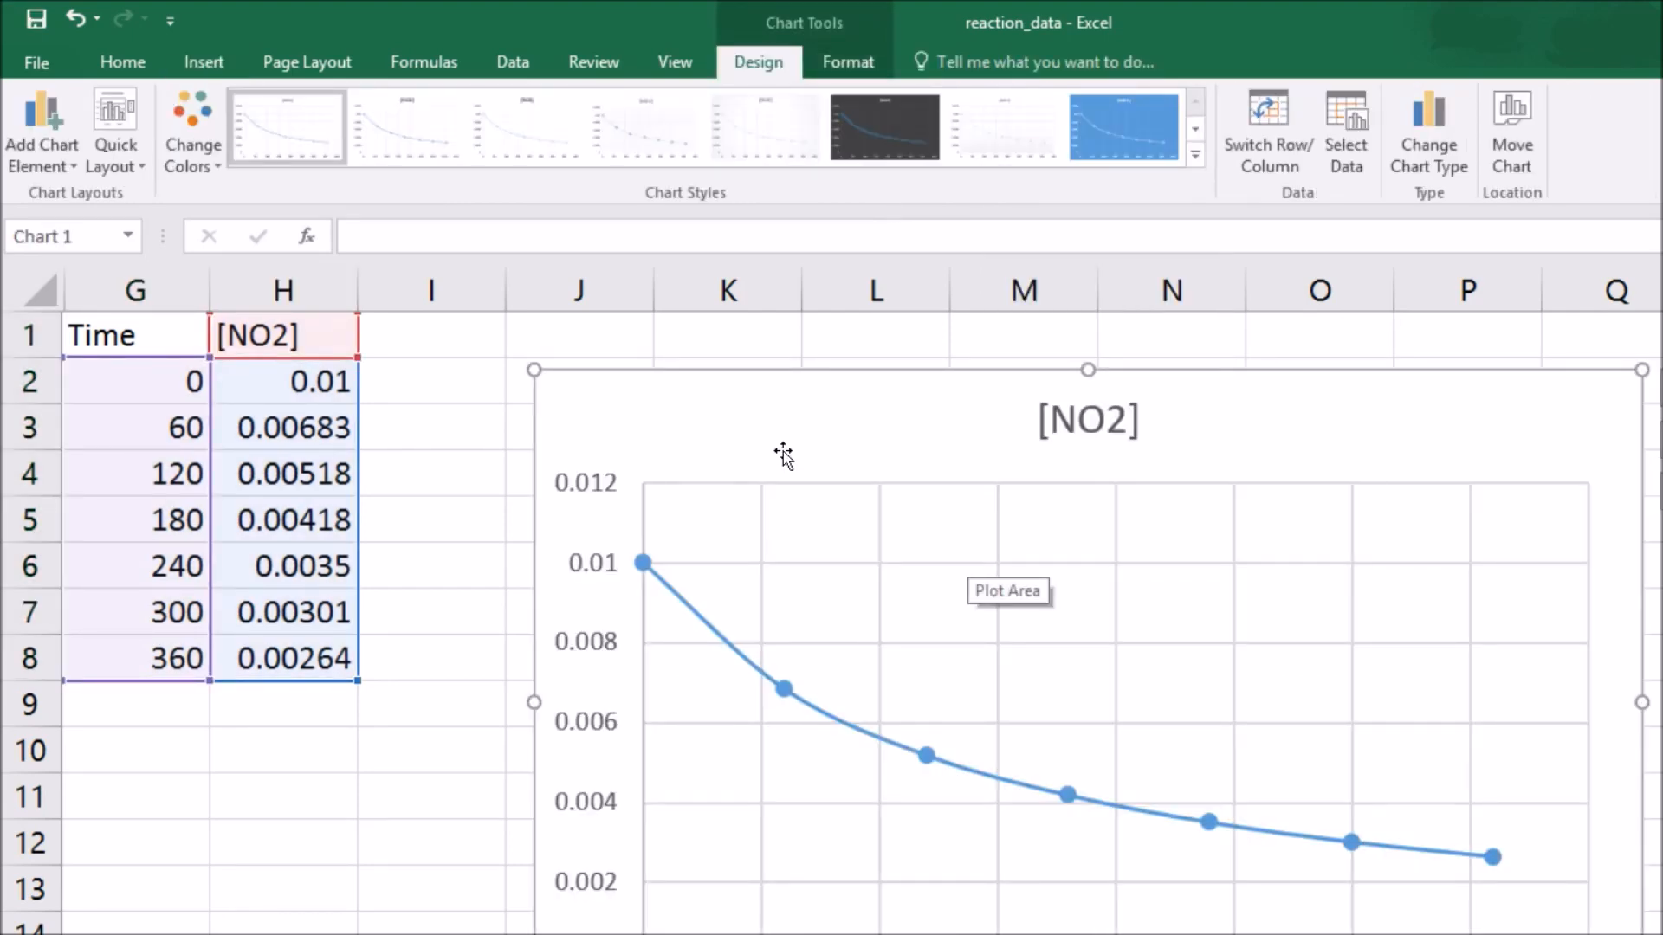
mouse_move(716, 359)
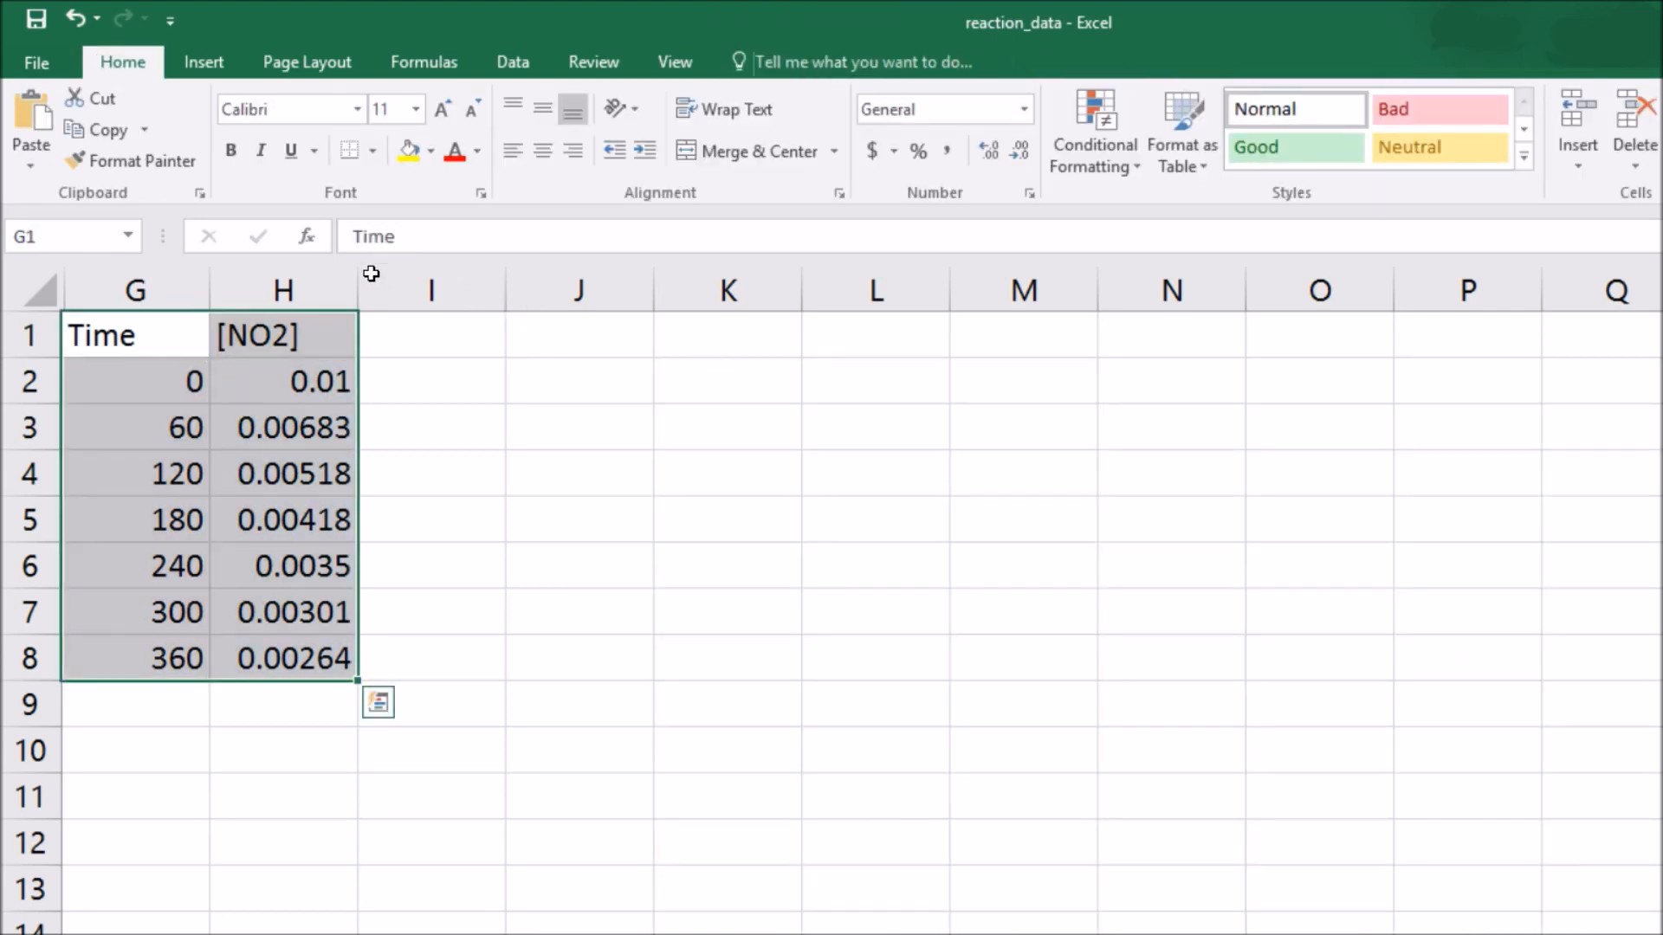
- Head J1:K1 as Time and ln (NO2), with times 0–360 under Time
click(430, 335)
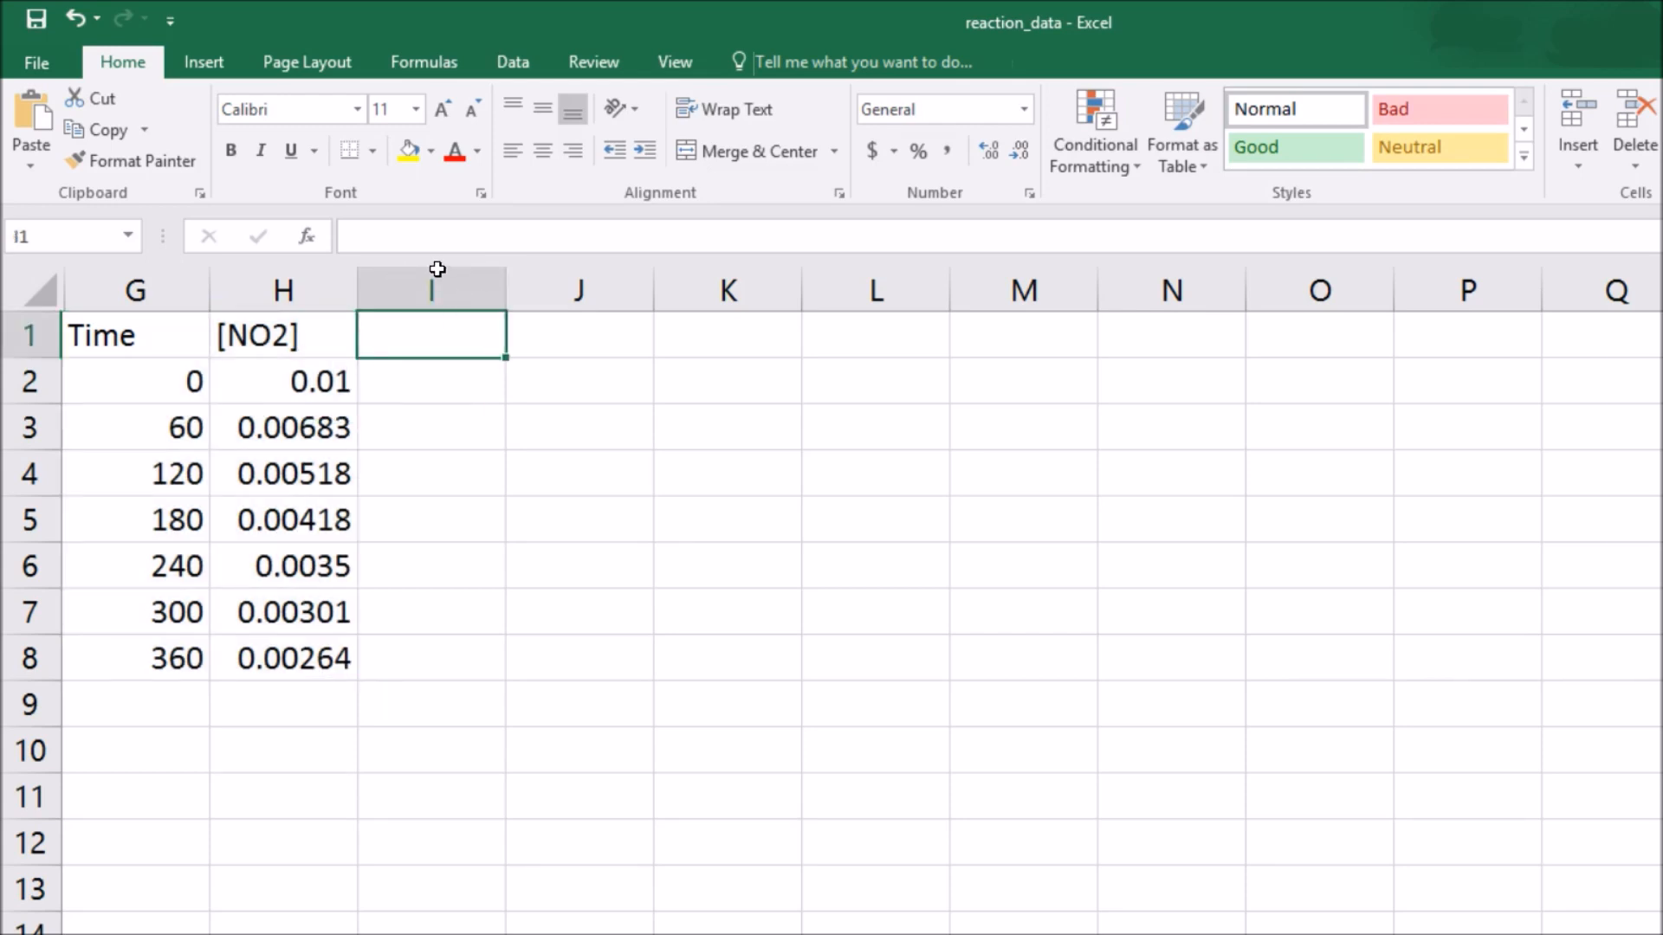
text(Time)
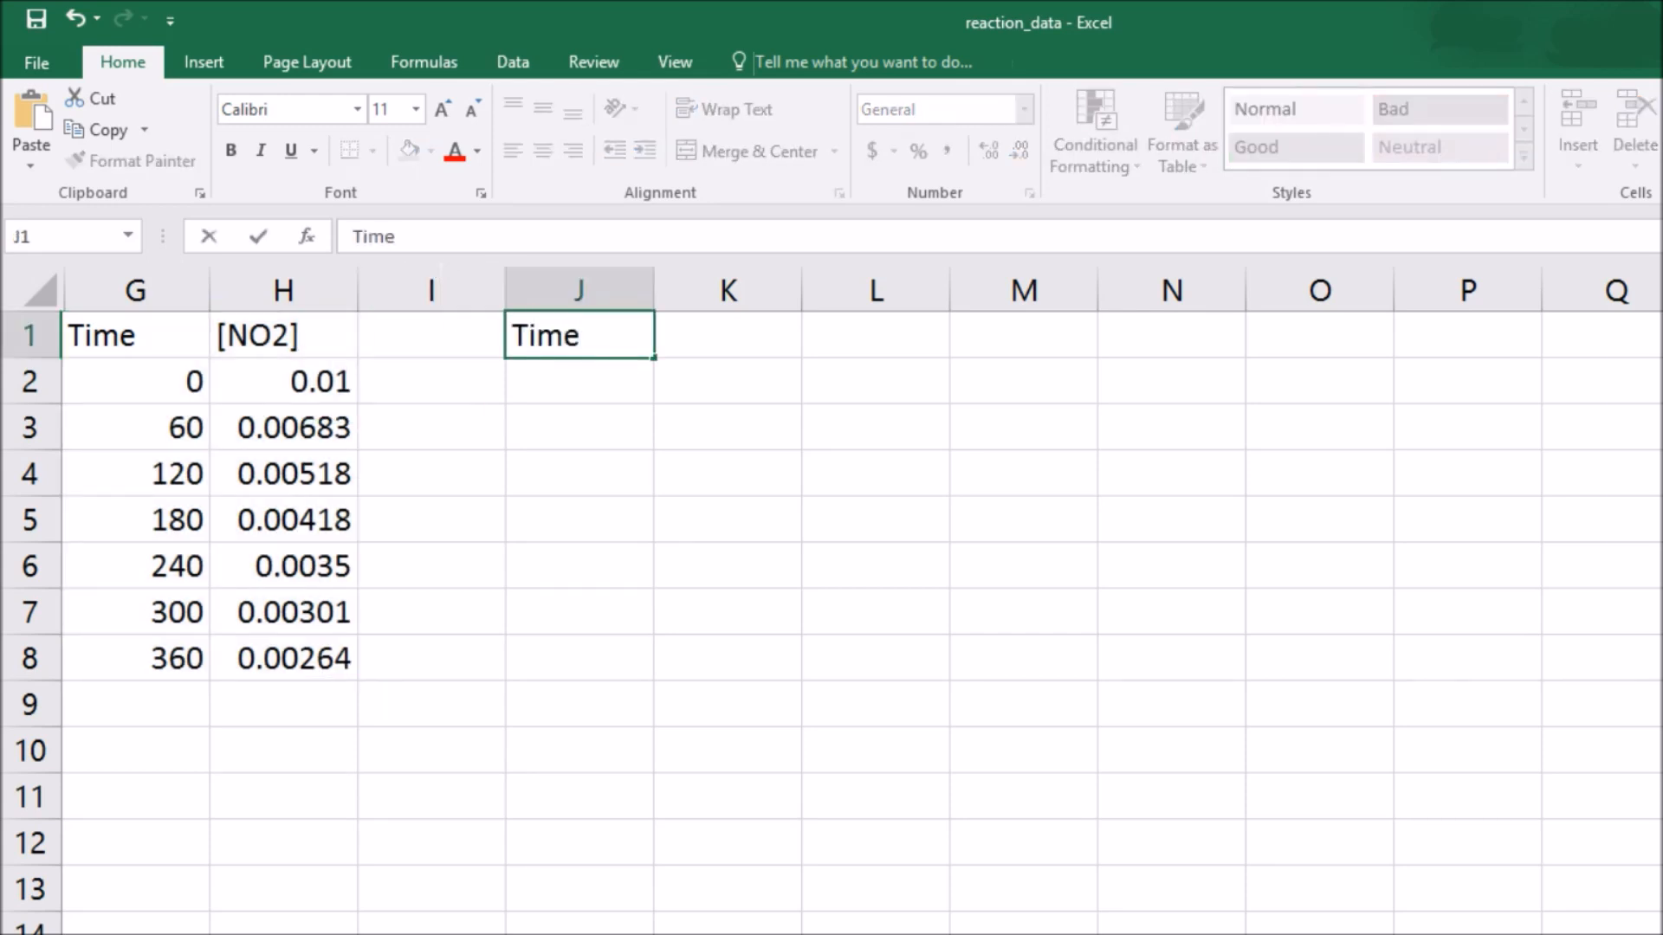
text(In)
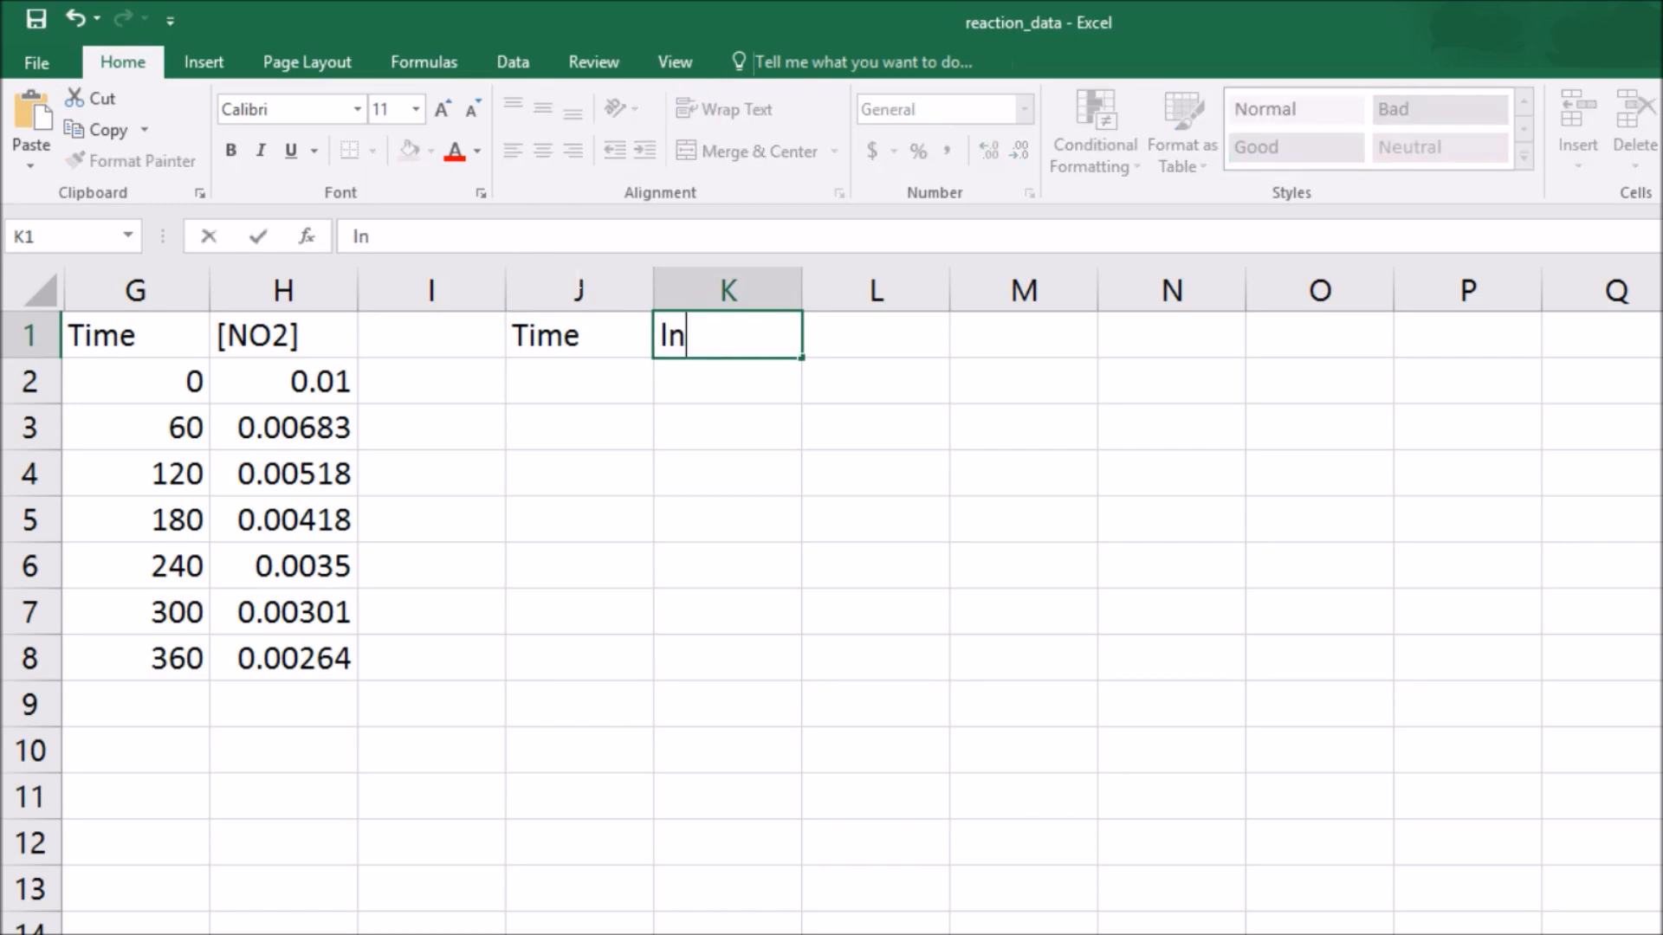
text((NO)
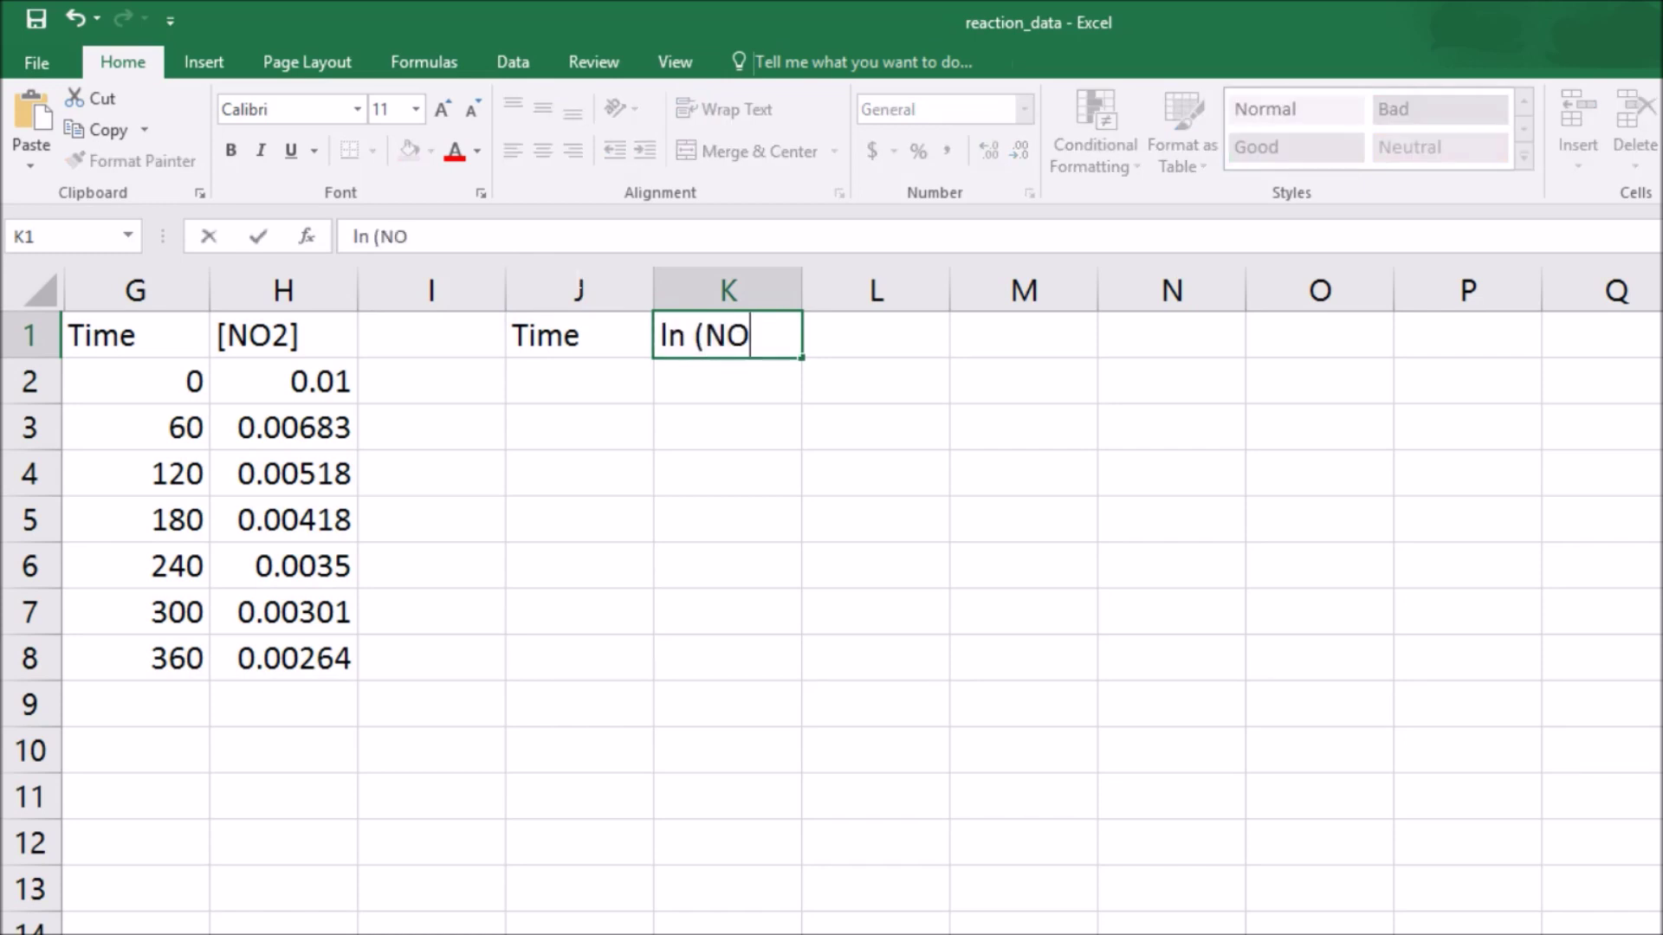
text(2))
click(579, 381)
text(0)
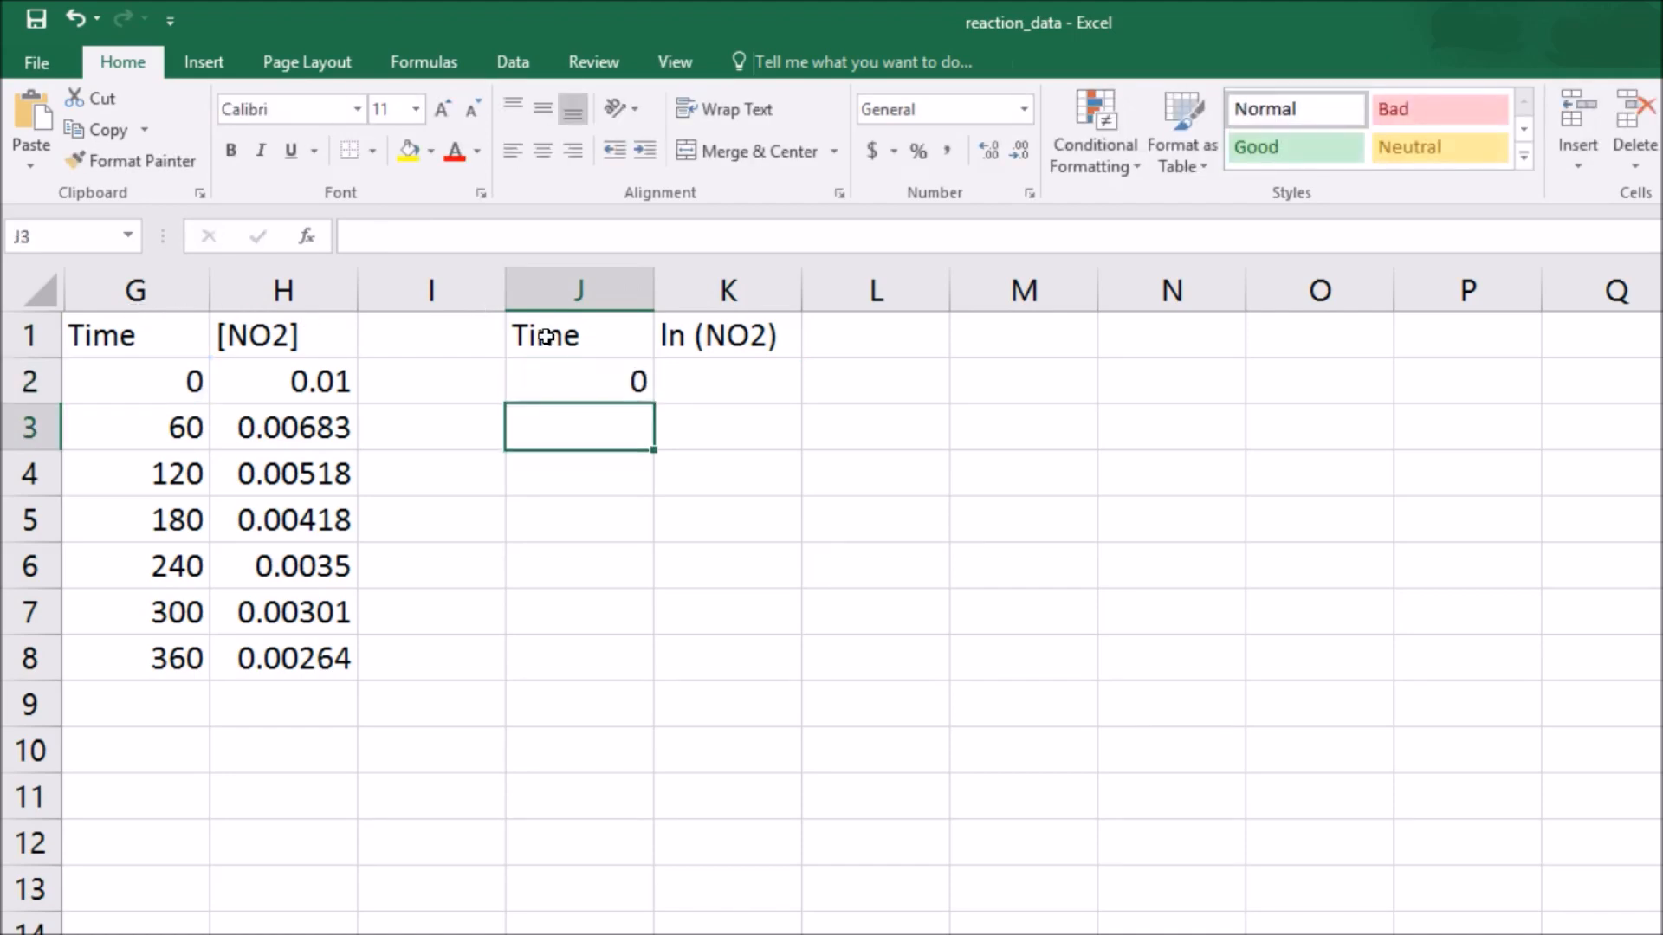
click(578, 379)
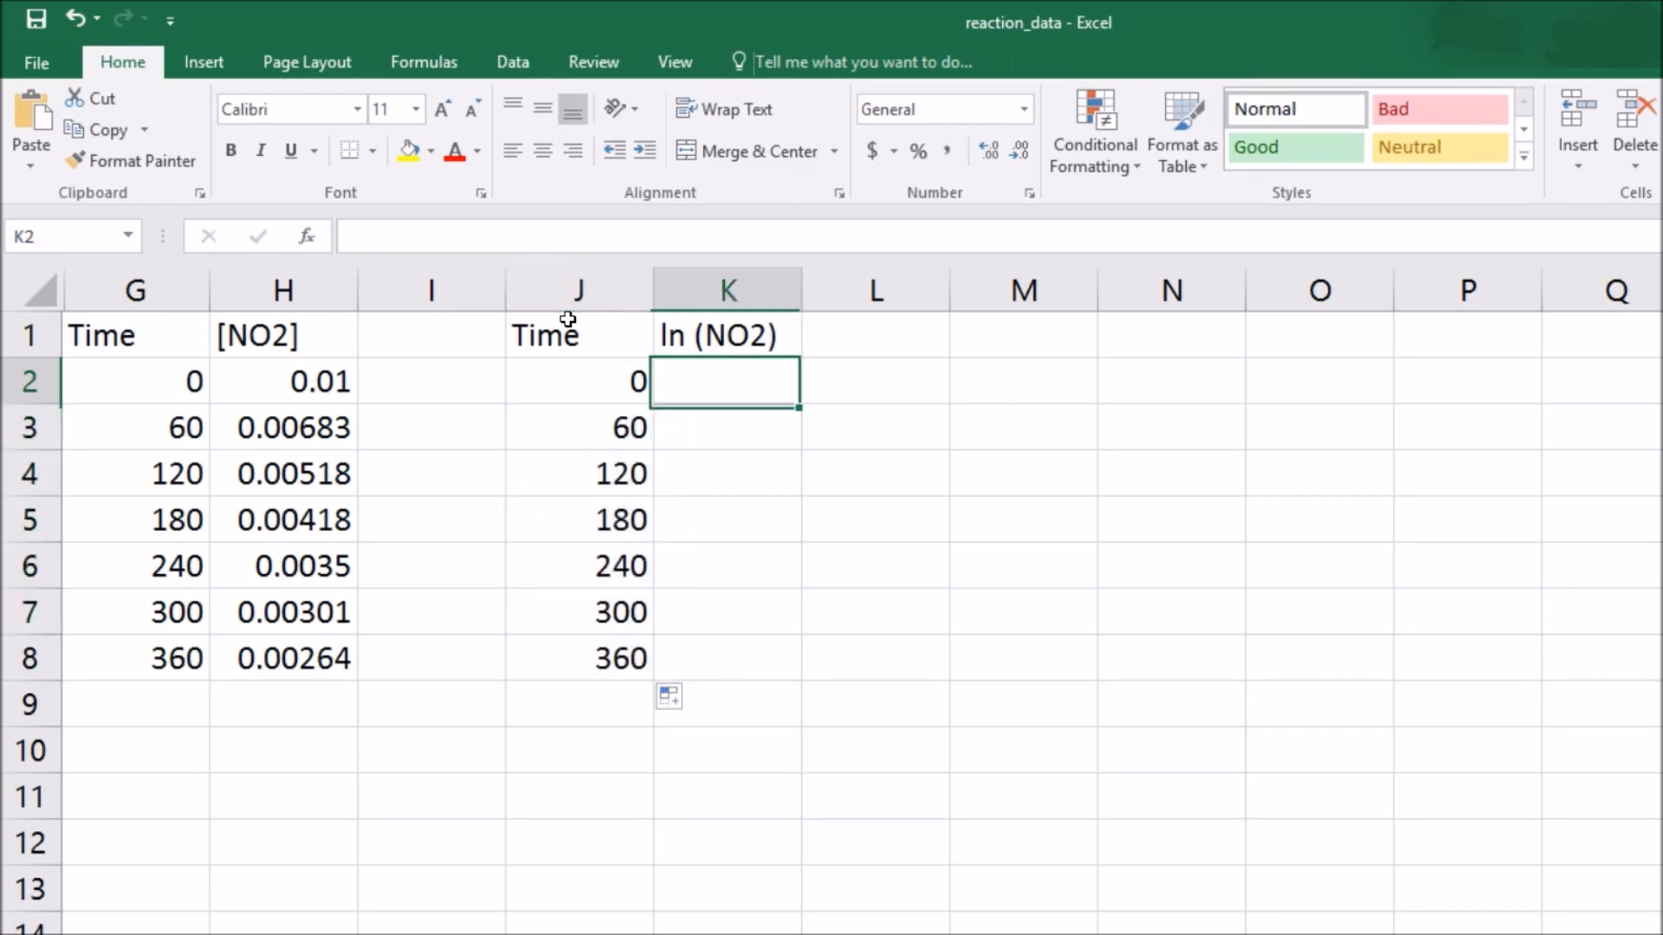
- Enter =LN(H2) in K2 and fill it down to K8
text(=)
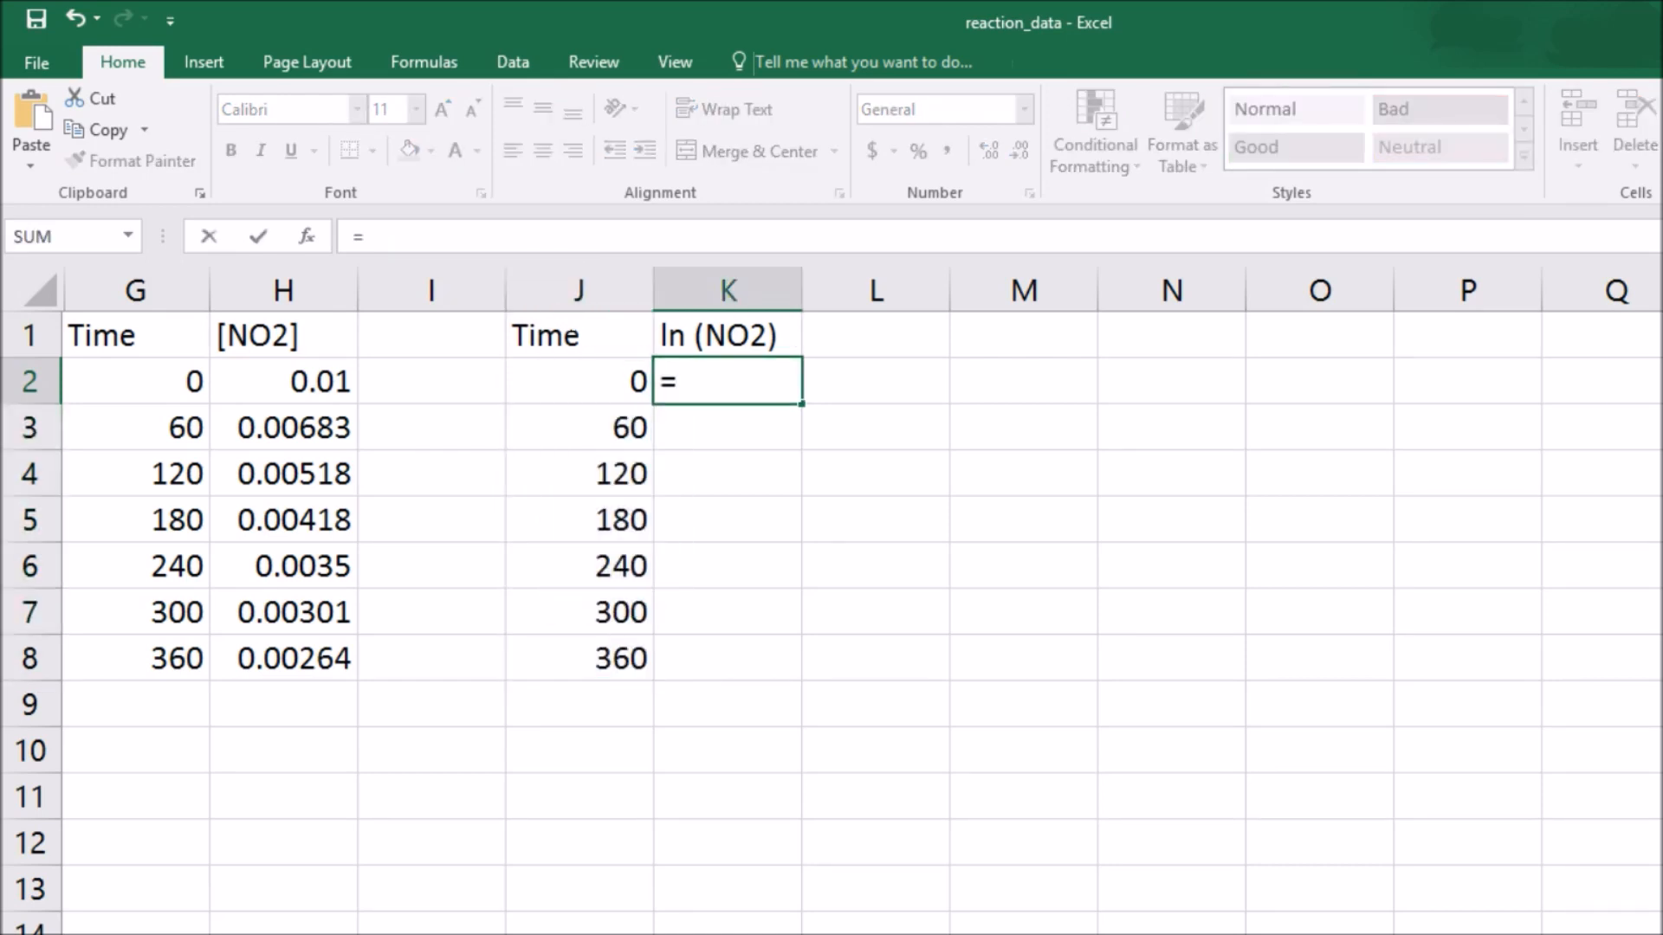
text(ln)
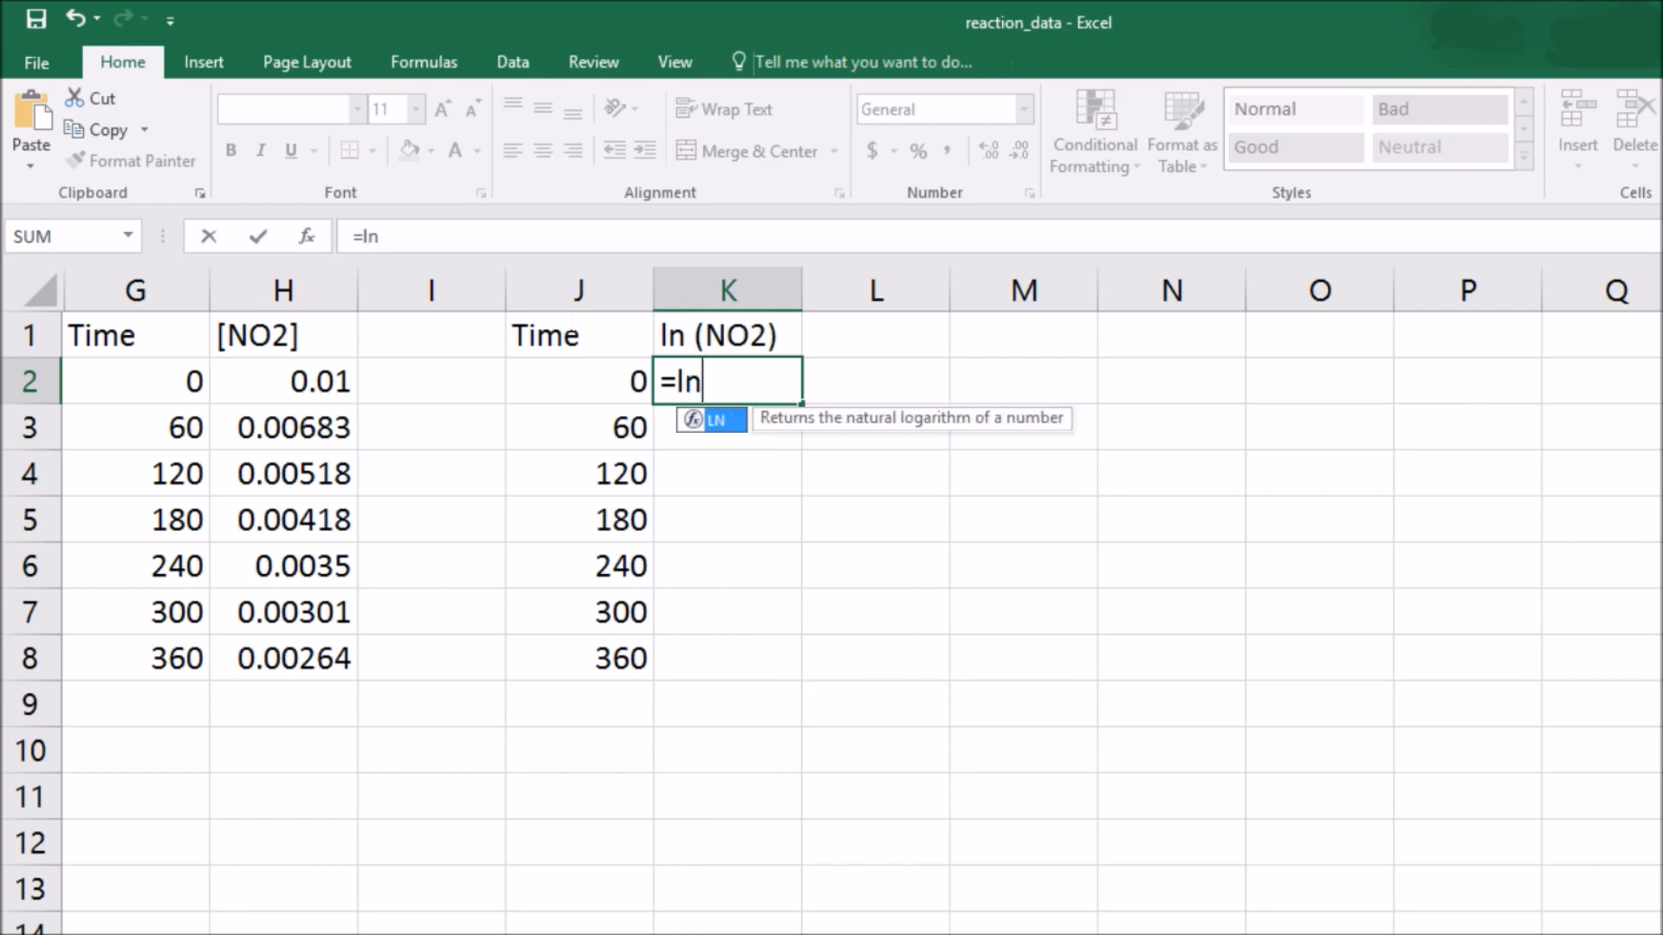
text(()
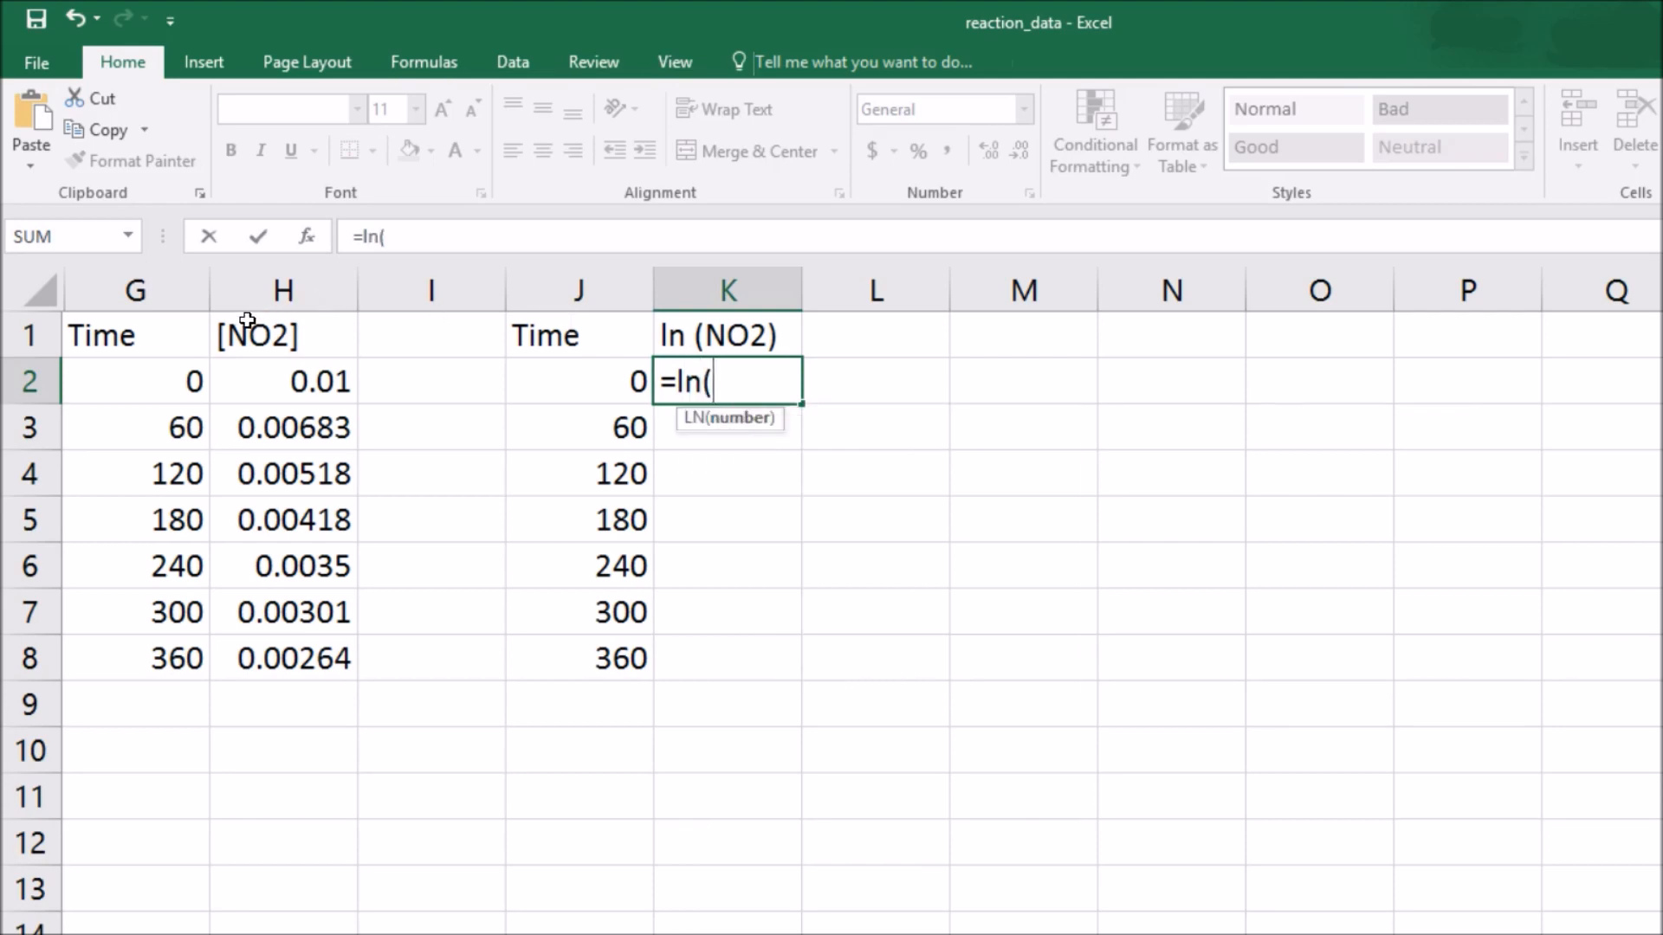
click(282, 381)
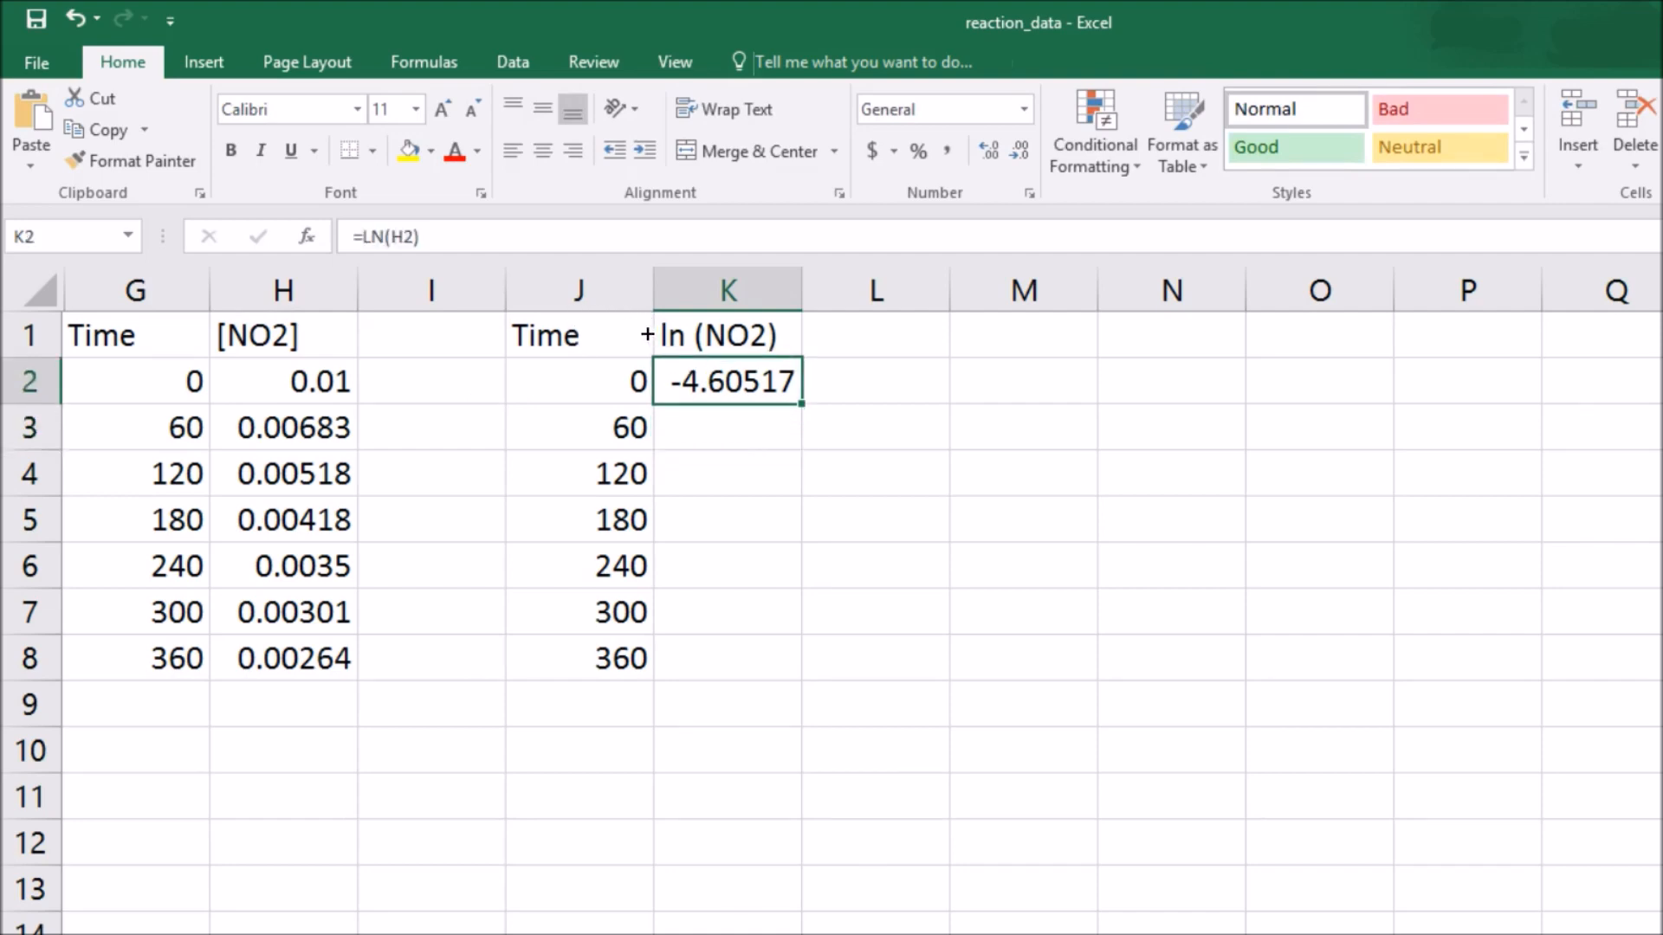
drag(726, 381, 727, 657)
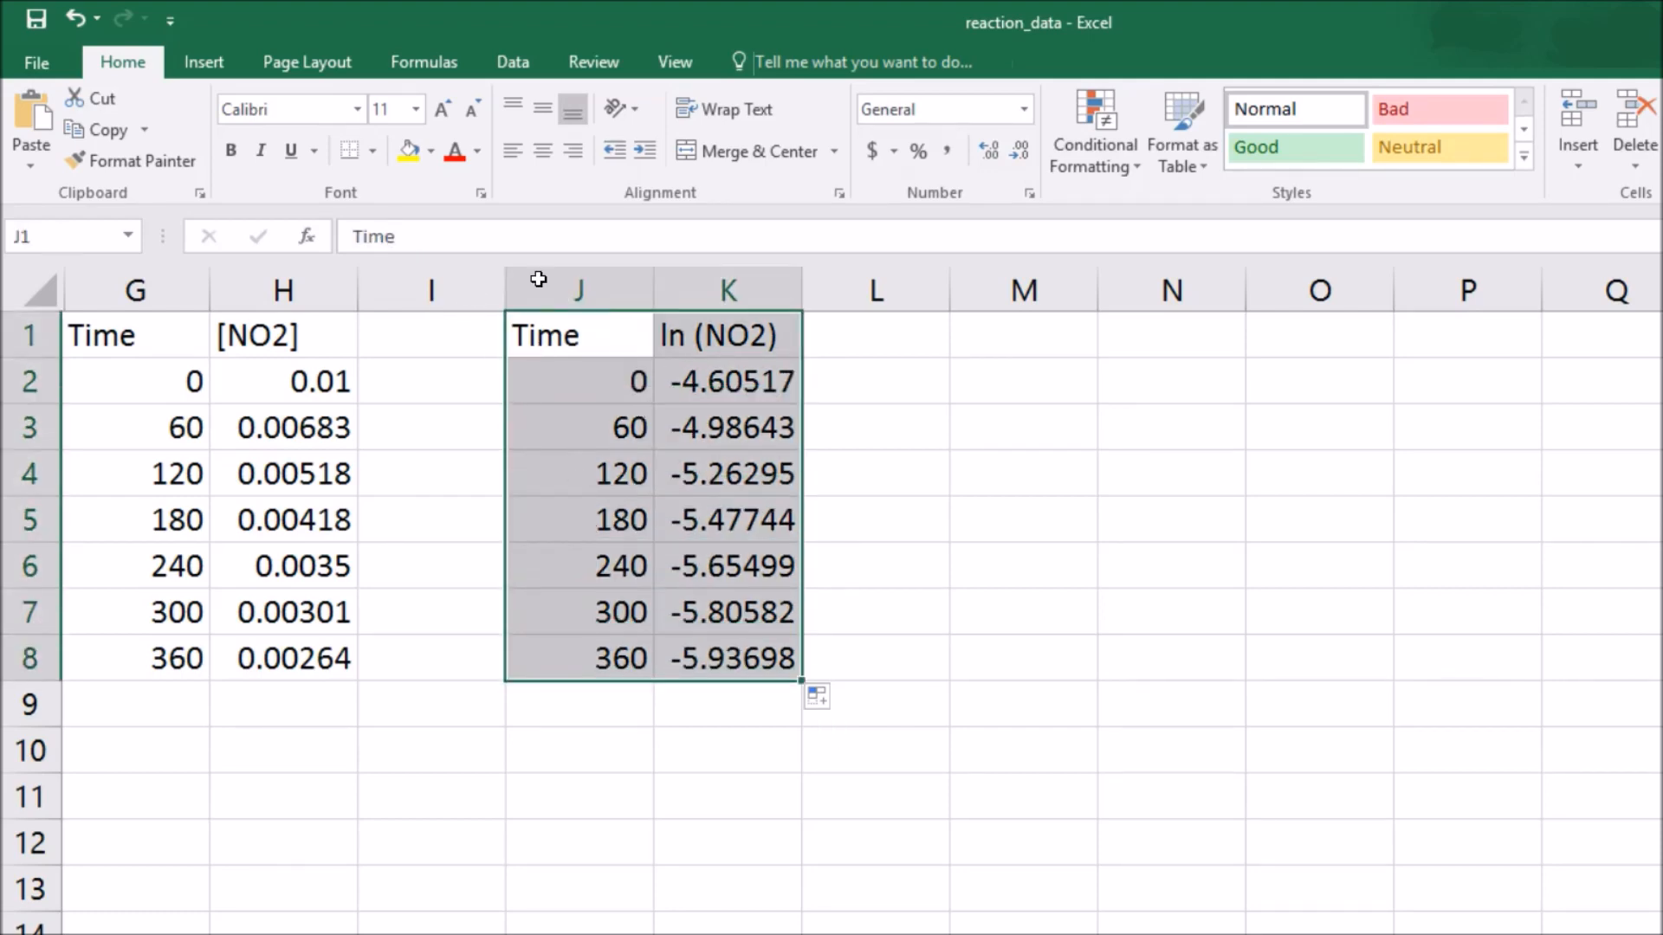
- Insert a smooth-line scatter chart of ln (NO2) versus Time below the table
click(204, 61)
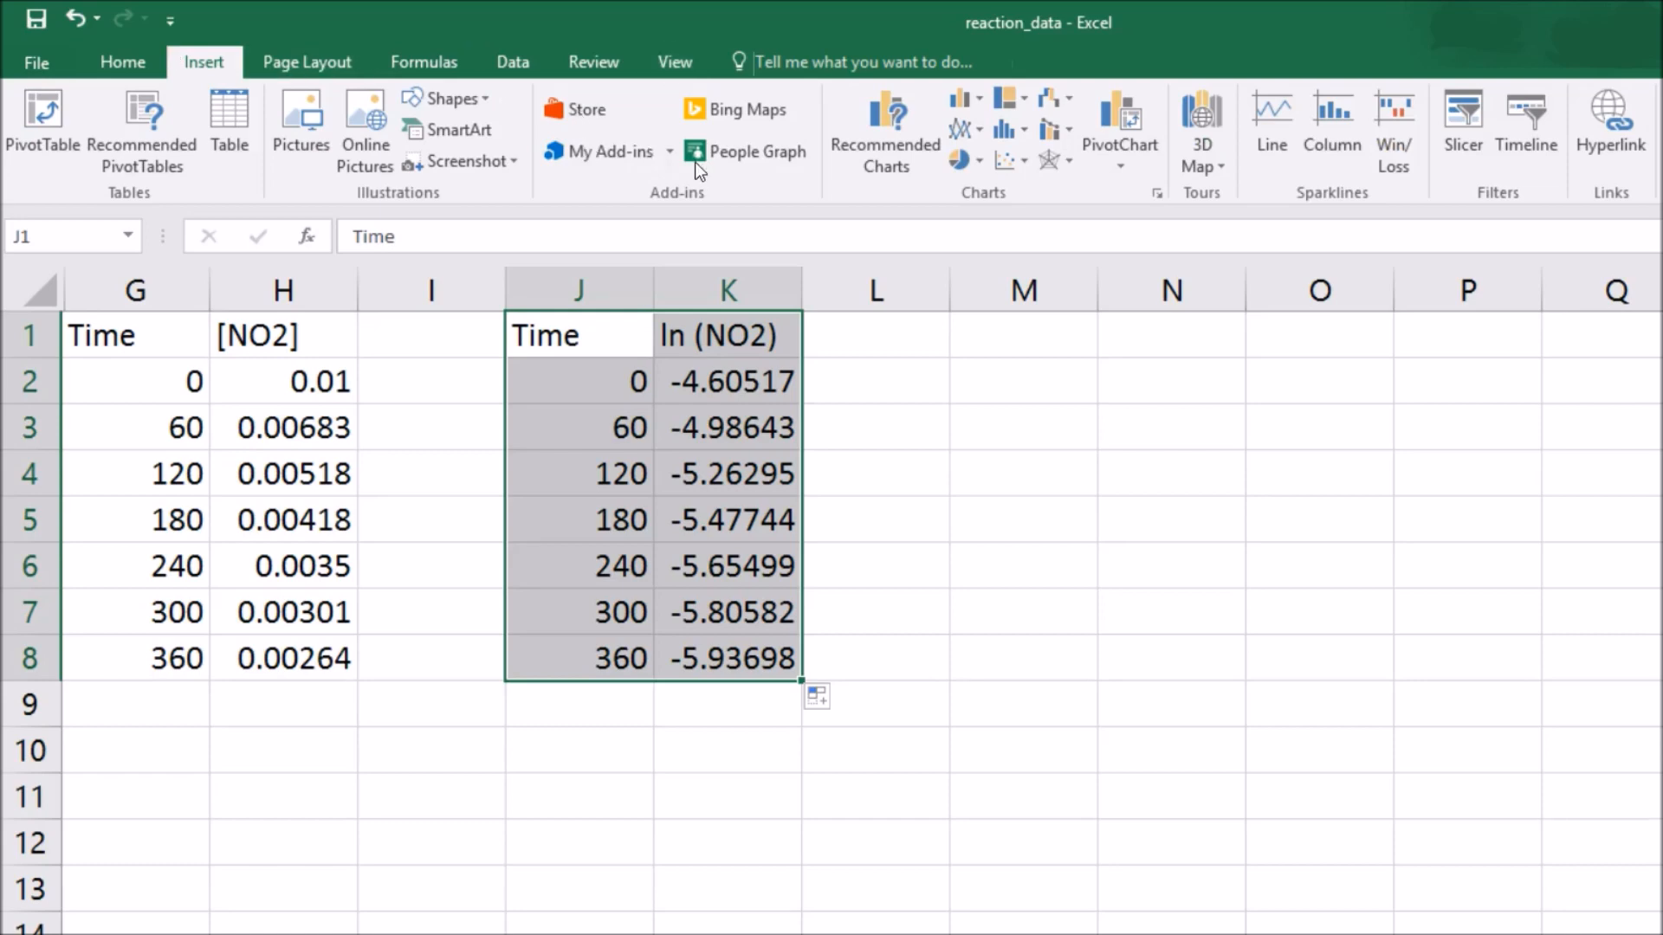
click(1106, 247)
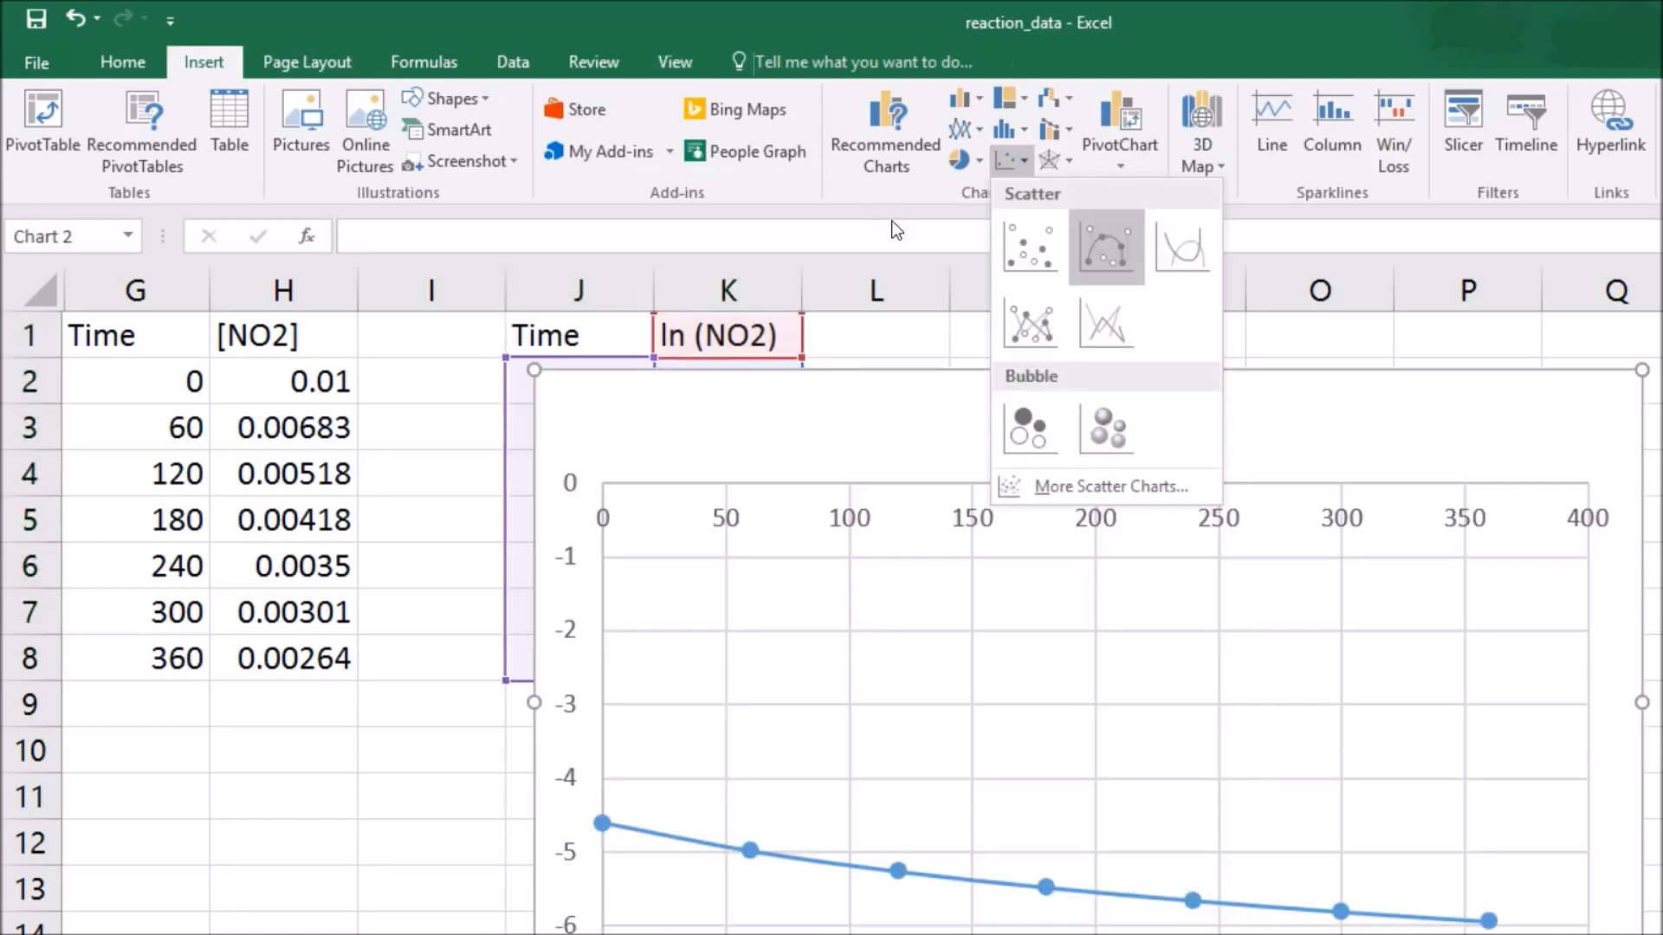
click(1106, 249)
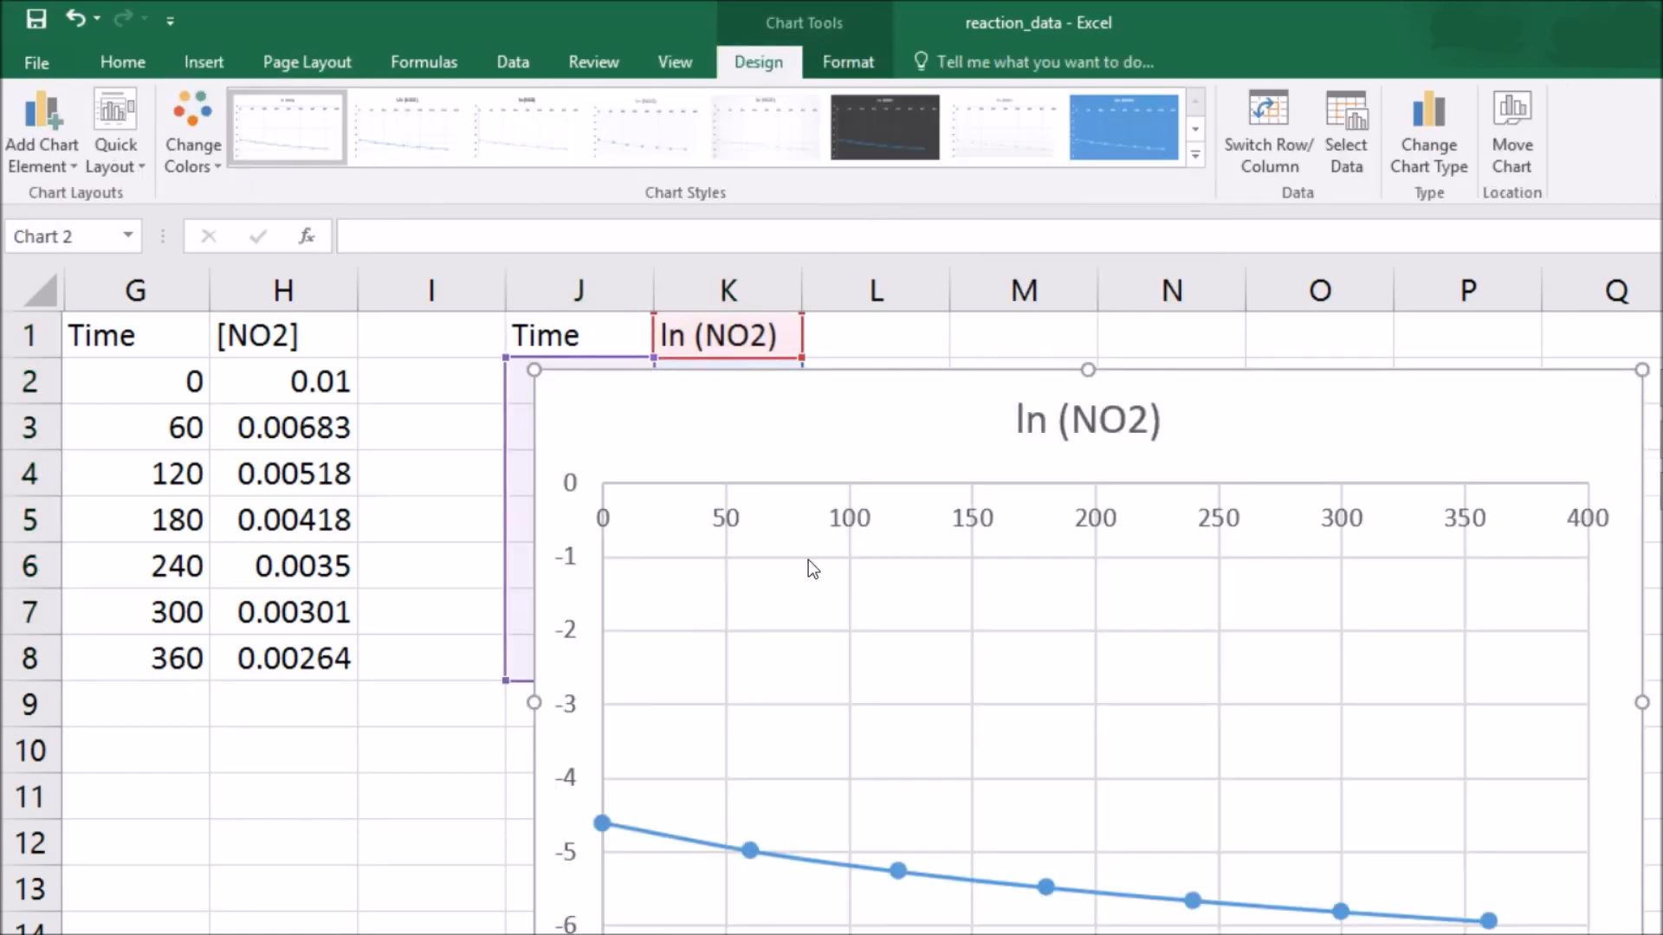
mouse_move(700, 345)
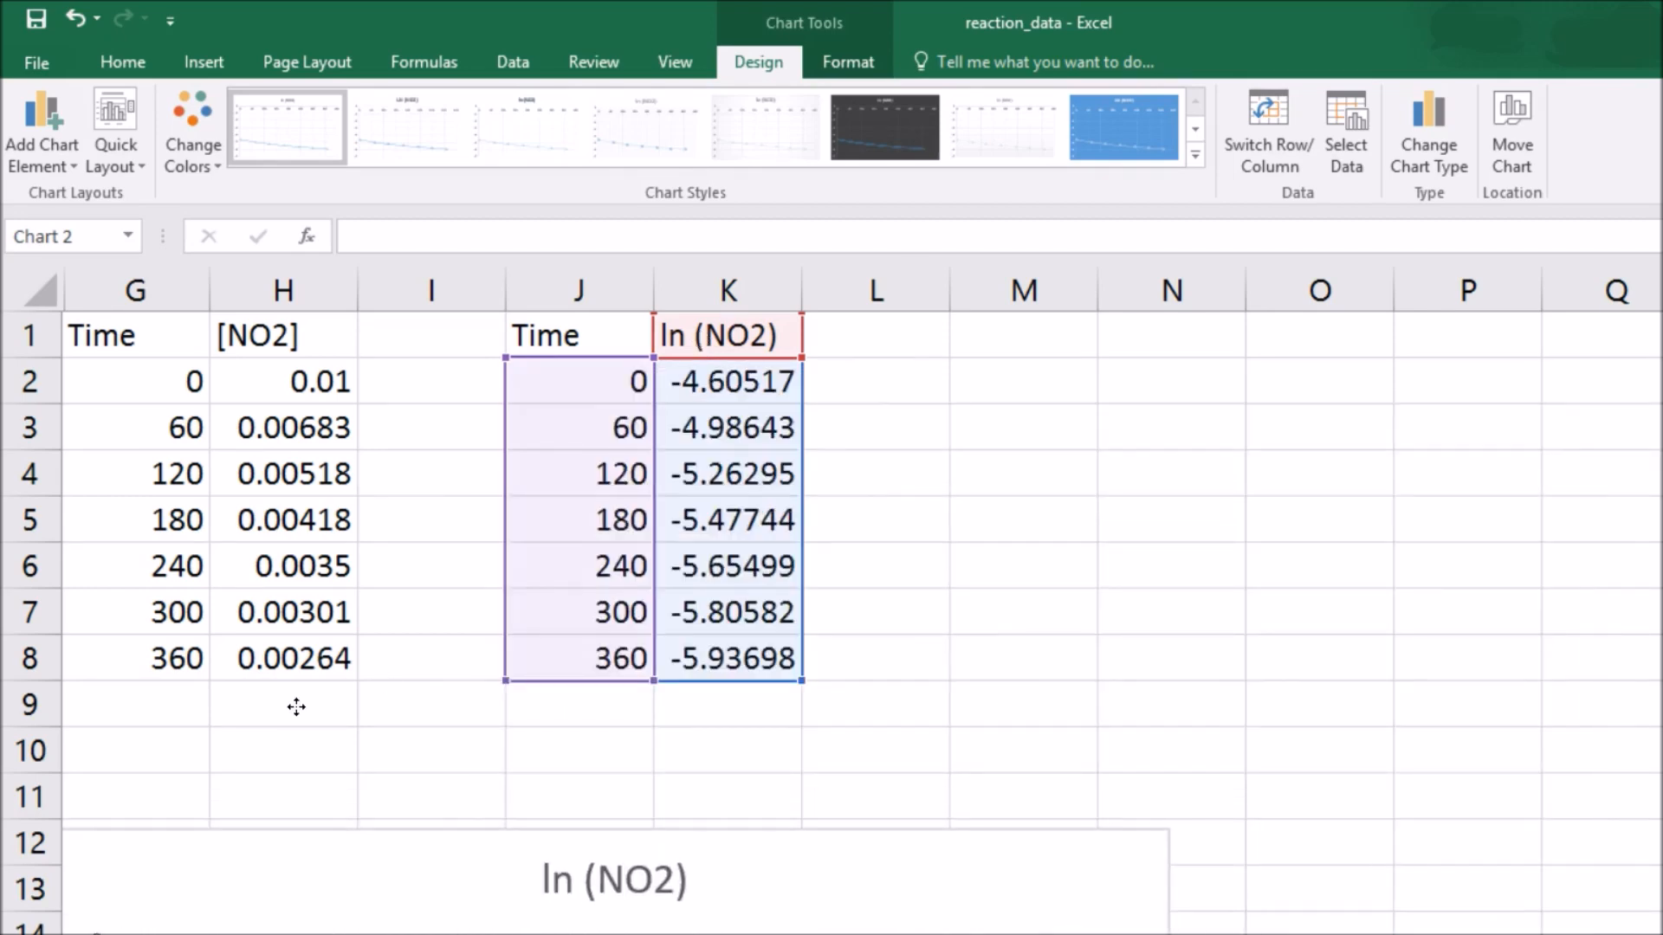
click(1021, 332)
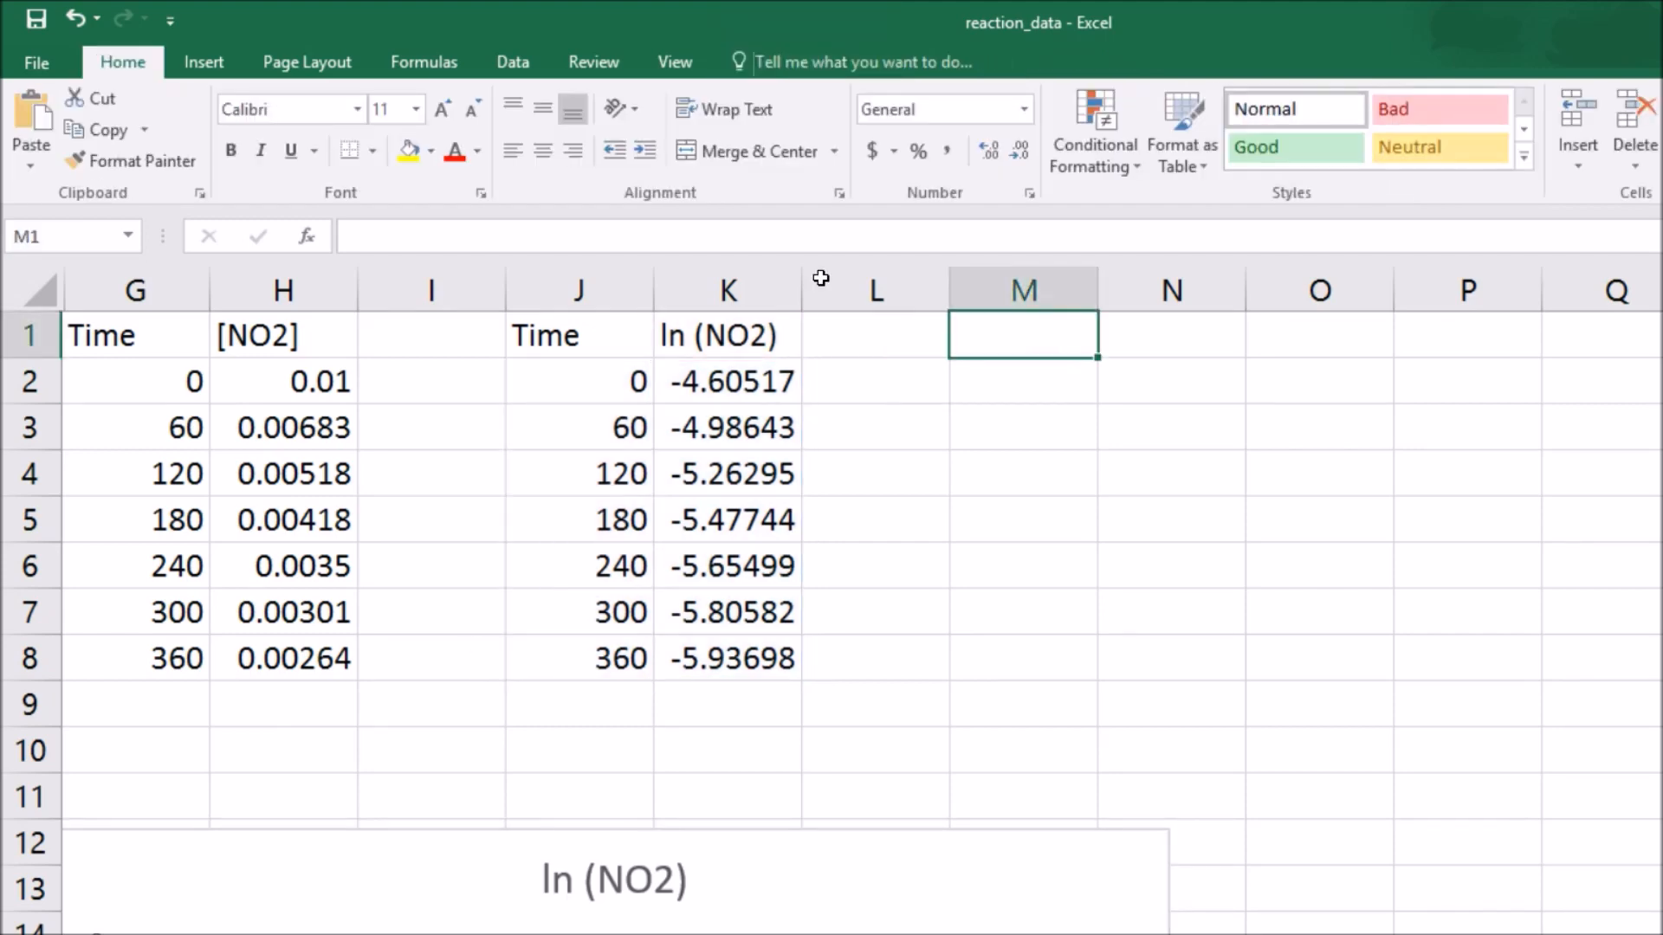
- Type the headers Time and 1/[NO2] in M1:N1
text(Time)
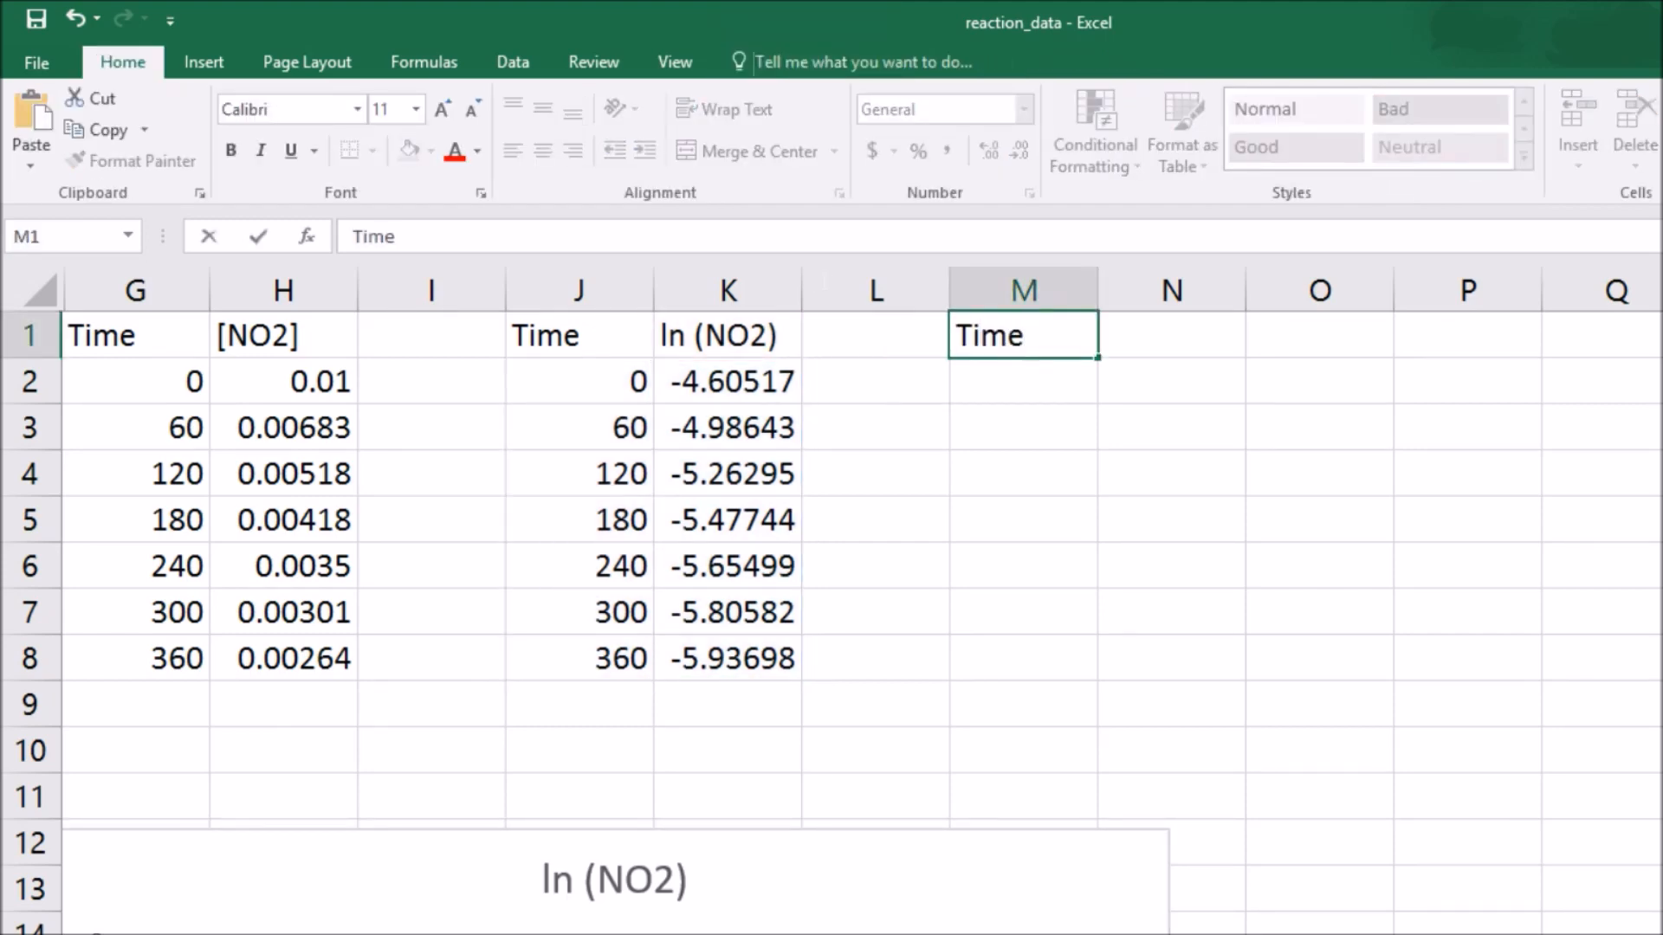
text(1/)
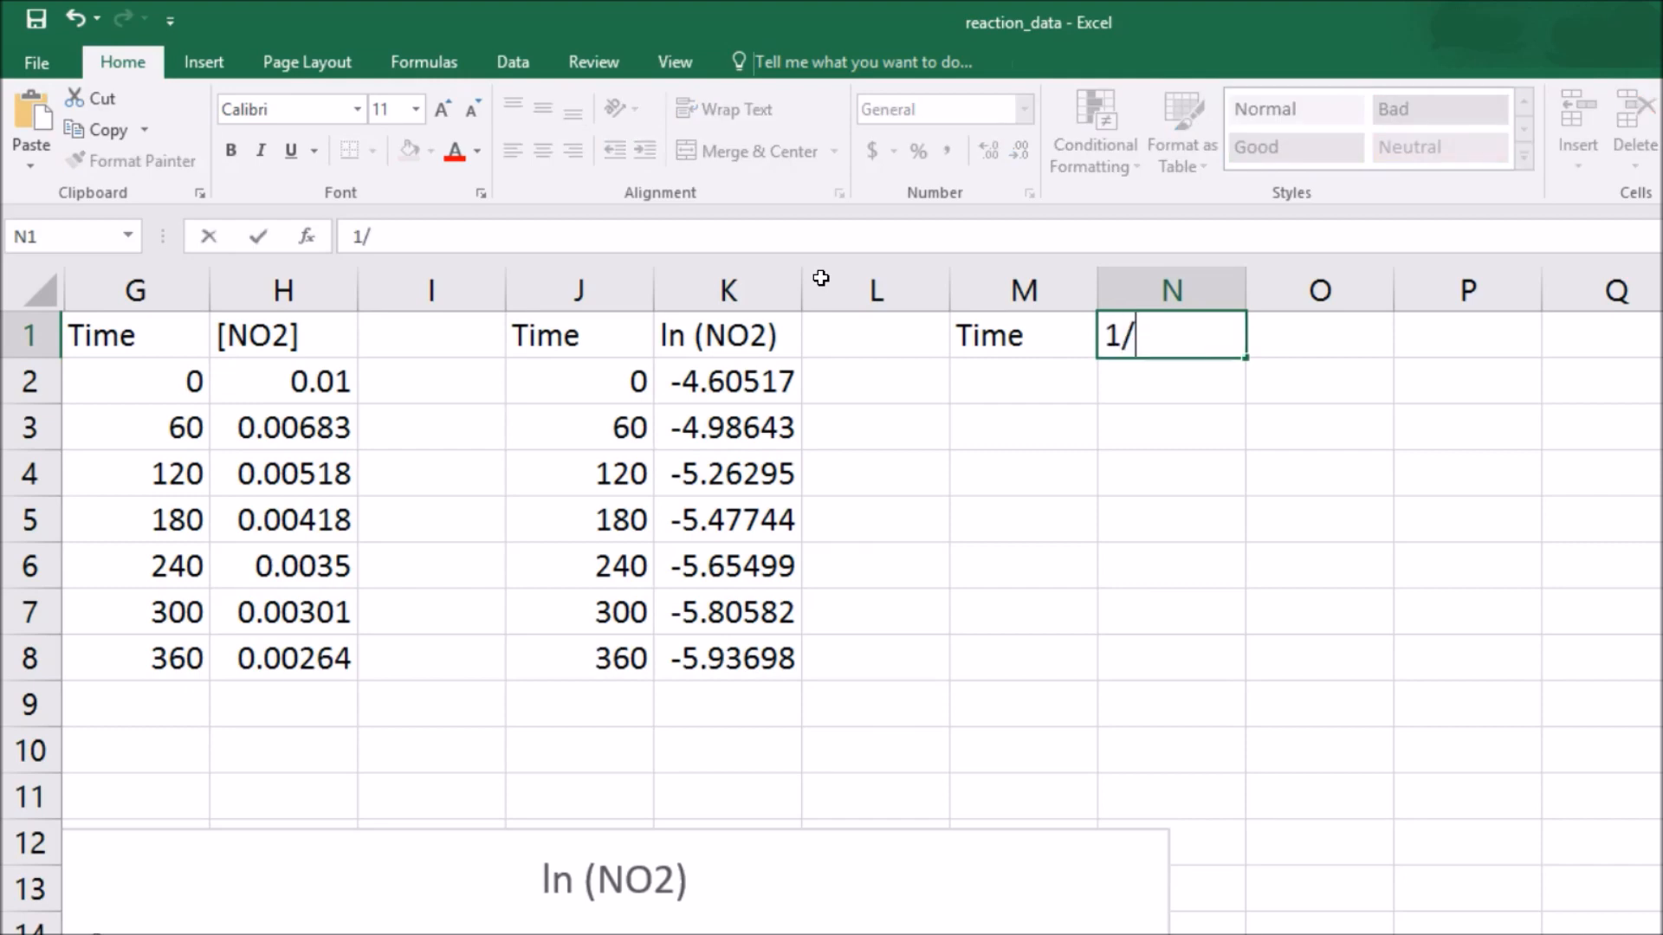
text([NO2])
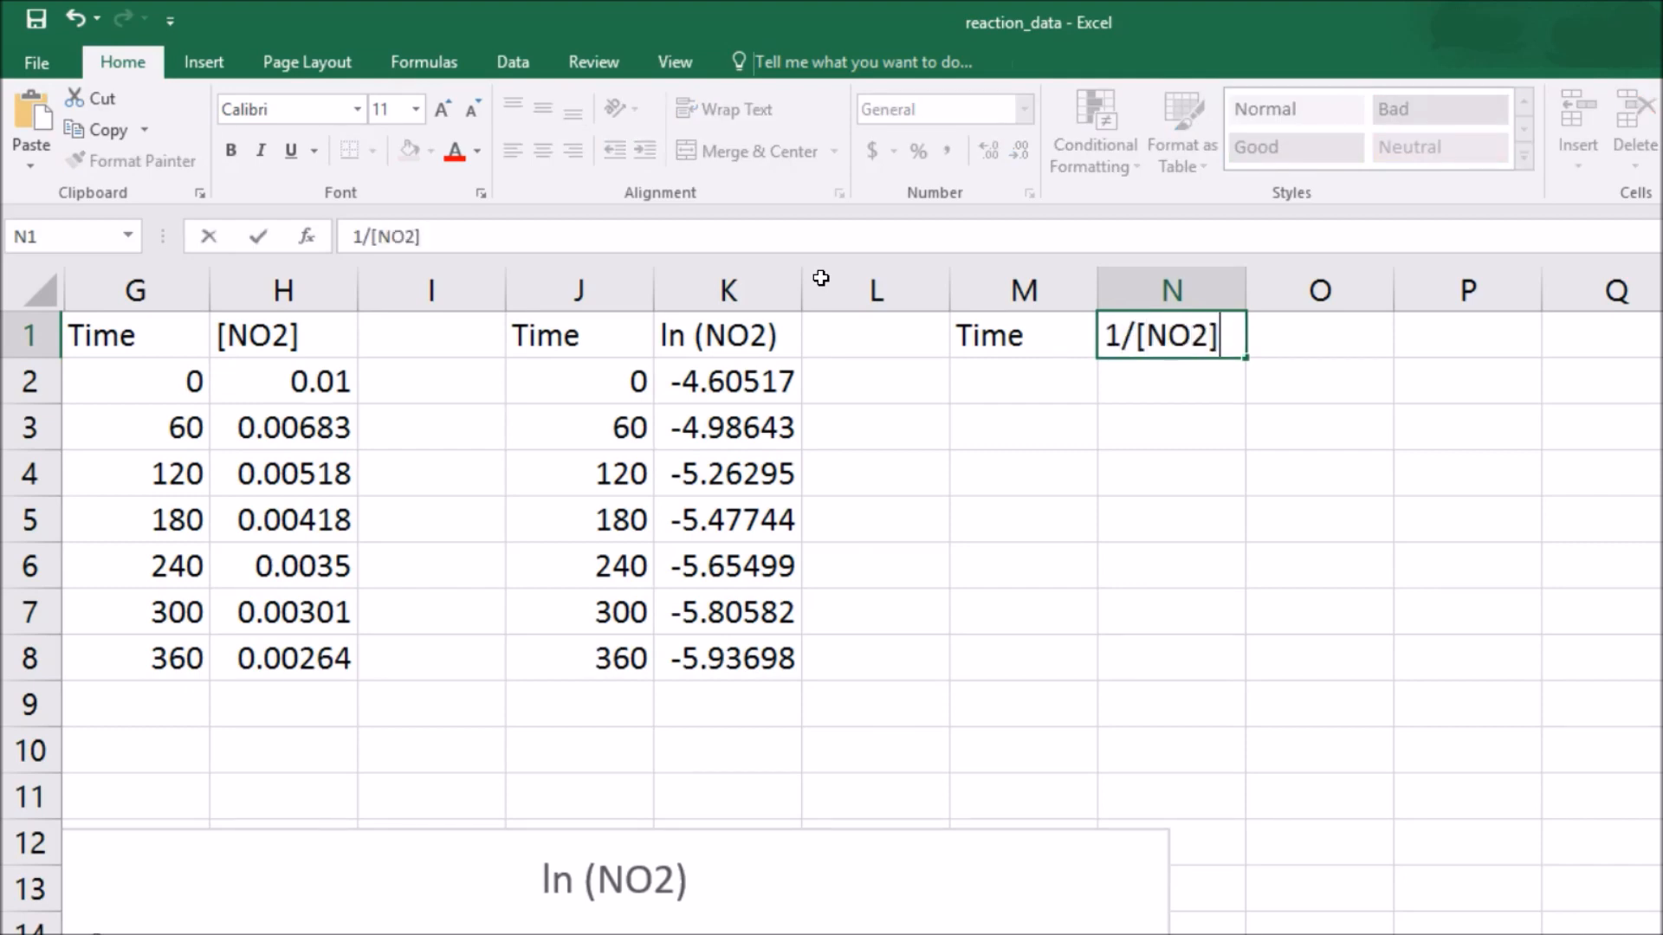
- Fill M2:N8 with =G2 and =1/H2, giving reciprocals 100 to 378.788
click(1021, 381)
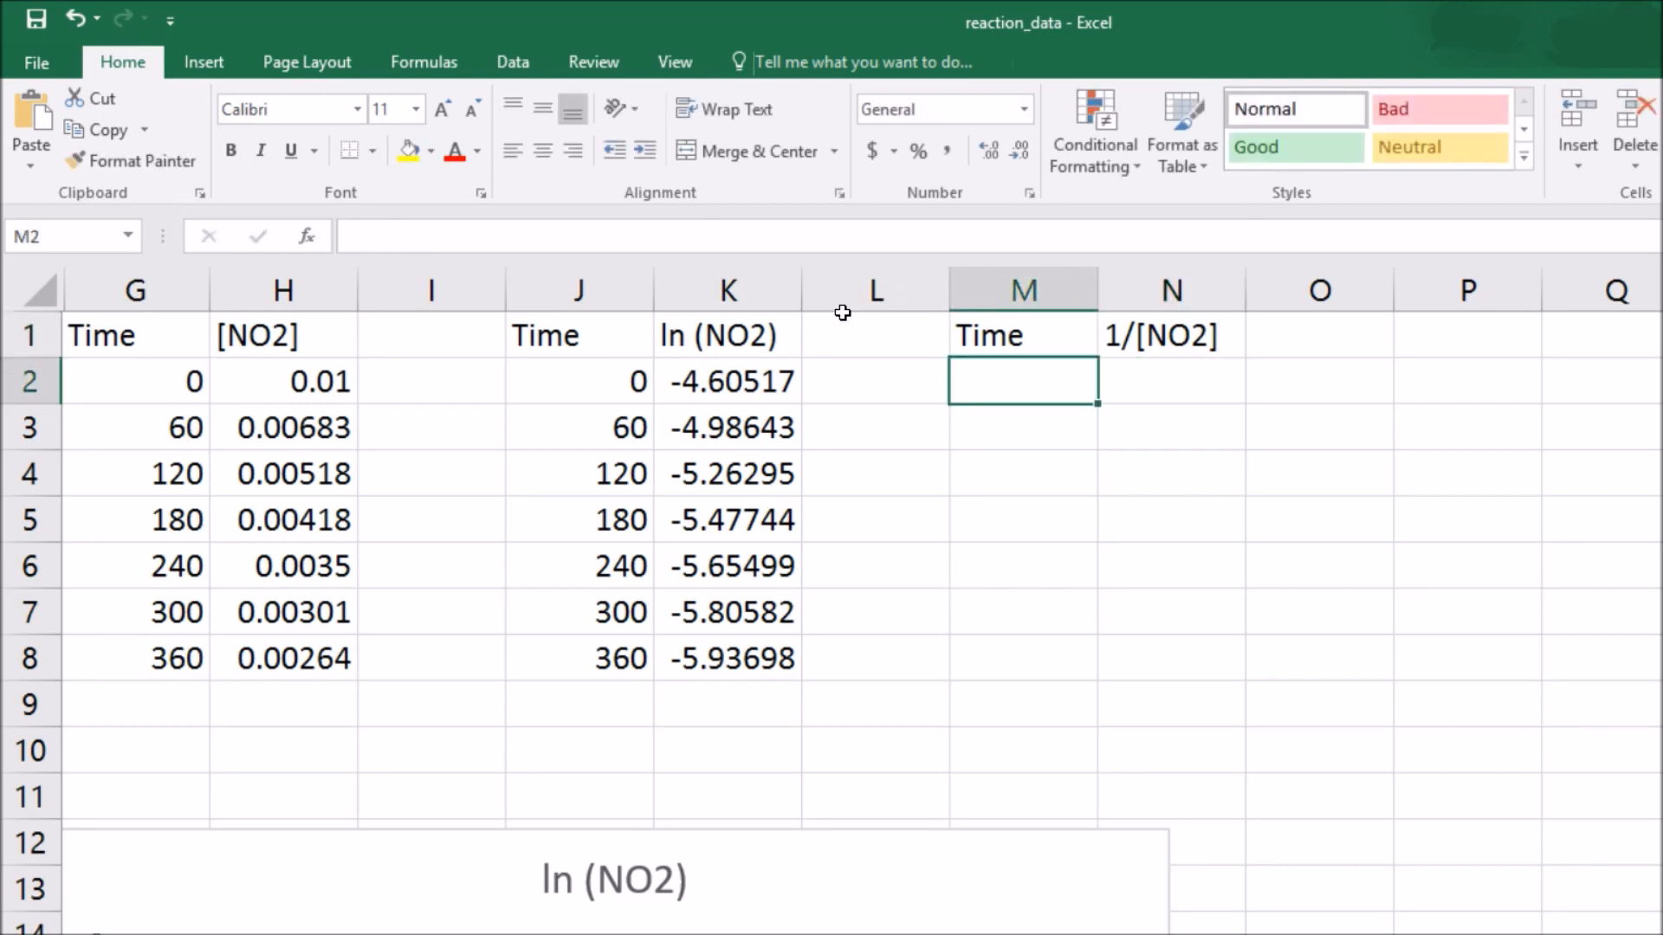
text(=)
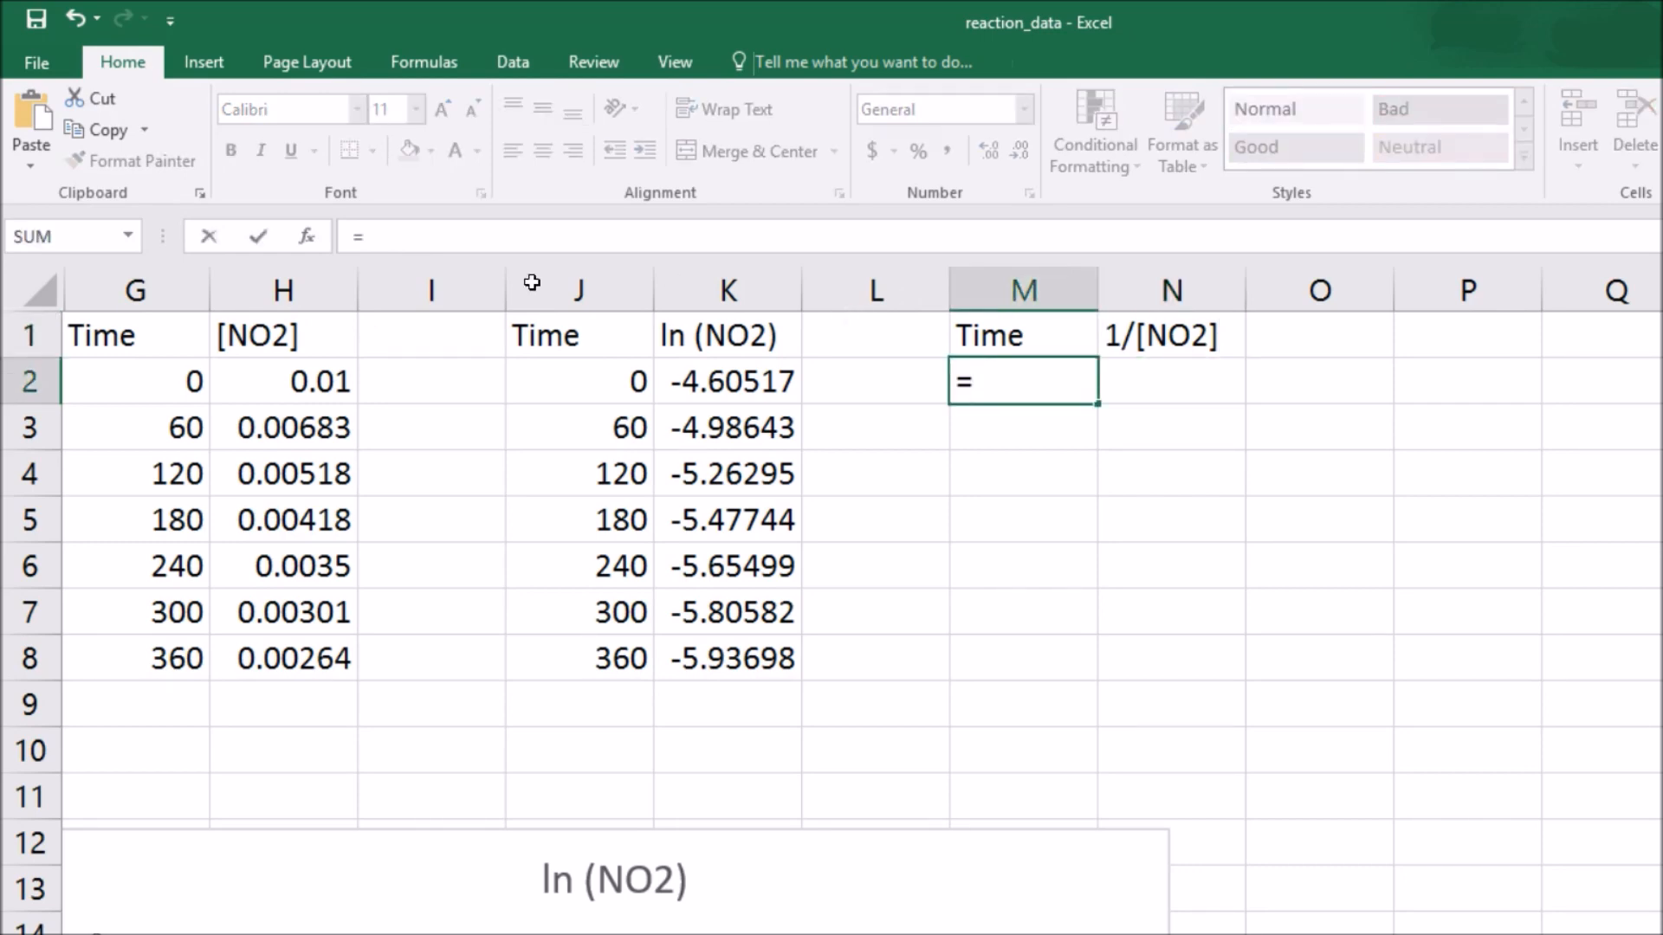
click(578, 381)
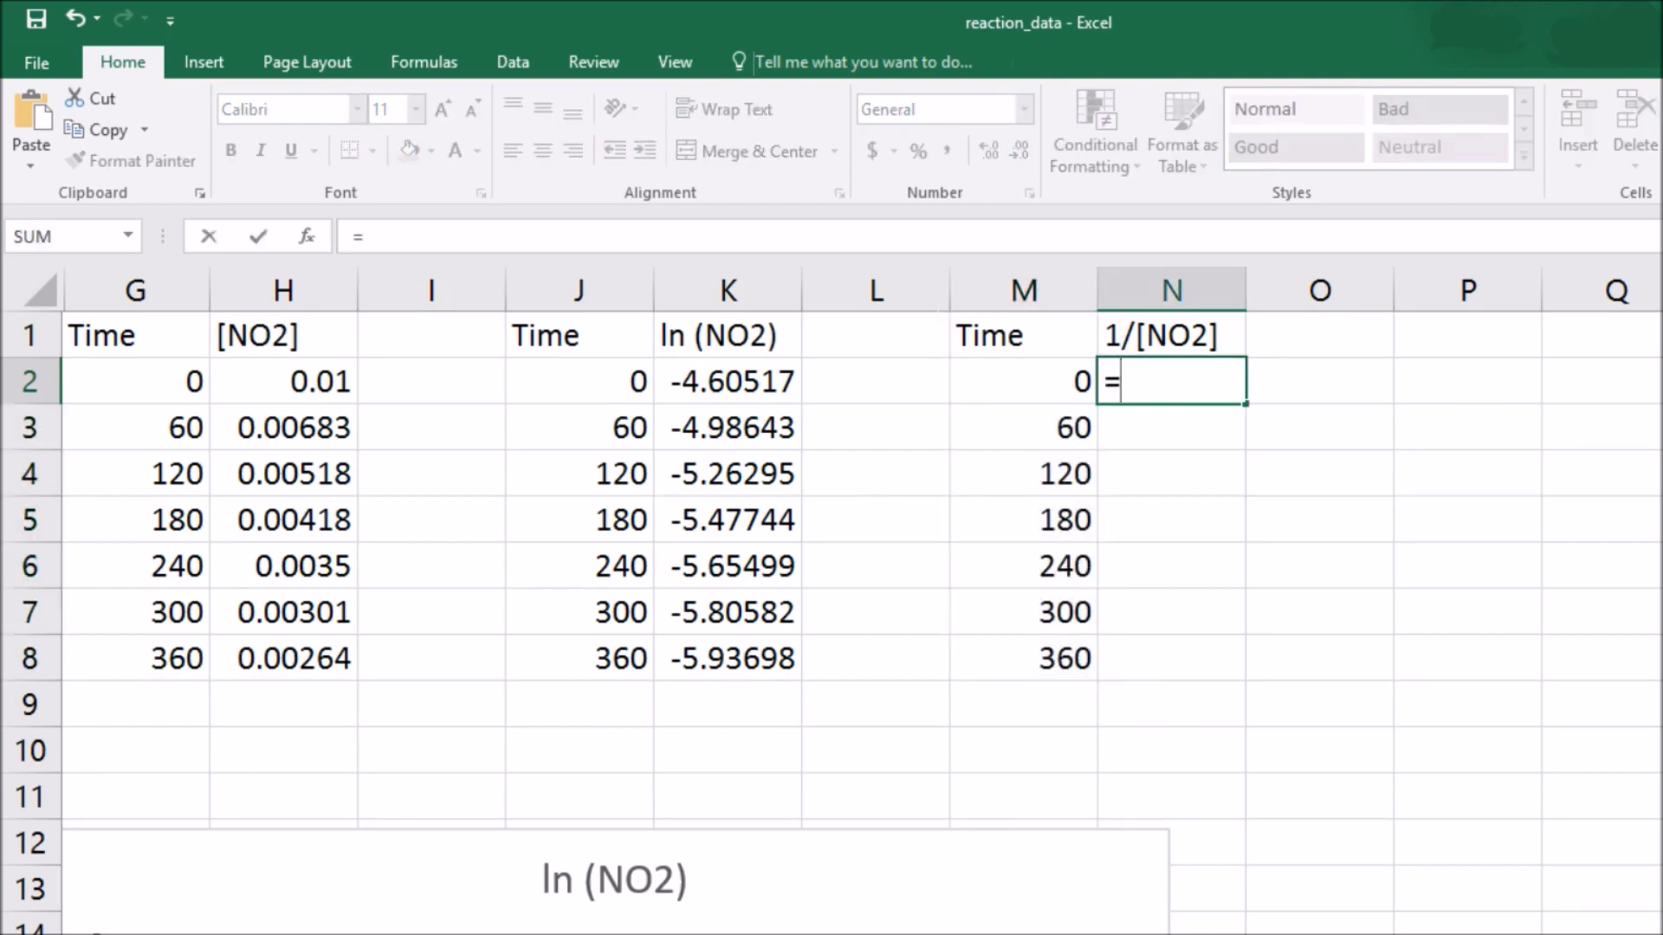
text(1/)
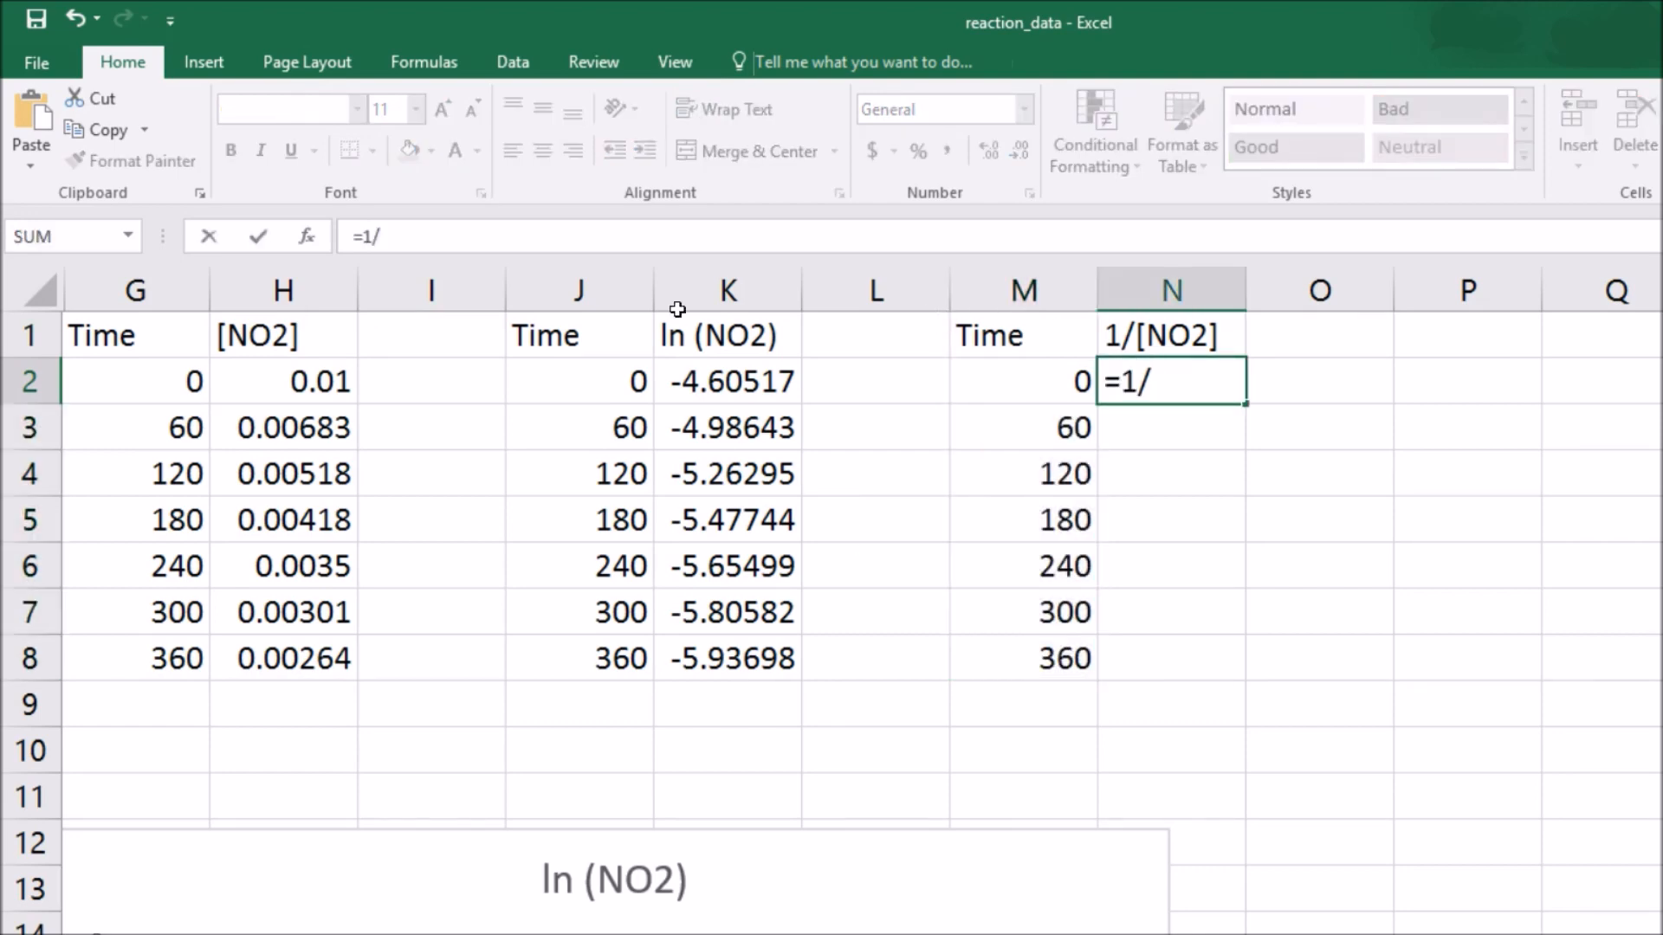
key(Return)
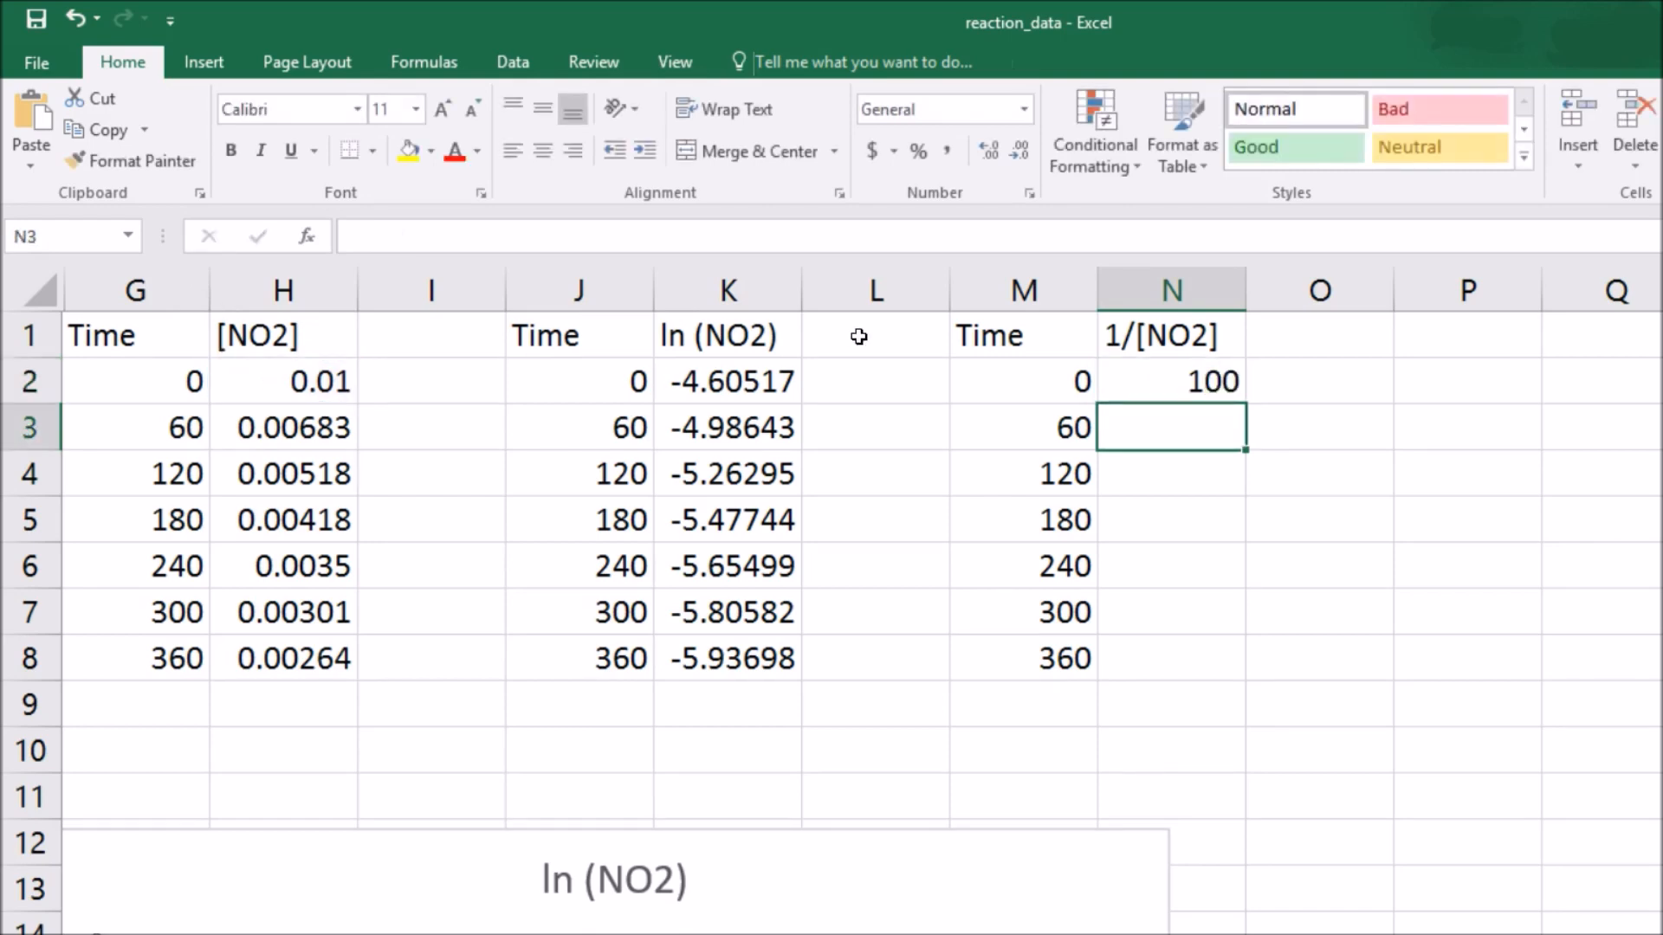
click(1171, 381)
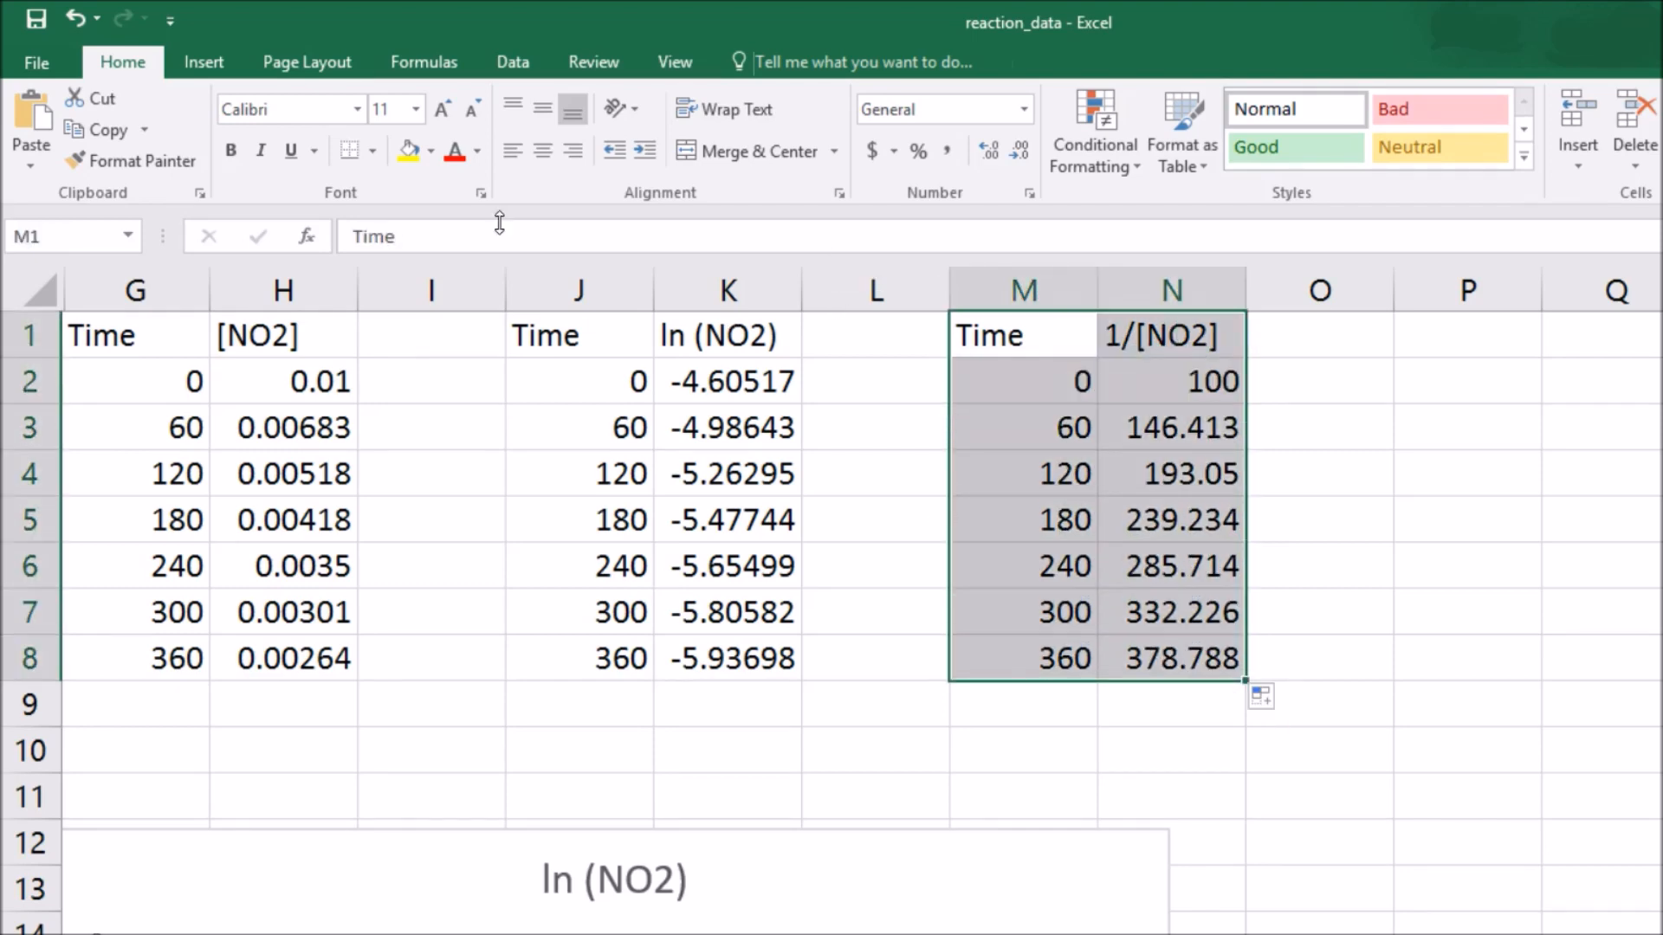
- Insert a straight-line scatter chart of 1/[NO2] versus Time beneath the data
click(202, 62)
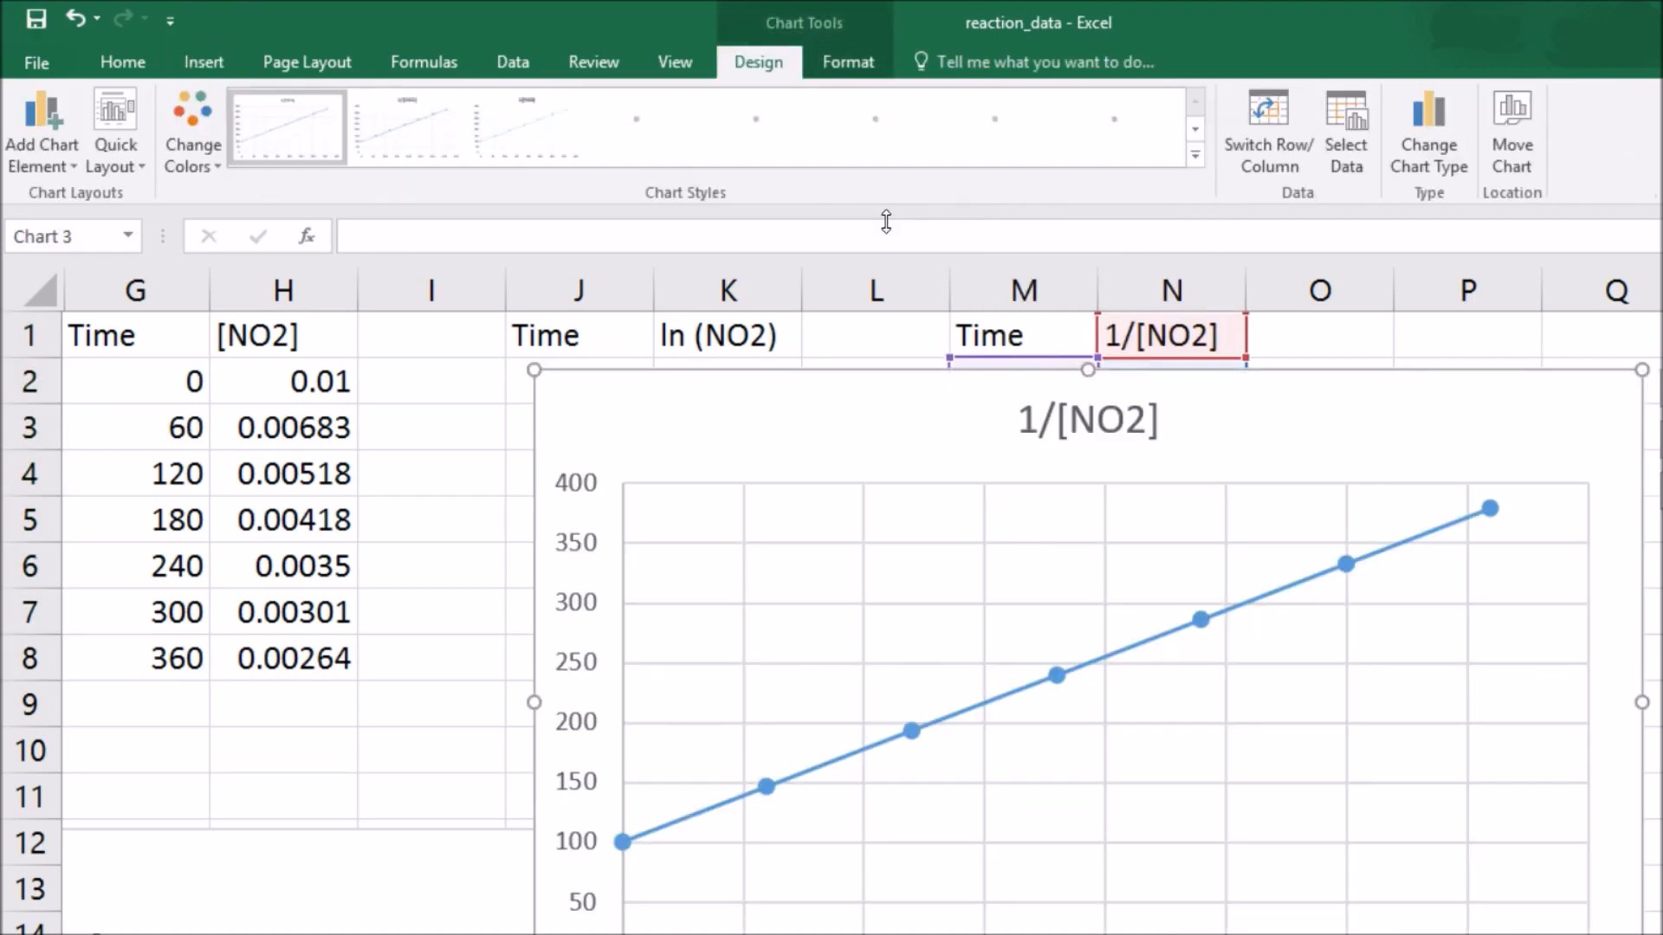
mouse_move(687, 359)
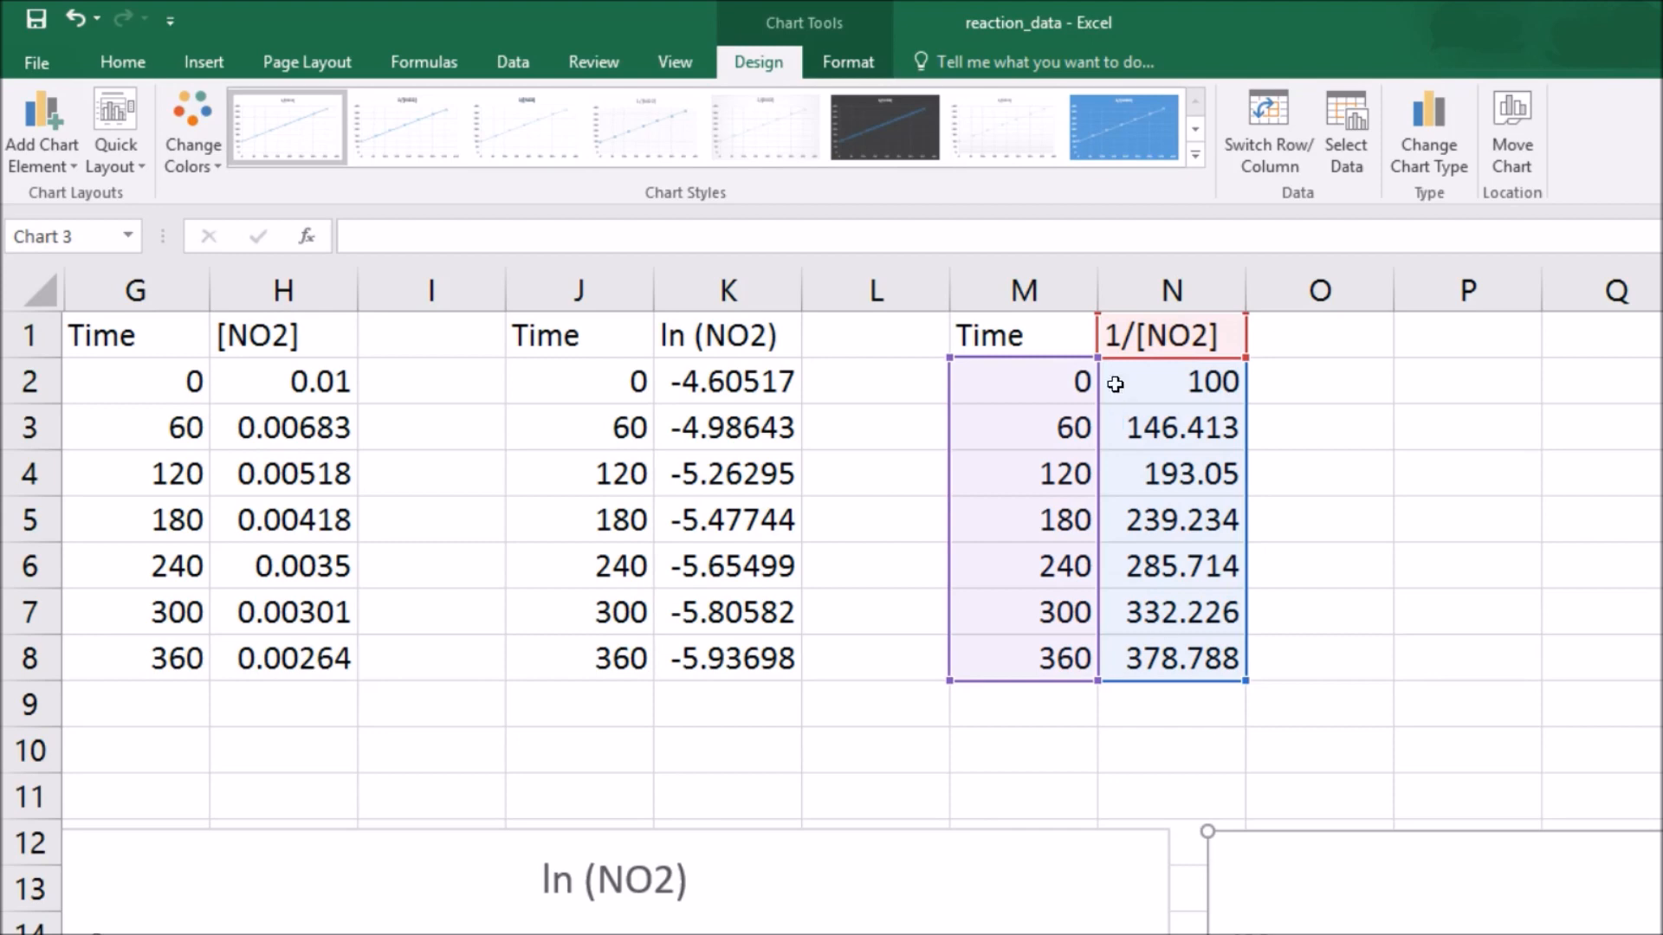
click(1319, 426)
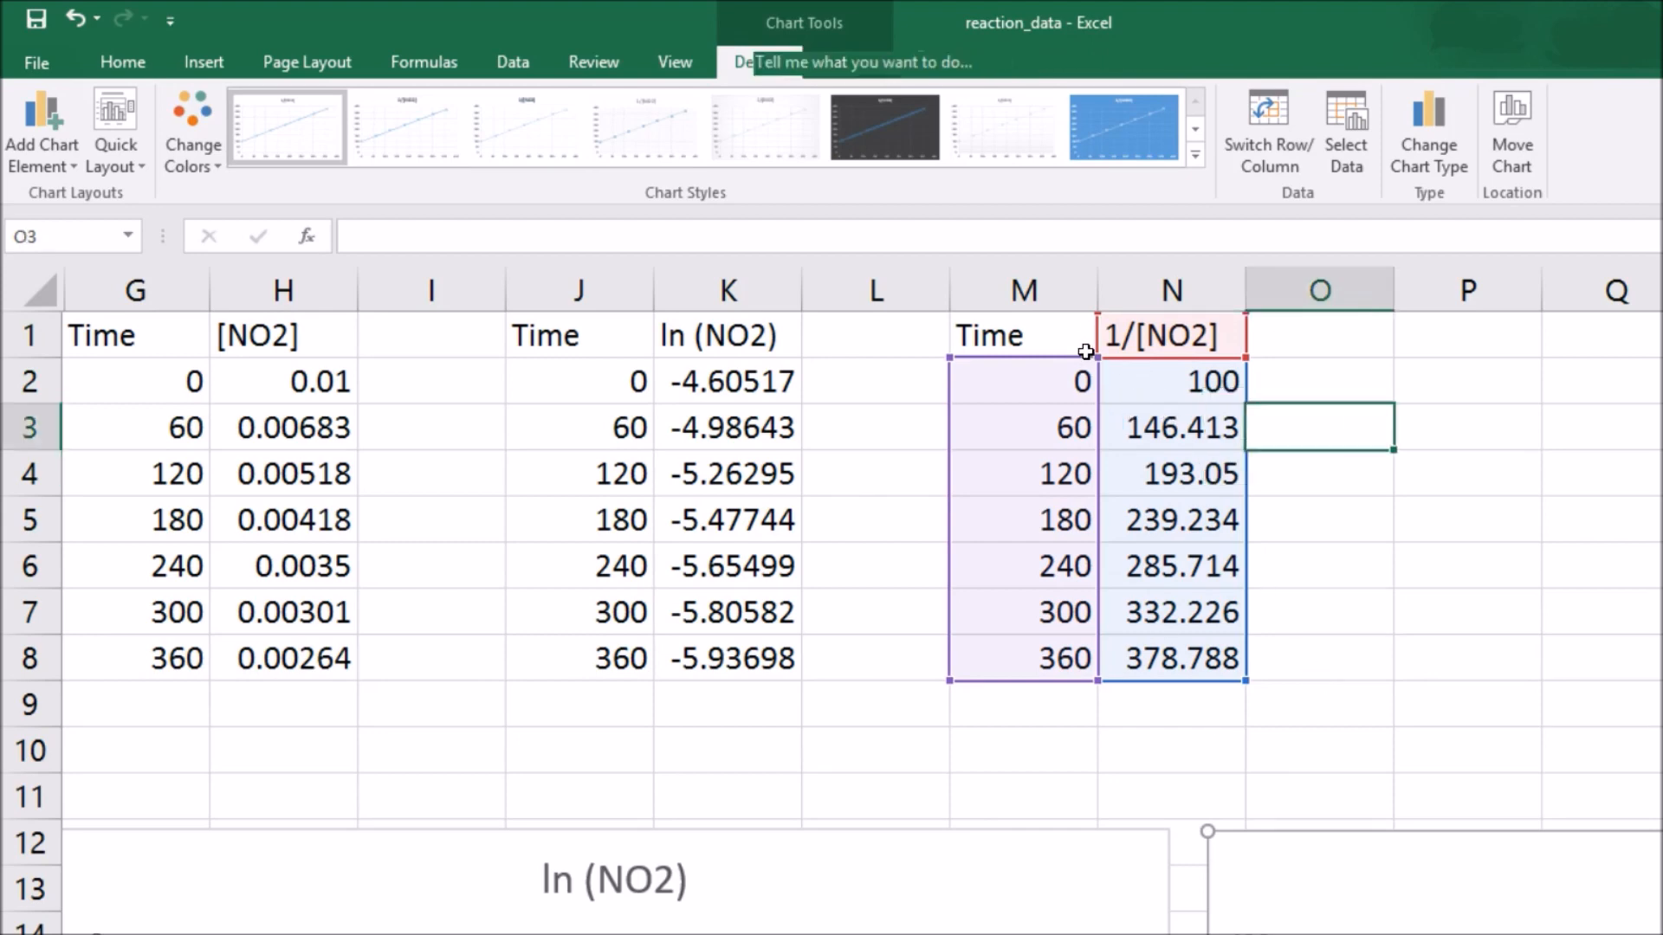
- Label O3 'slope' and enter =SLOPE(N2:N8,M2:M8) in P3, giving 0.7742
text(slope)
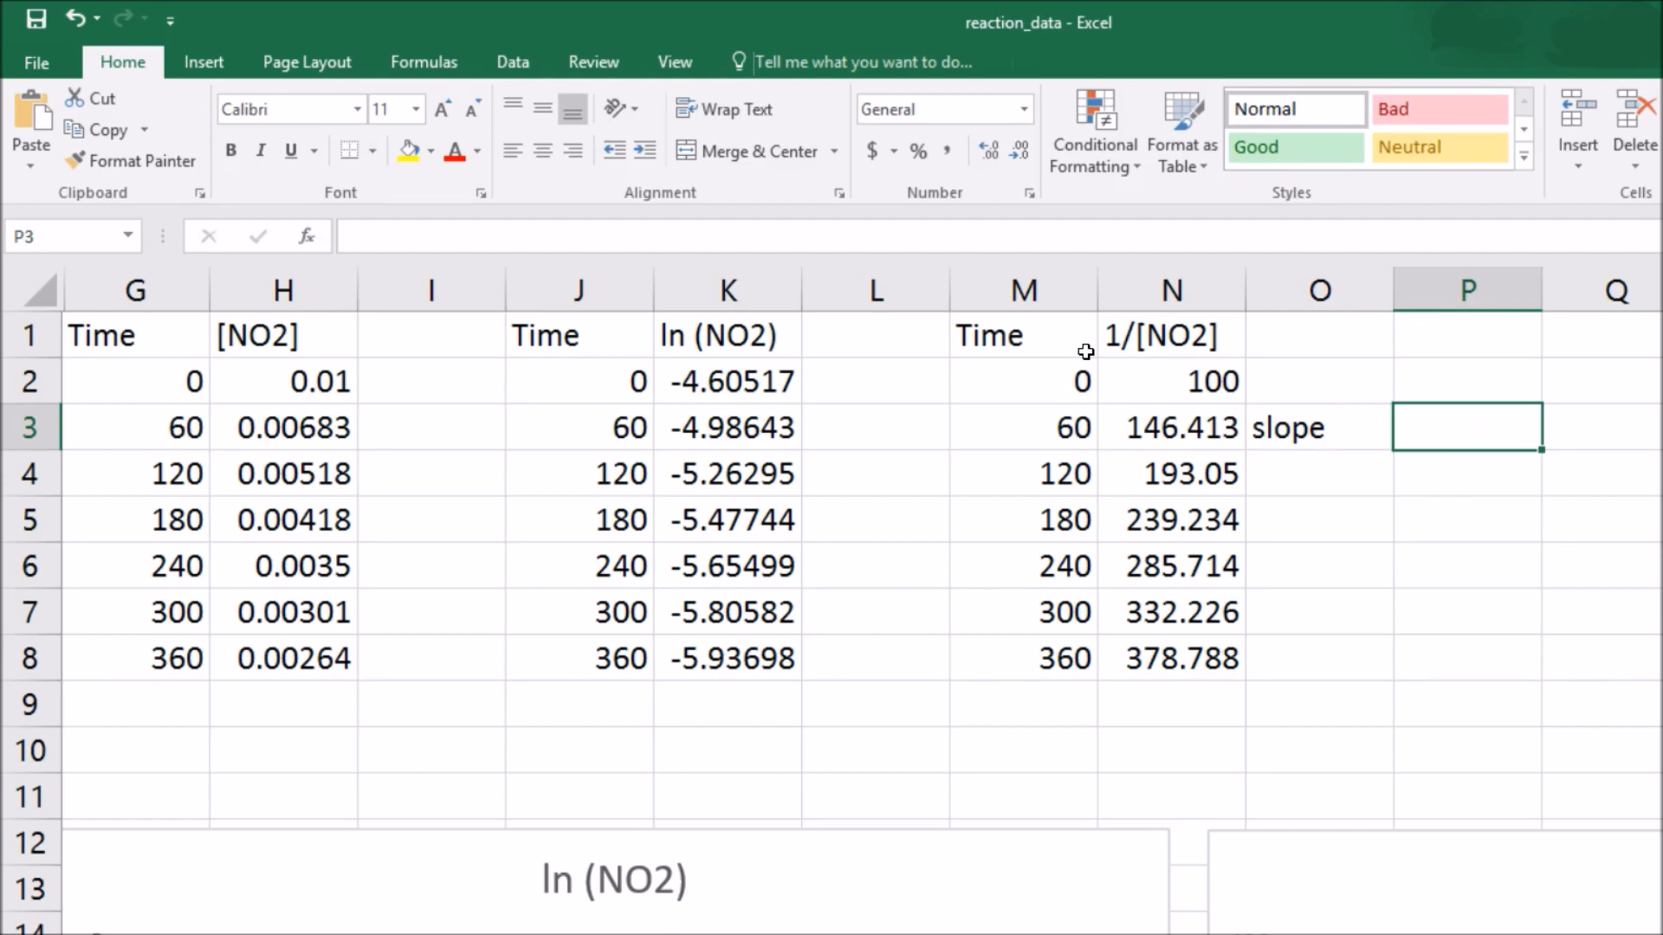
text(=slope)
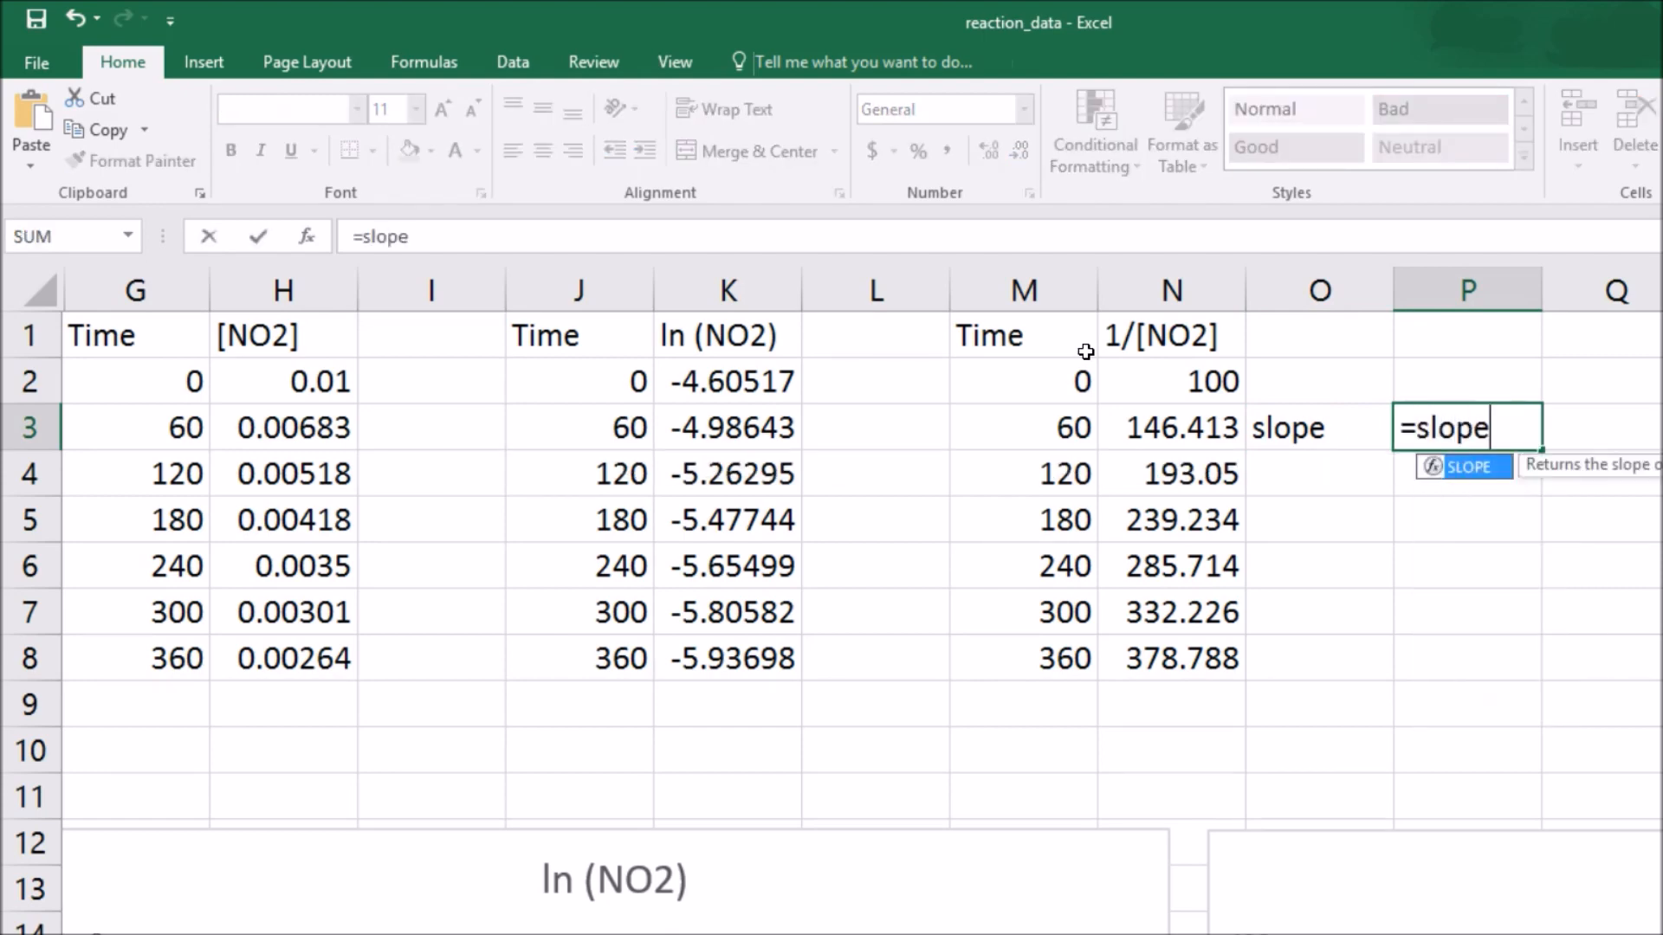
text((N2:N8)
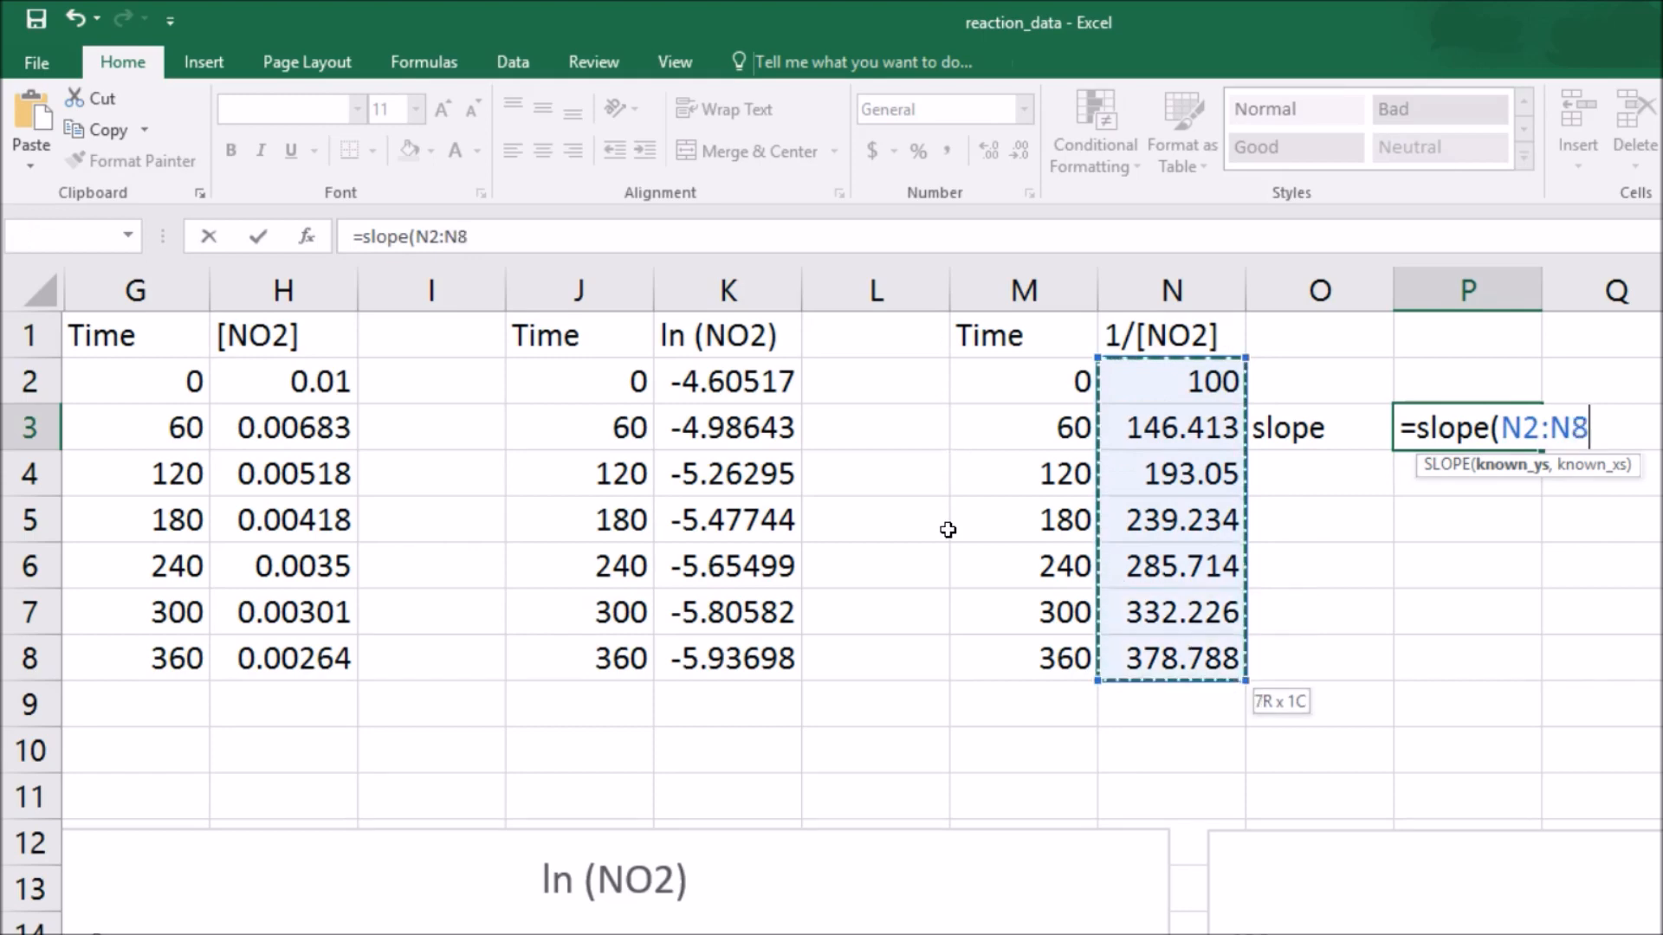
text(,)
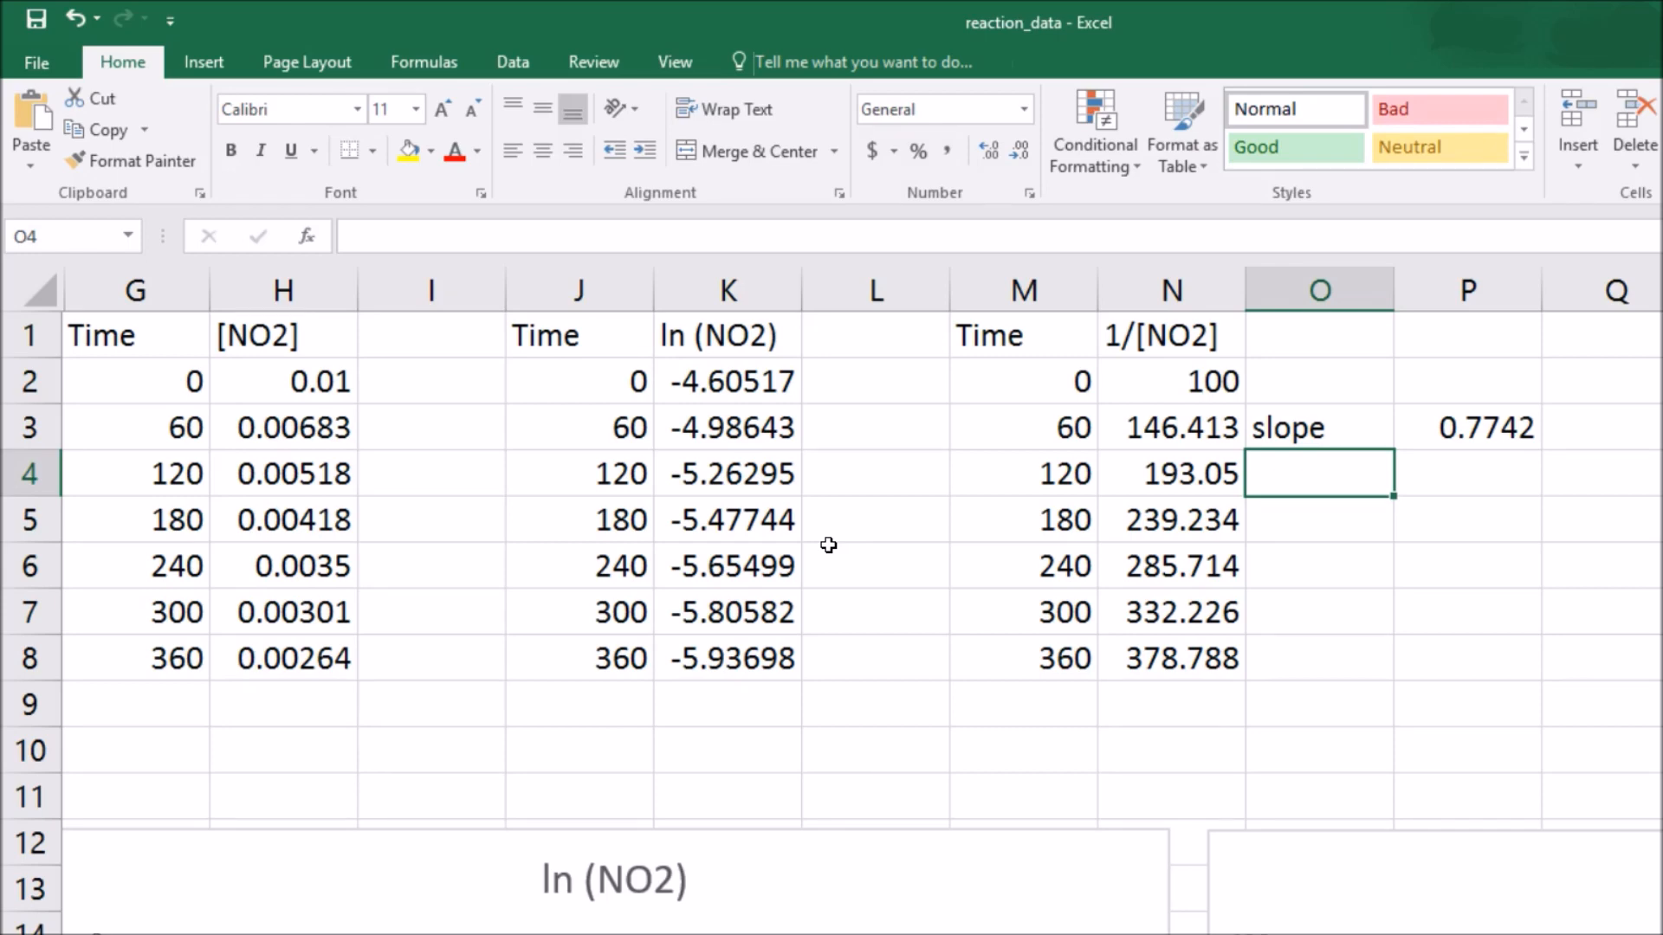
- Label O4 't-1/2' and enter =1/(P3*H2) in P4, giving 129.166
text(t)
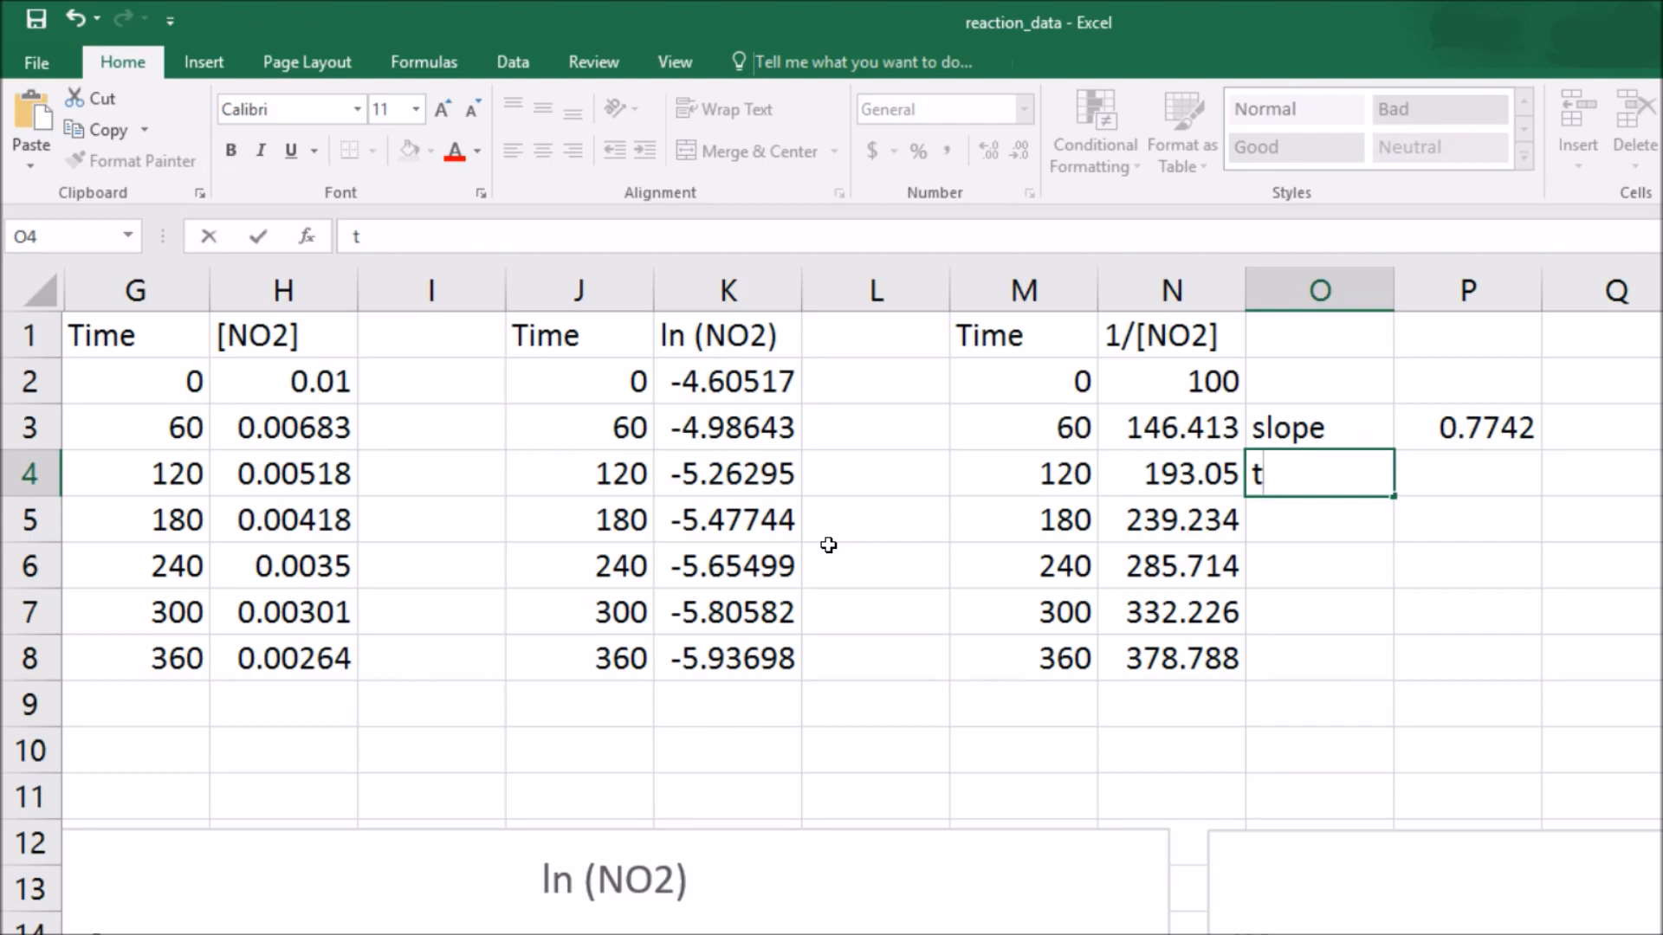
text(-1/2)
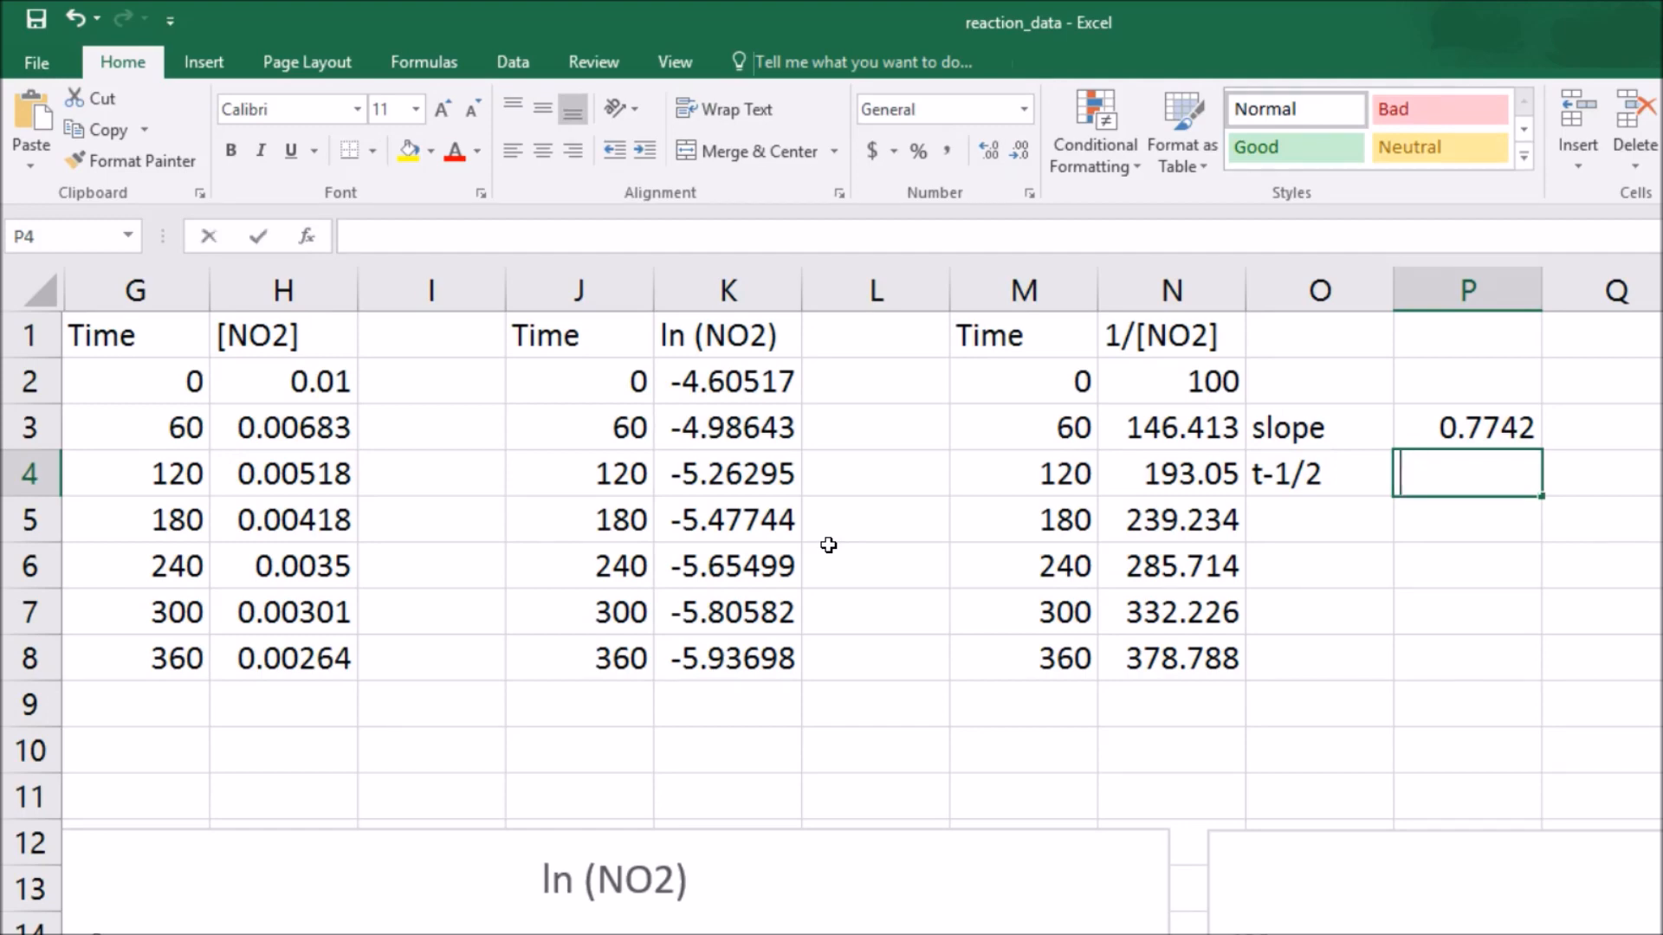
text(=1/)
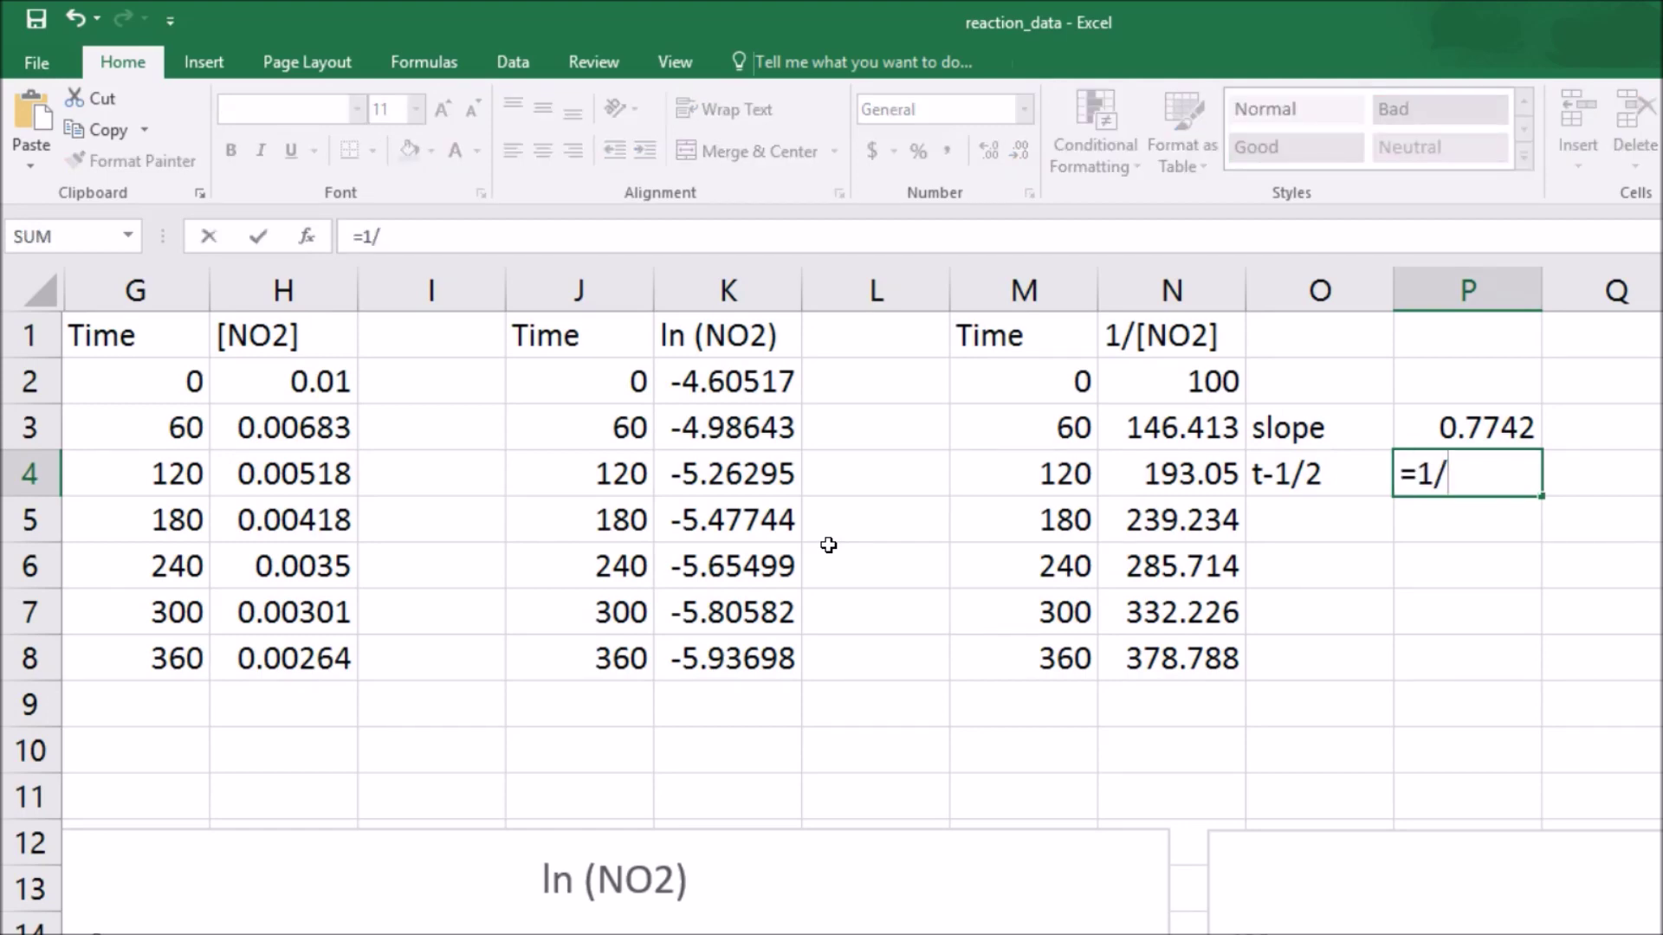
text(()
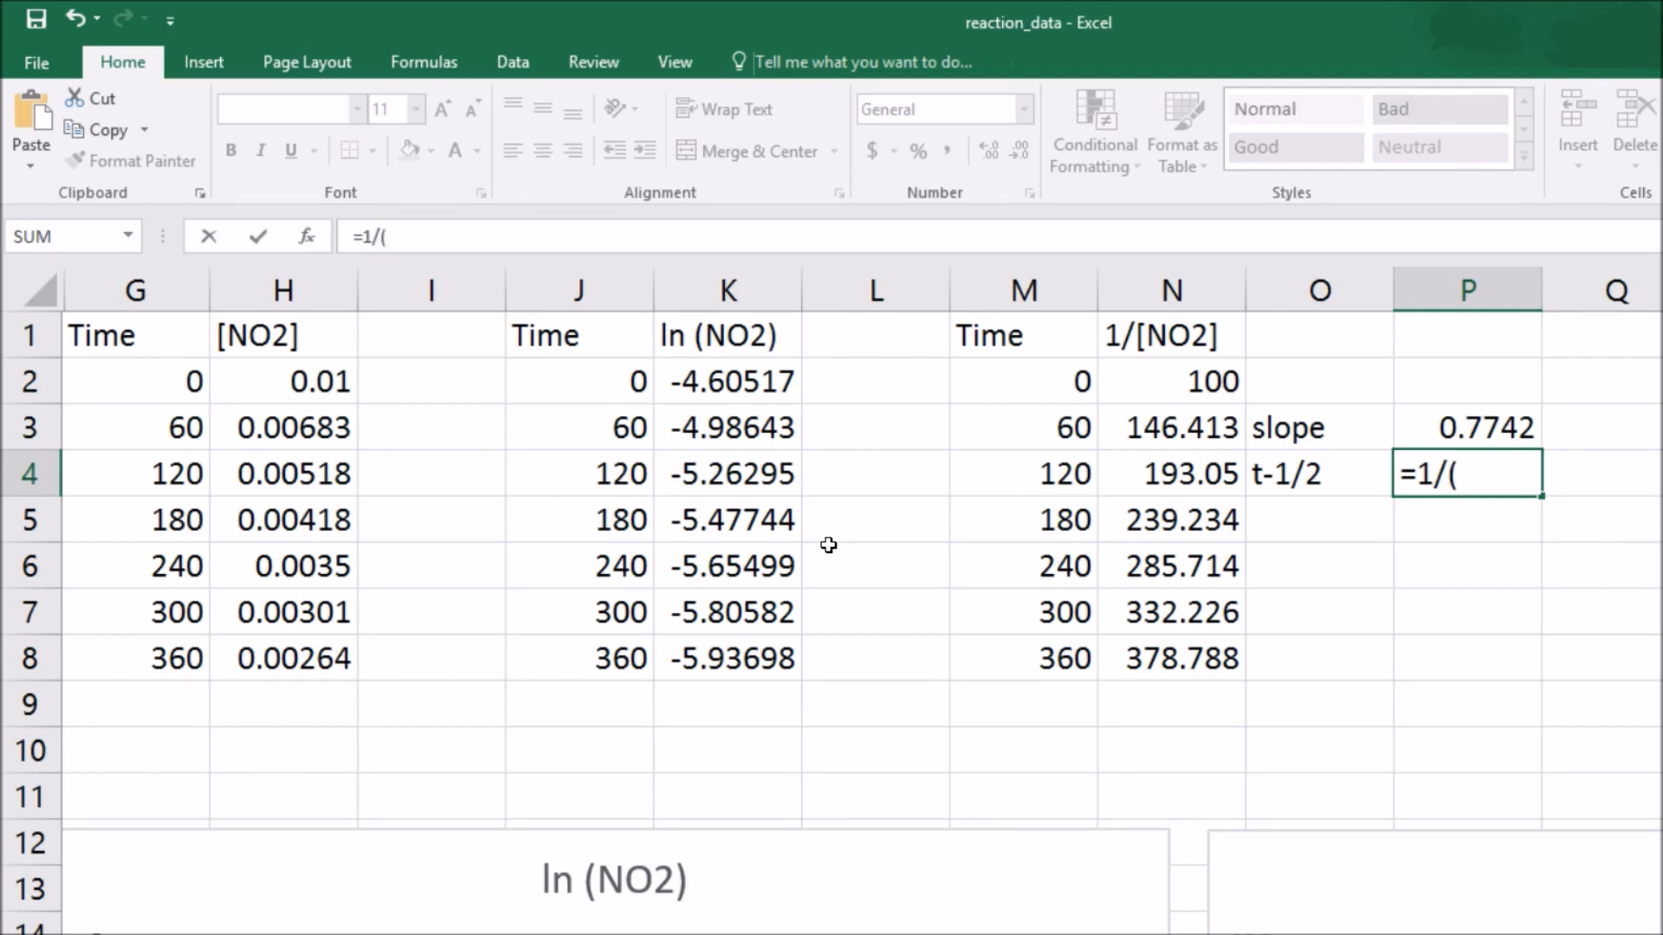
mouse_move(1162, 344)
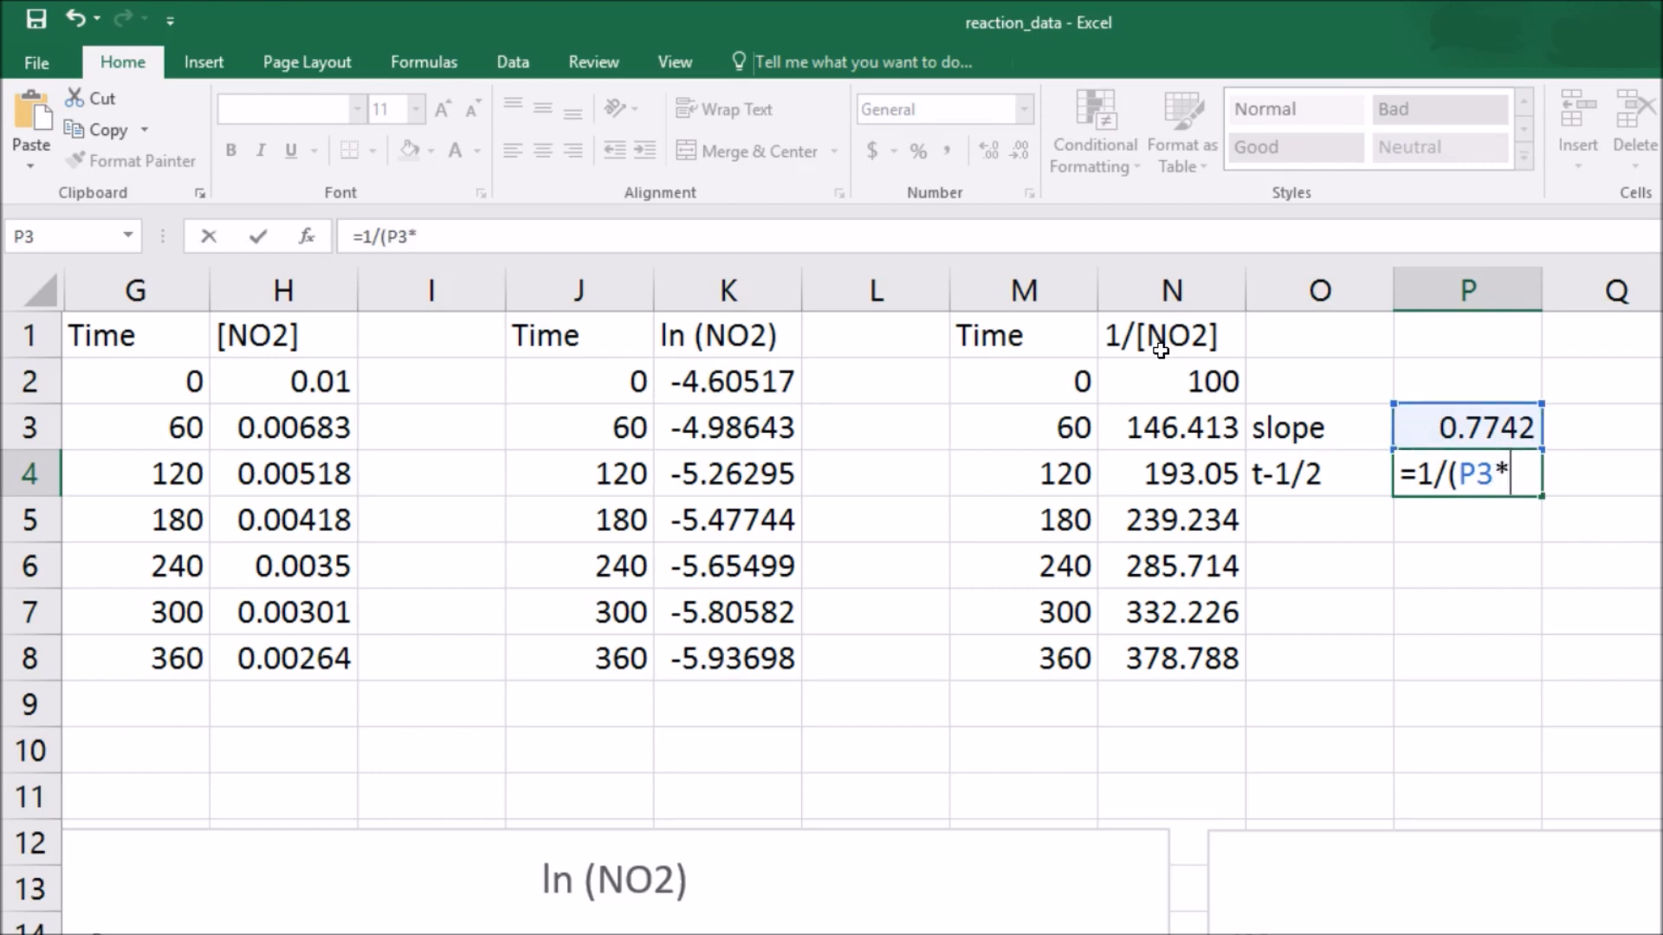
mouse_move(242, 308)
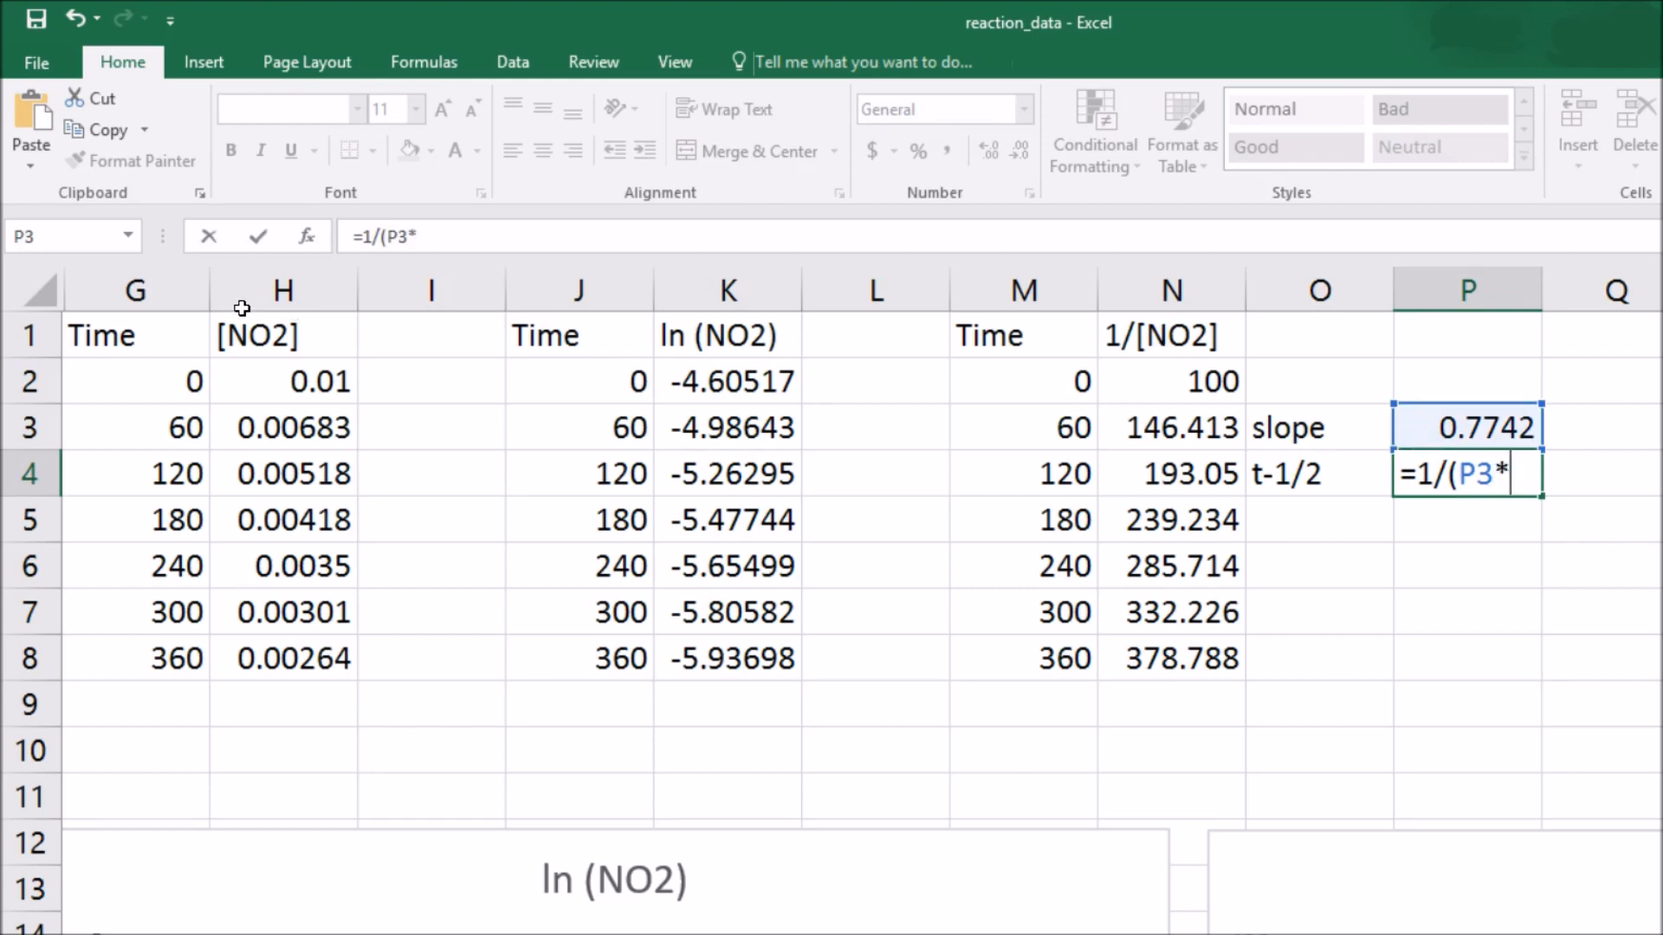
click(282, 381)
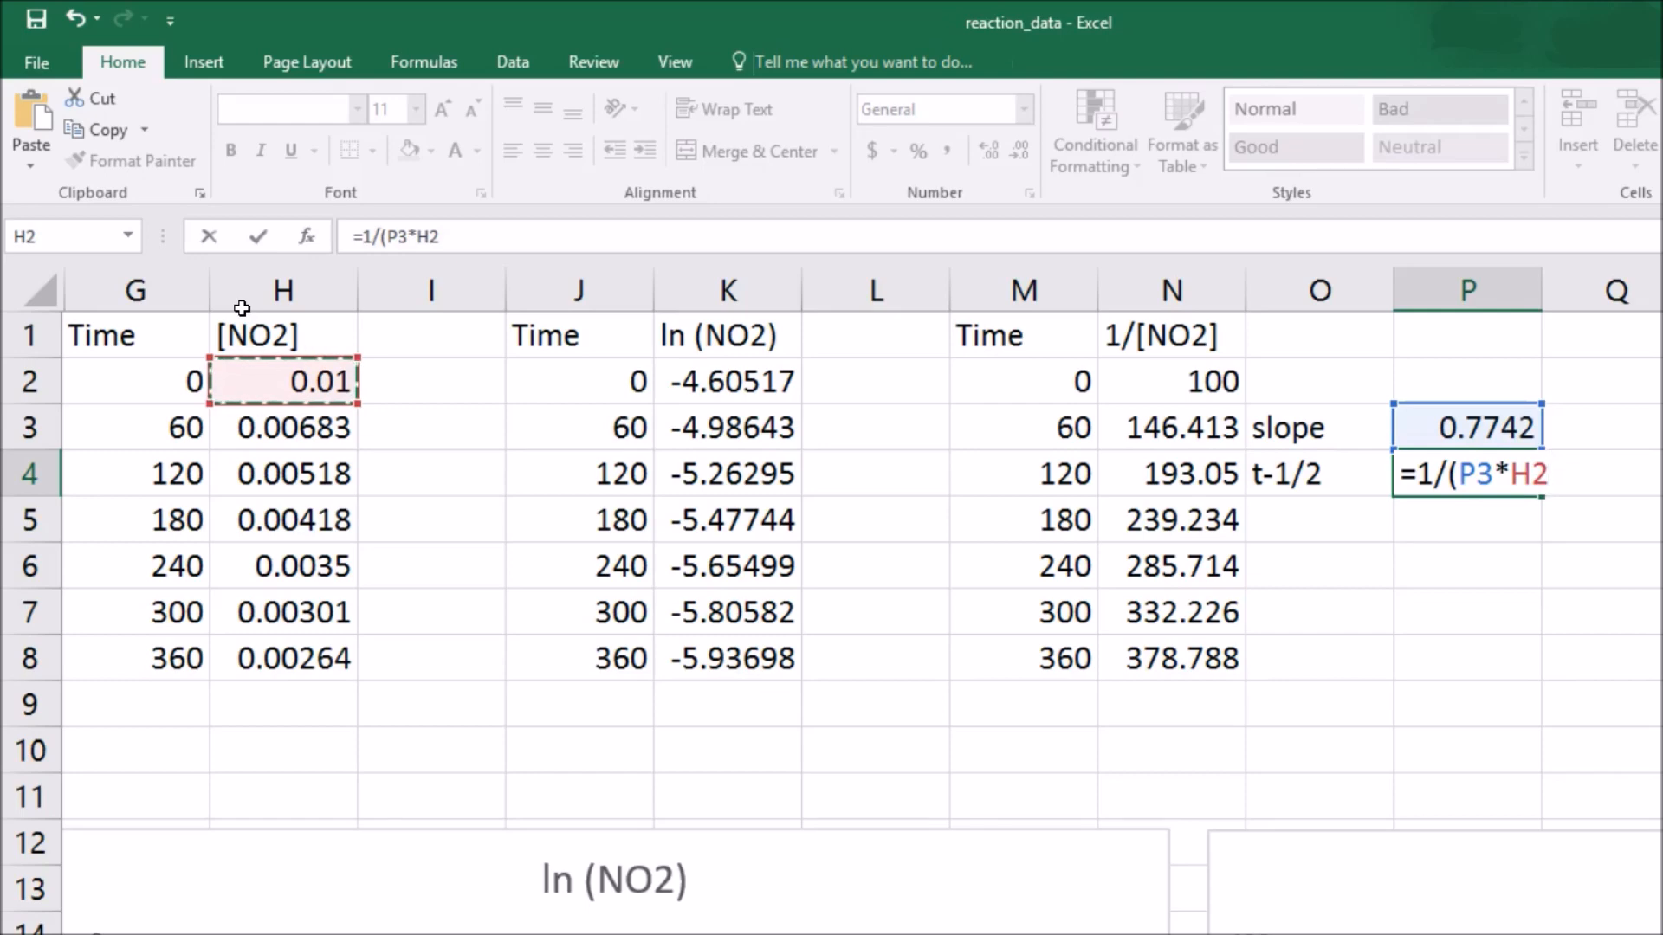
text())
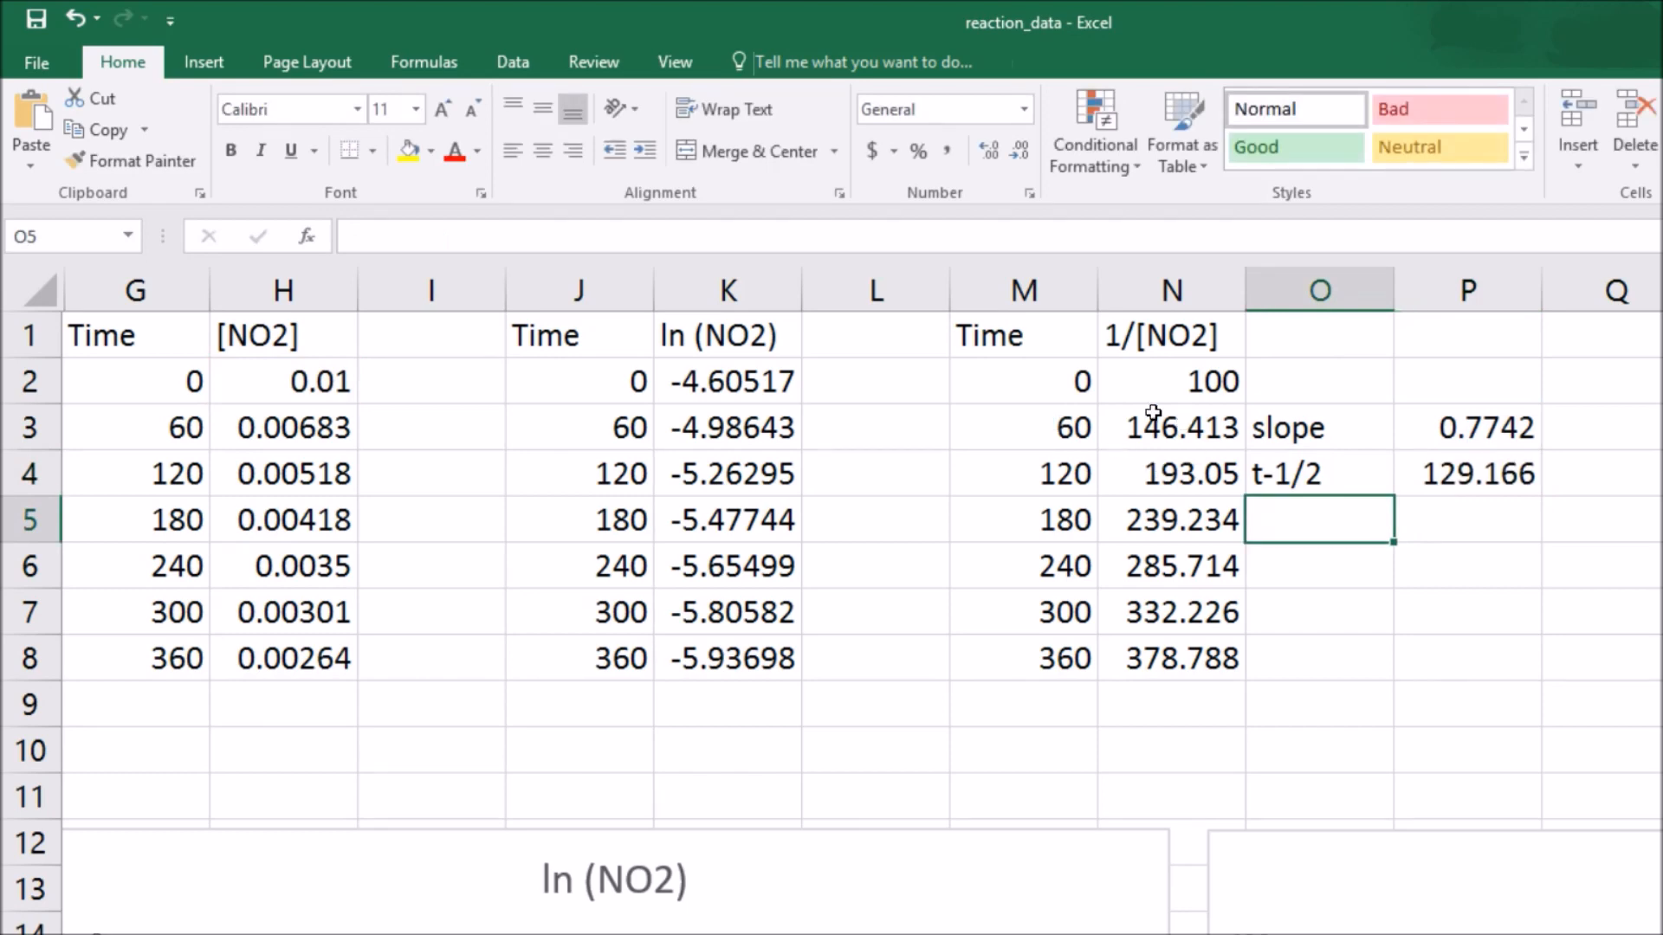
mouse_move(1184, 445)
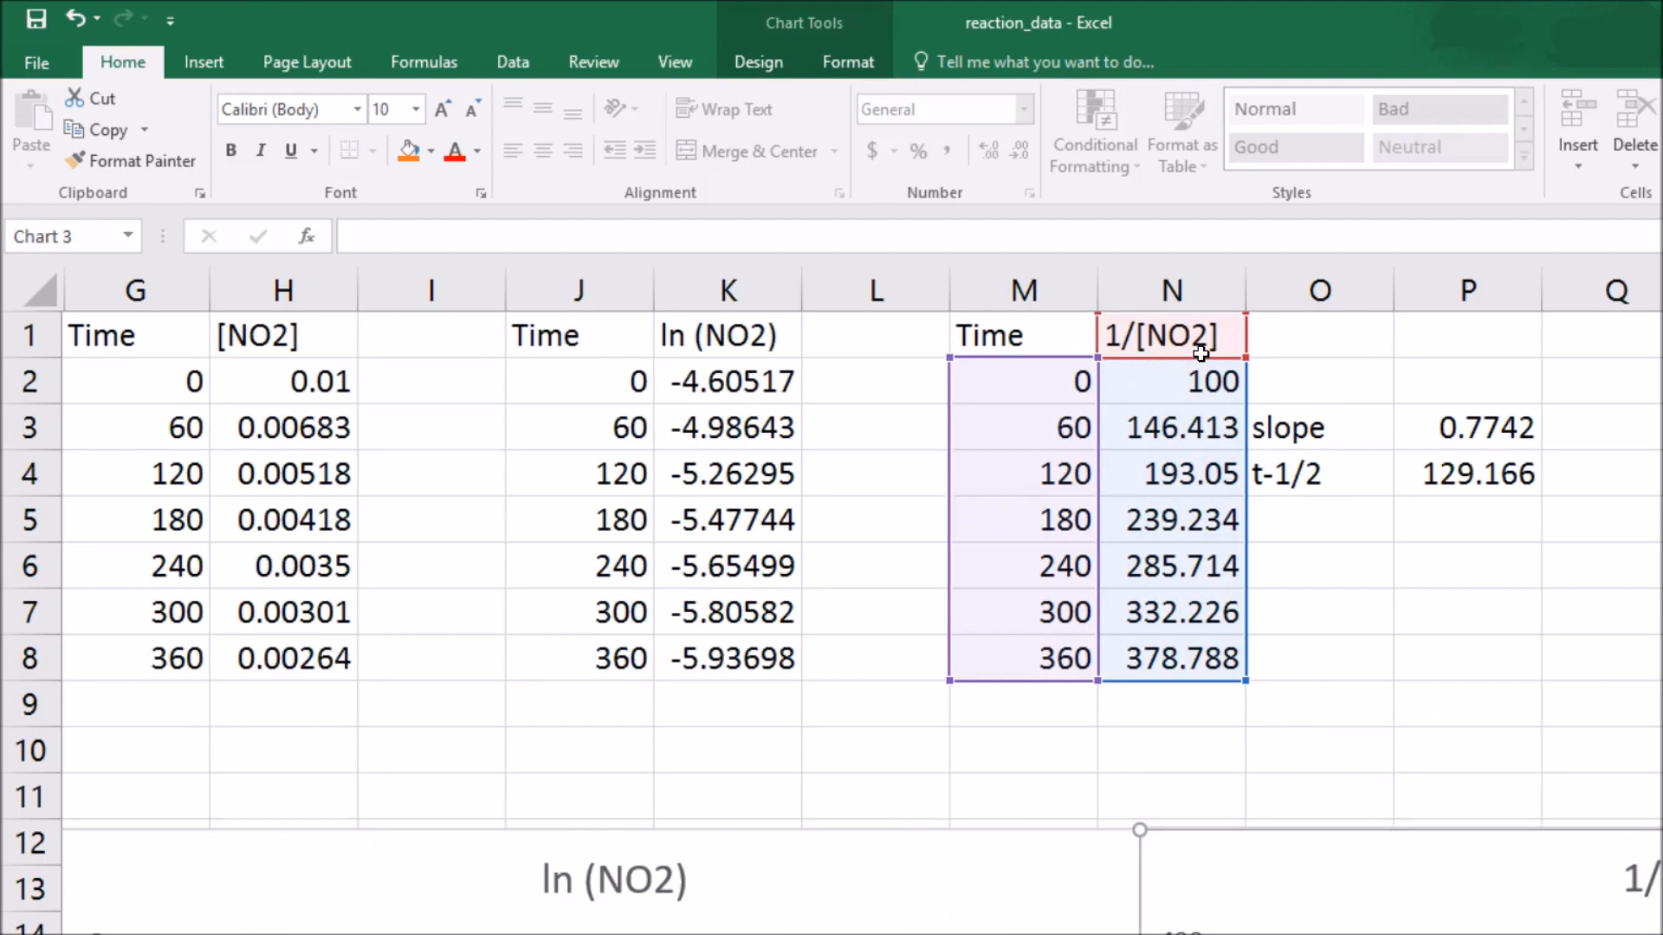
click(1466, 472)
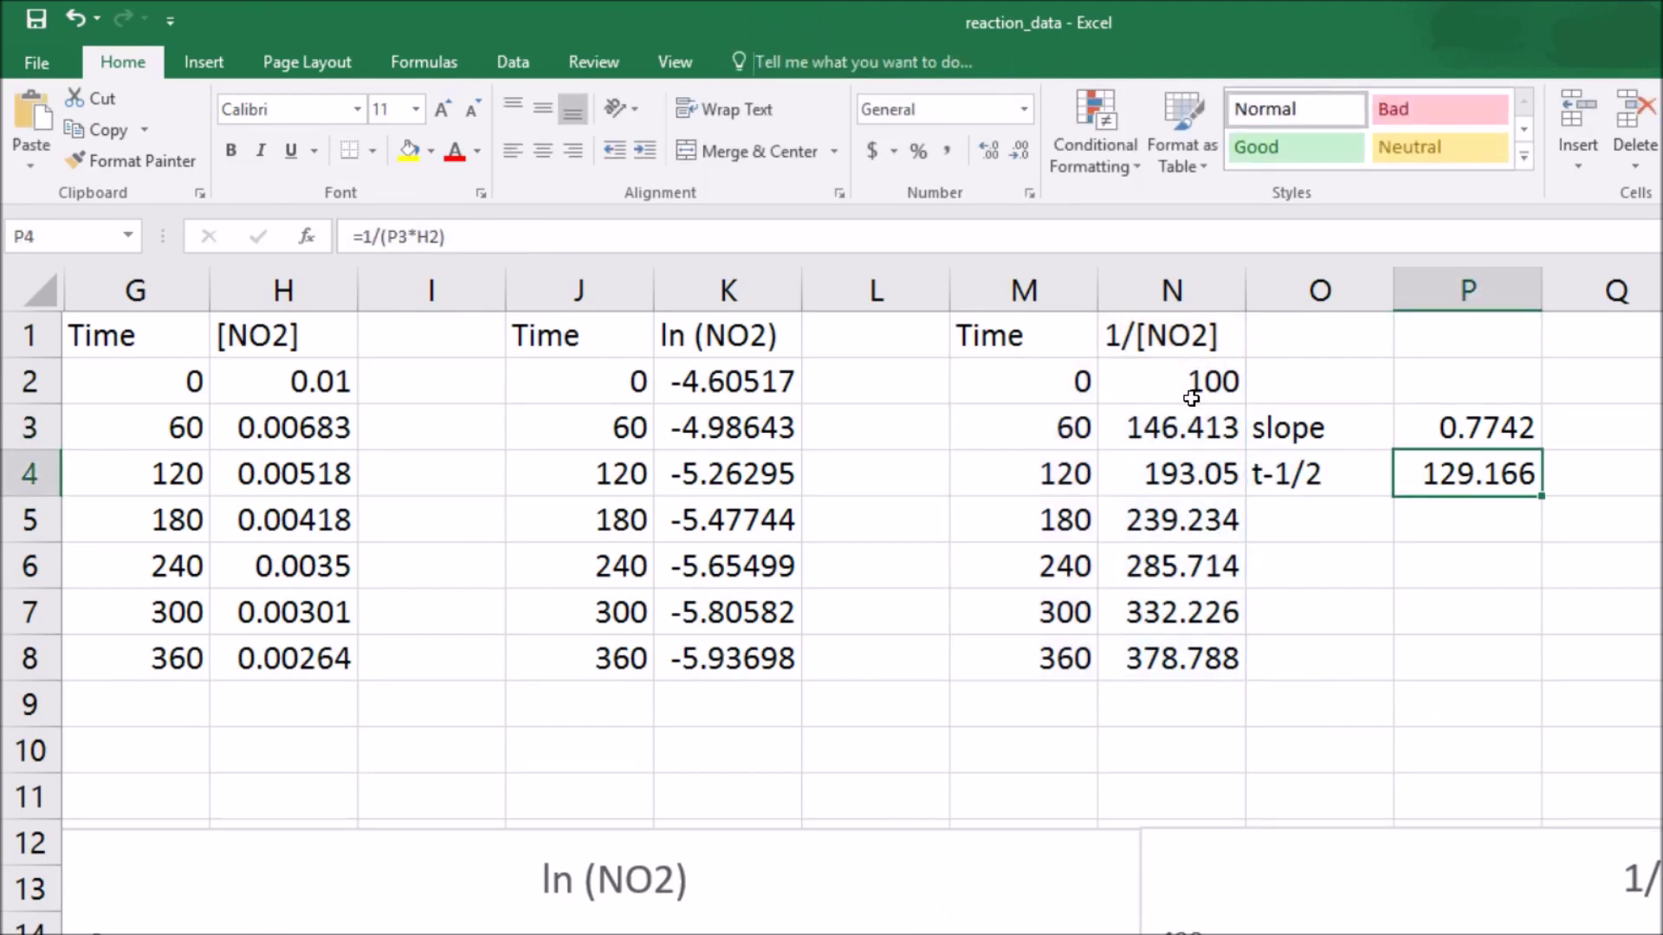